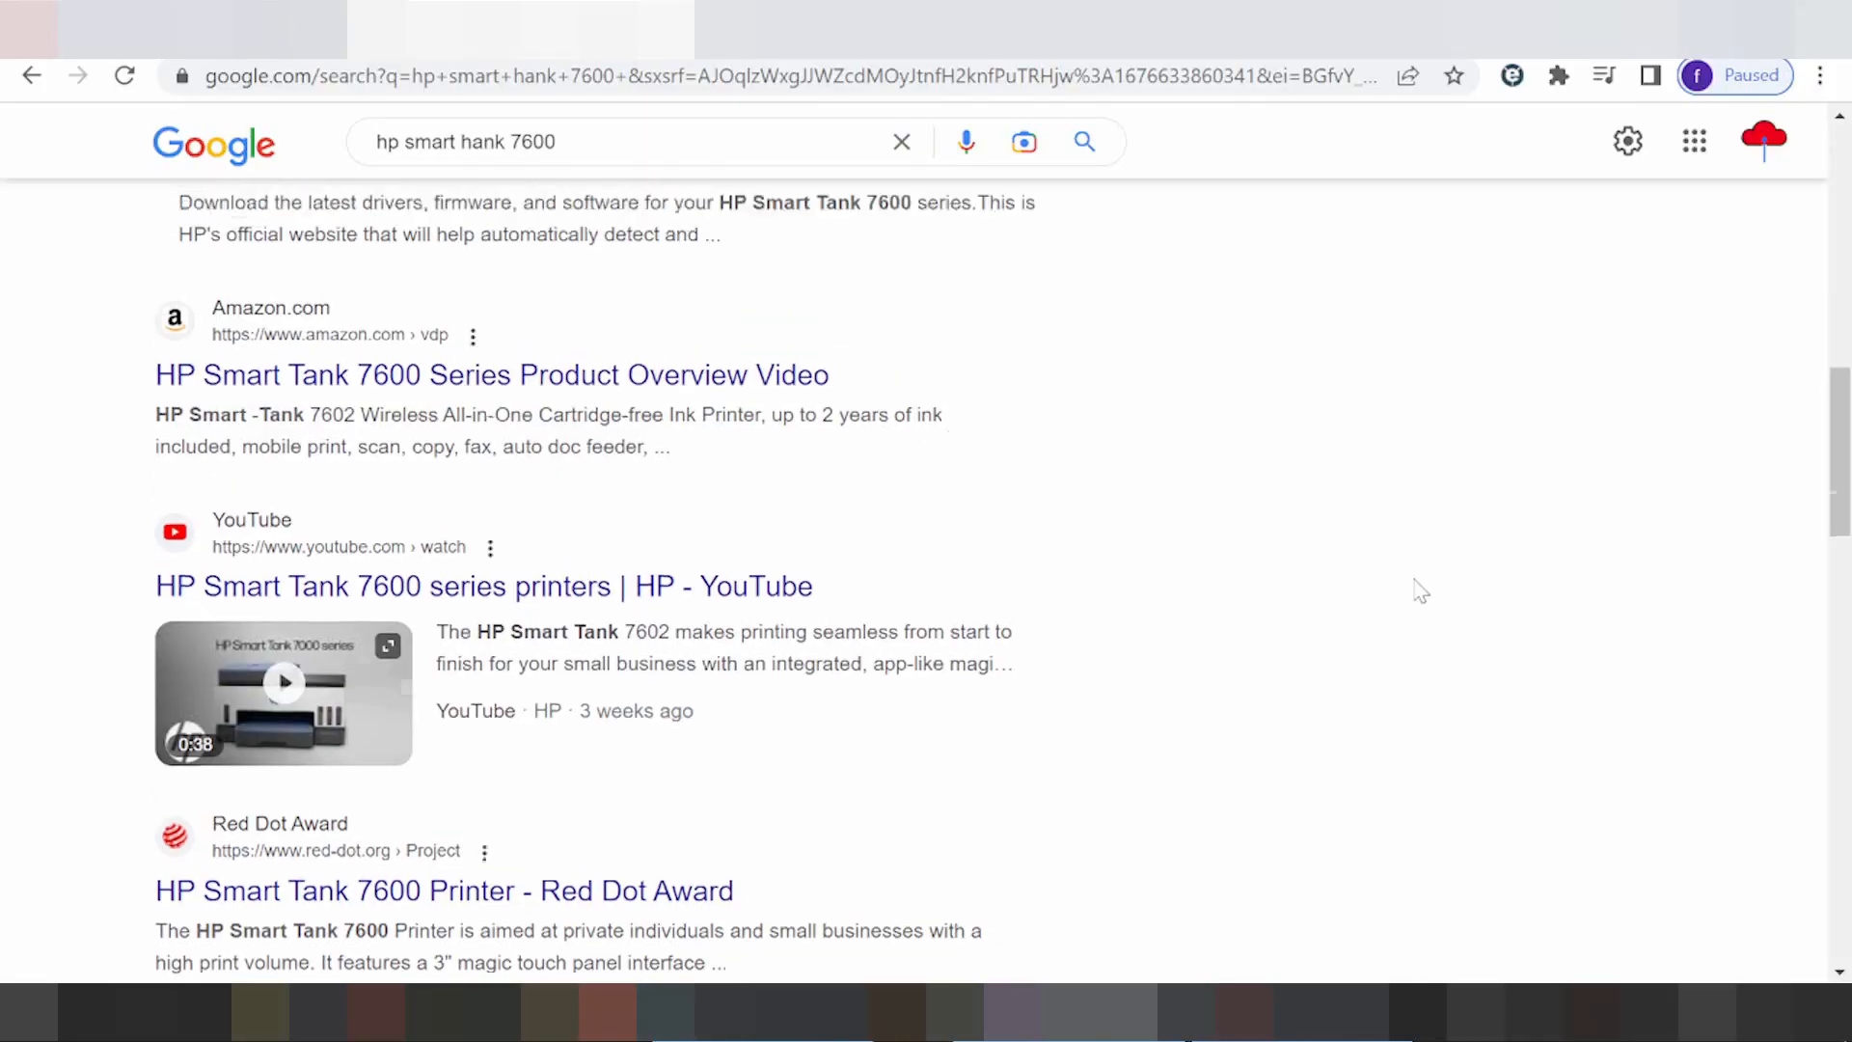
Search Google for 'hp smart tank 7600 driver download' and browse the results
{"action": "scroll", "scroll_direction": "up", "scroll_amount": 3}
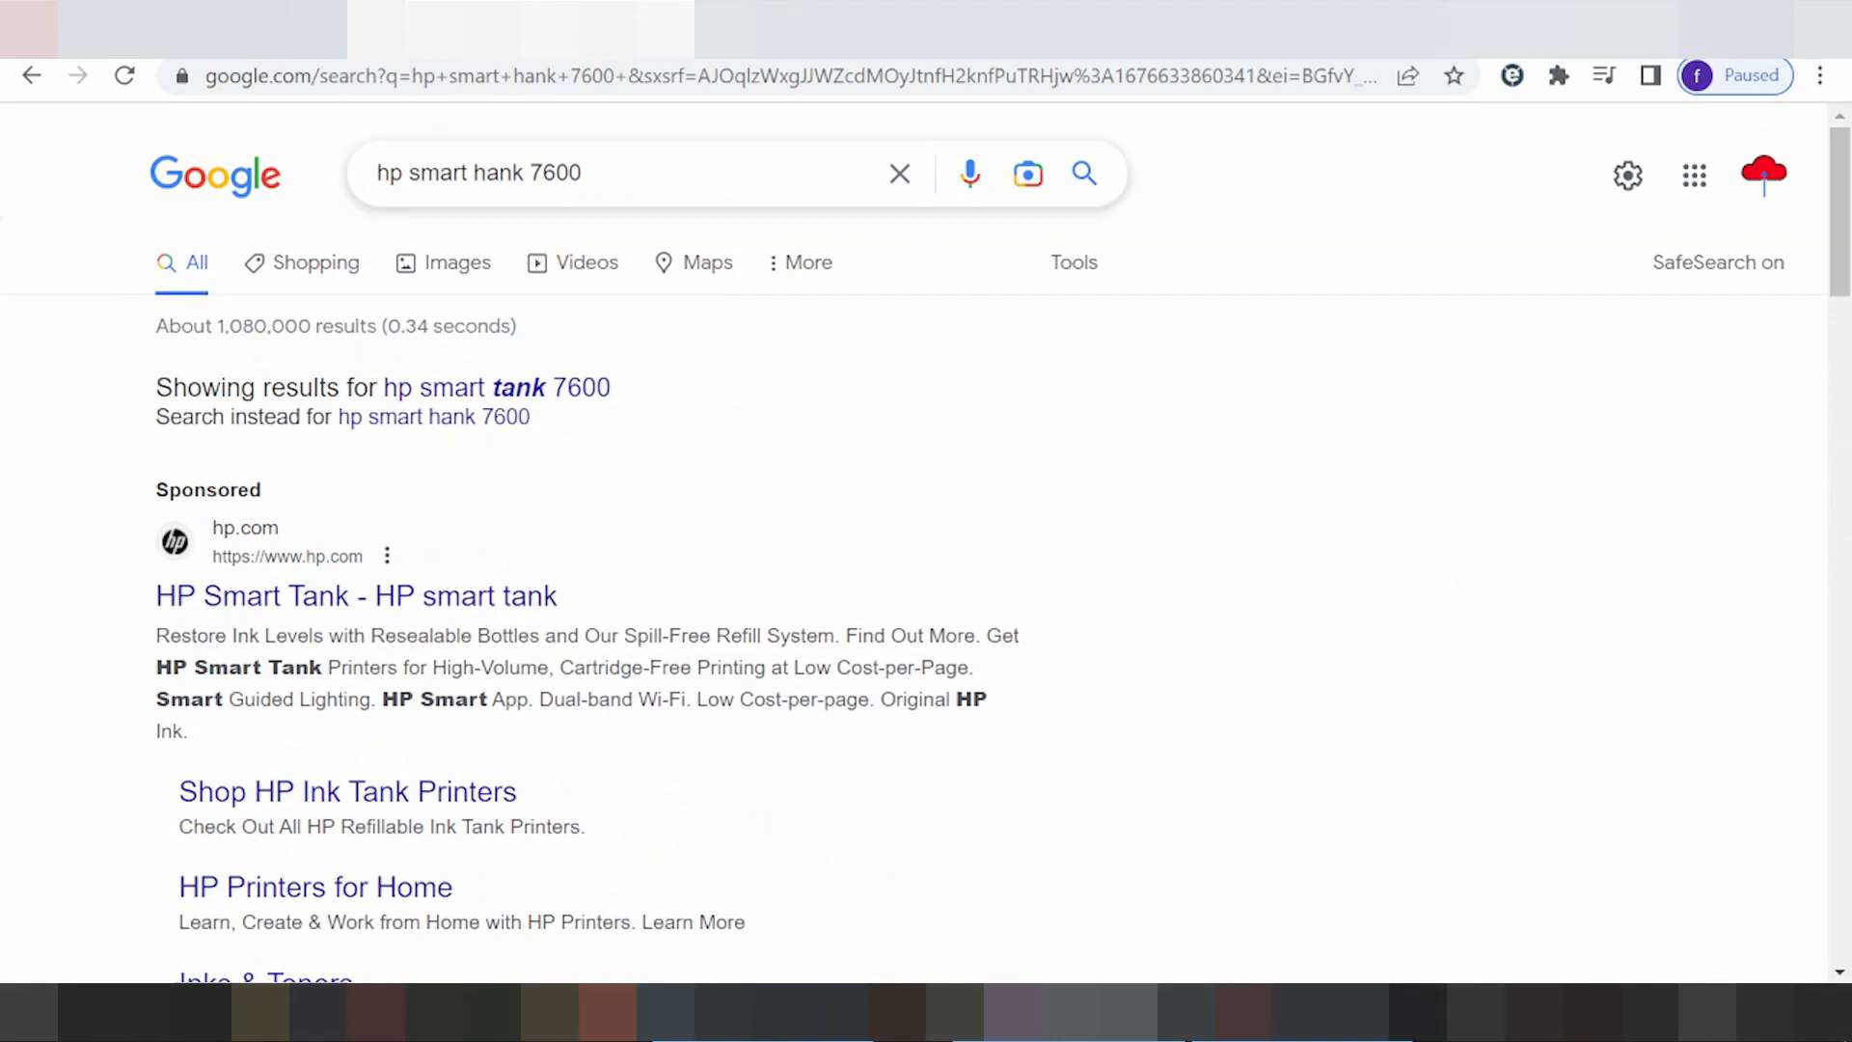
{"action": "type", "text": "dr"}
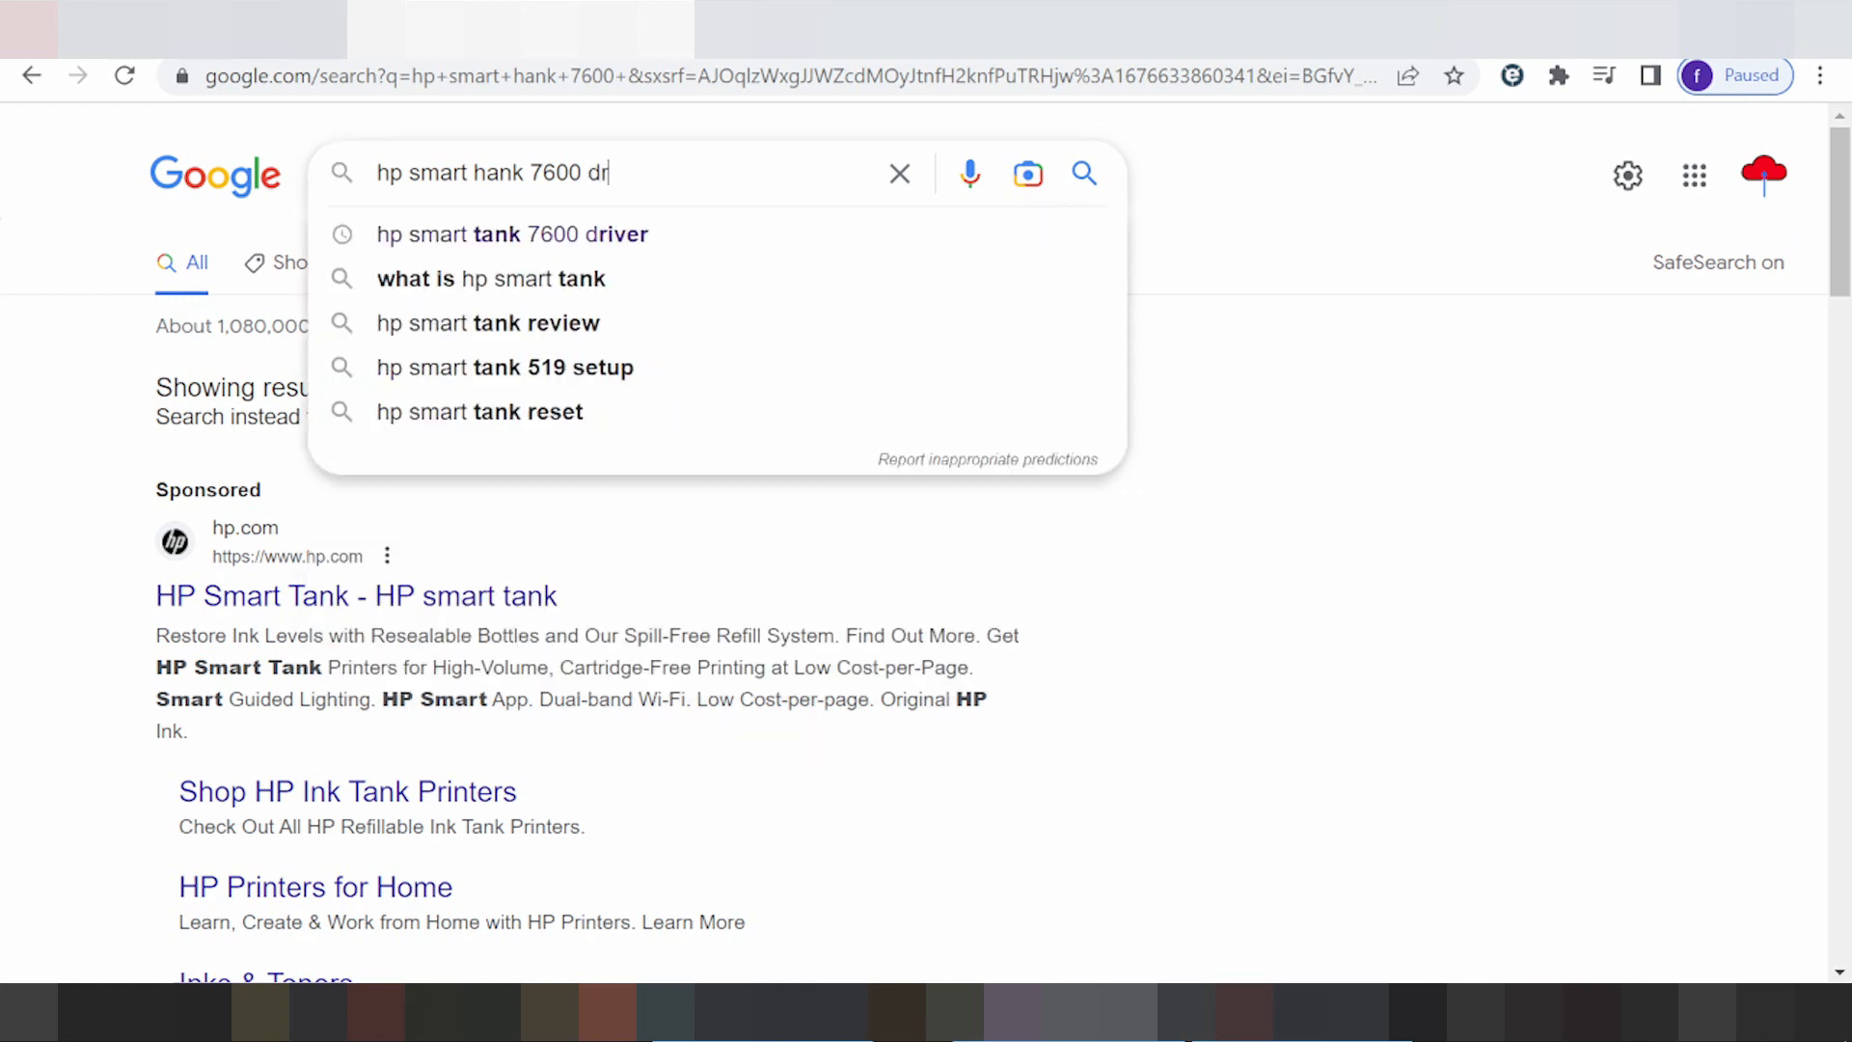
{"action": "type", "text": "iver download"}
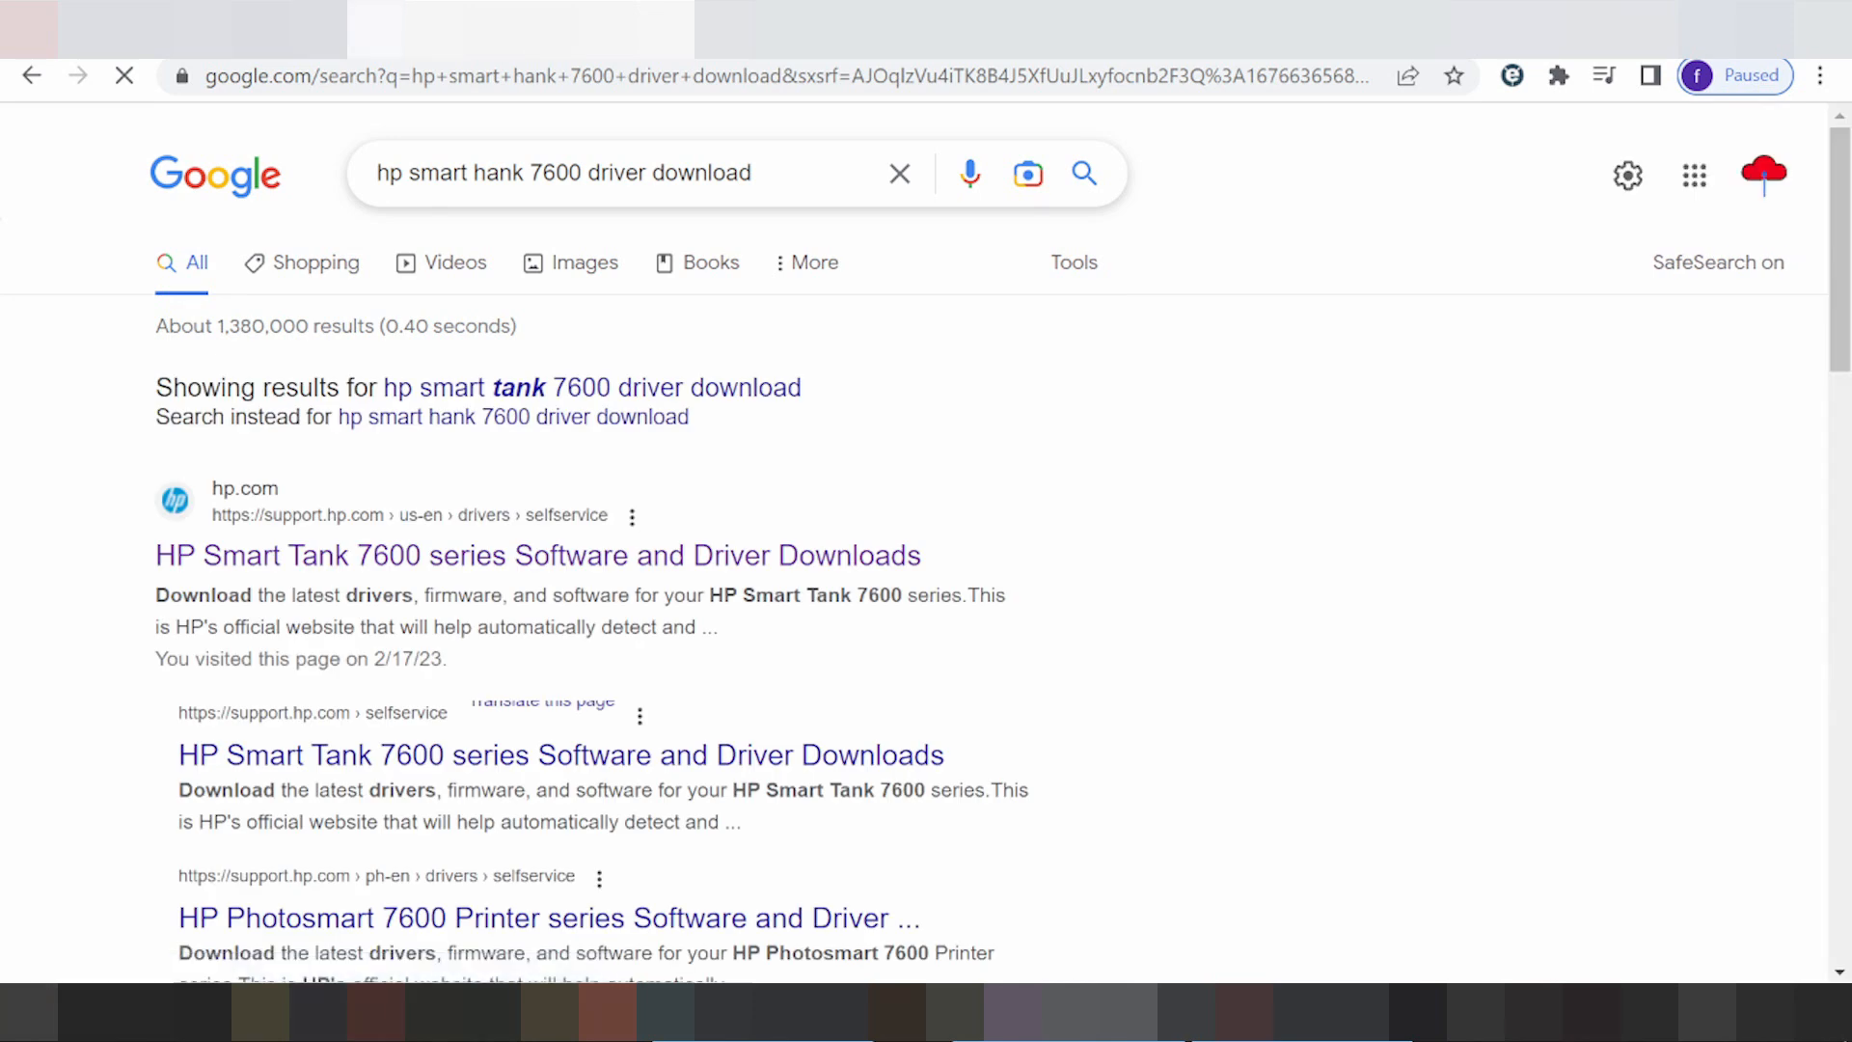
{"action": "left_click", "coordinate": [626, 172]}
{"action": "type", "text": "t"}
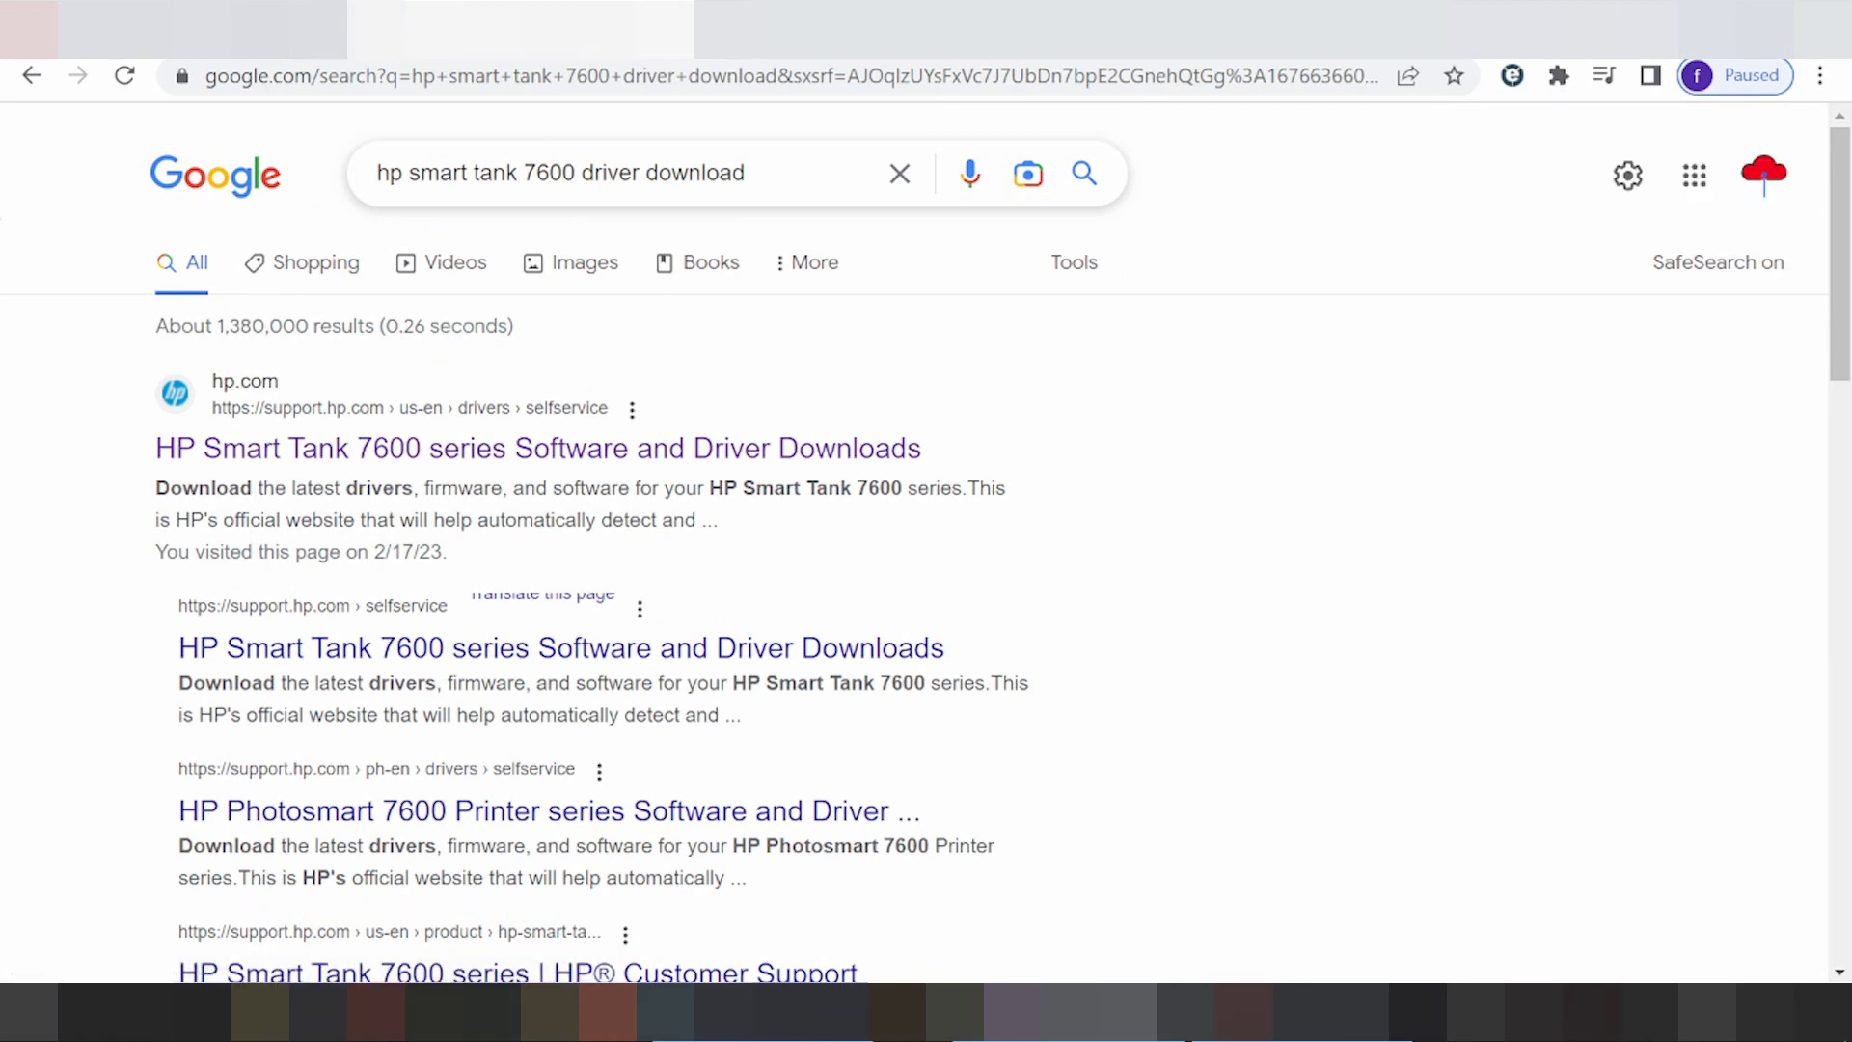
{"action": "scroll", "scroll_direction": "down", "scroll_amount": 3}
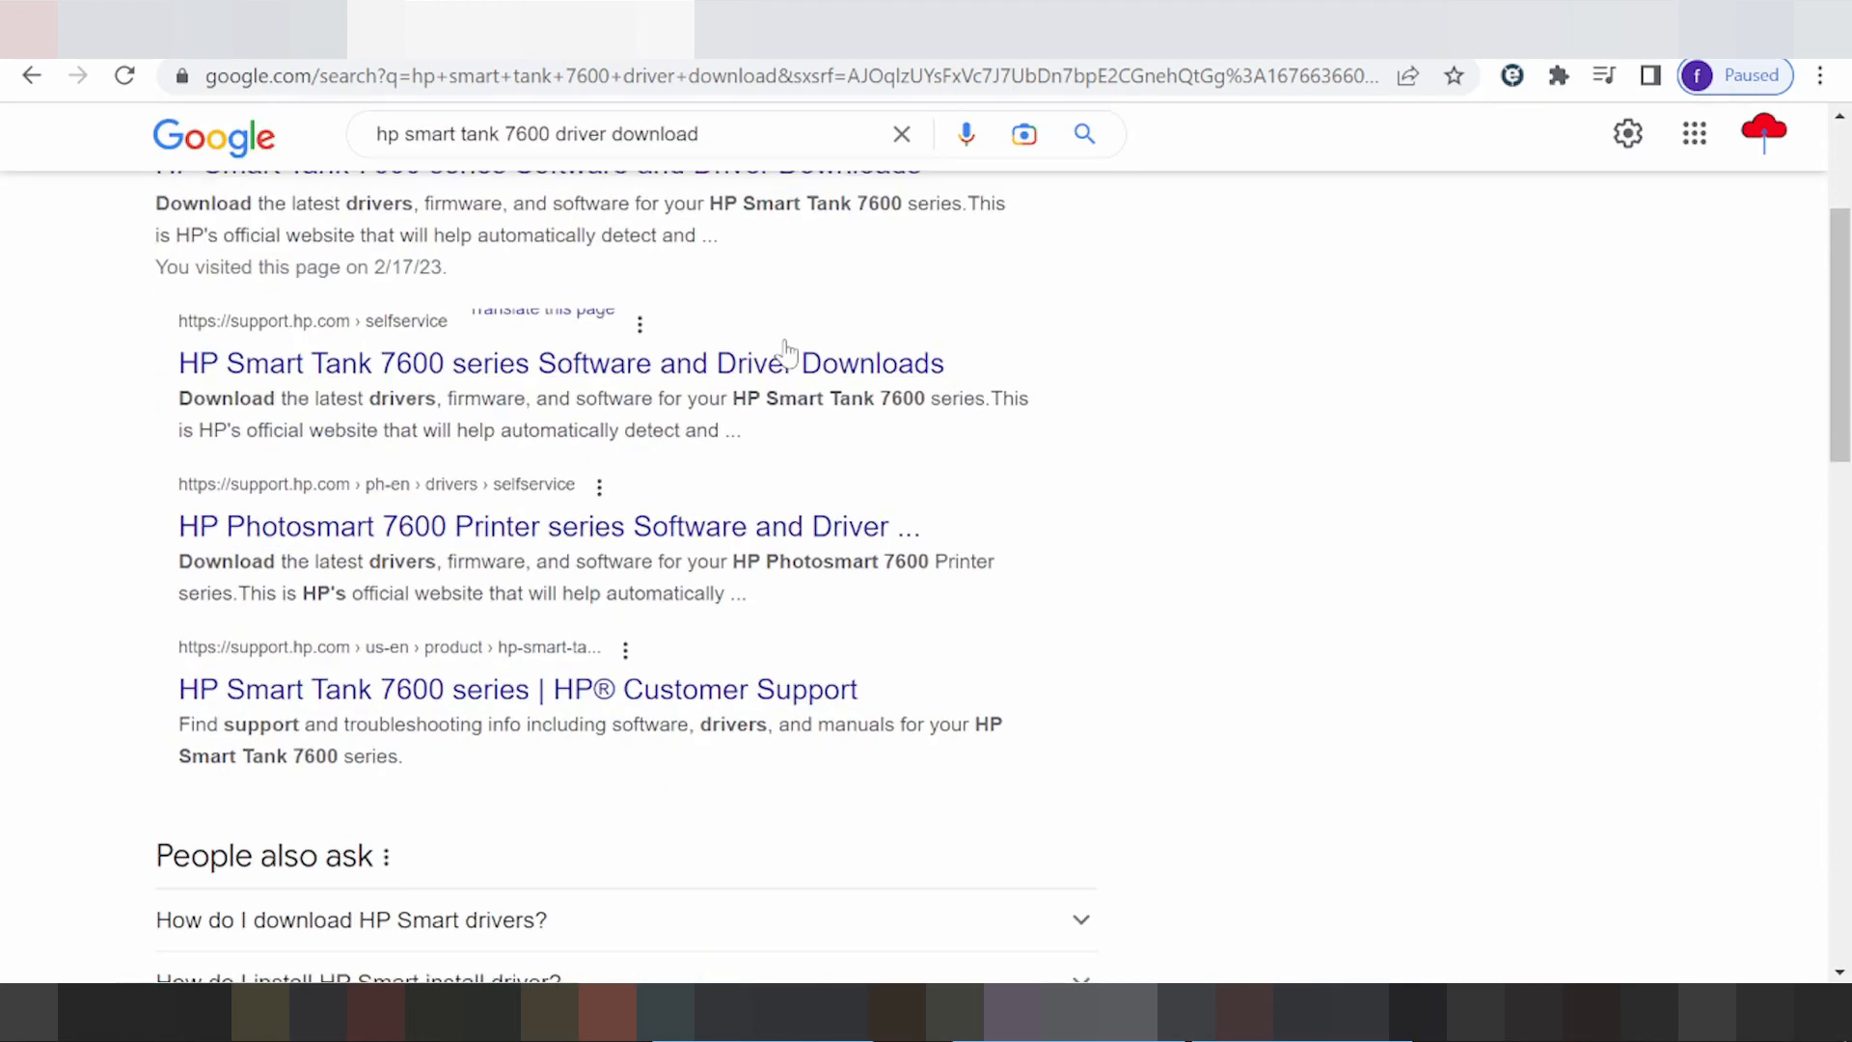
{"action": "scroll", "scroll_direction": "down", "scroll_amount": 3}
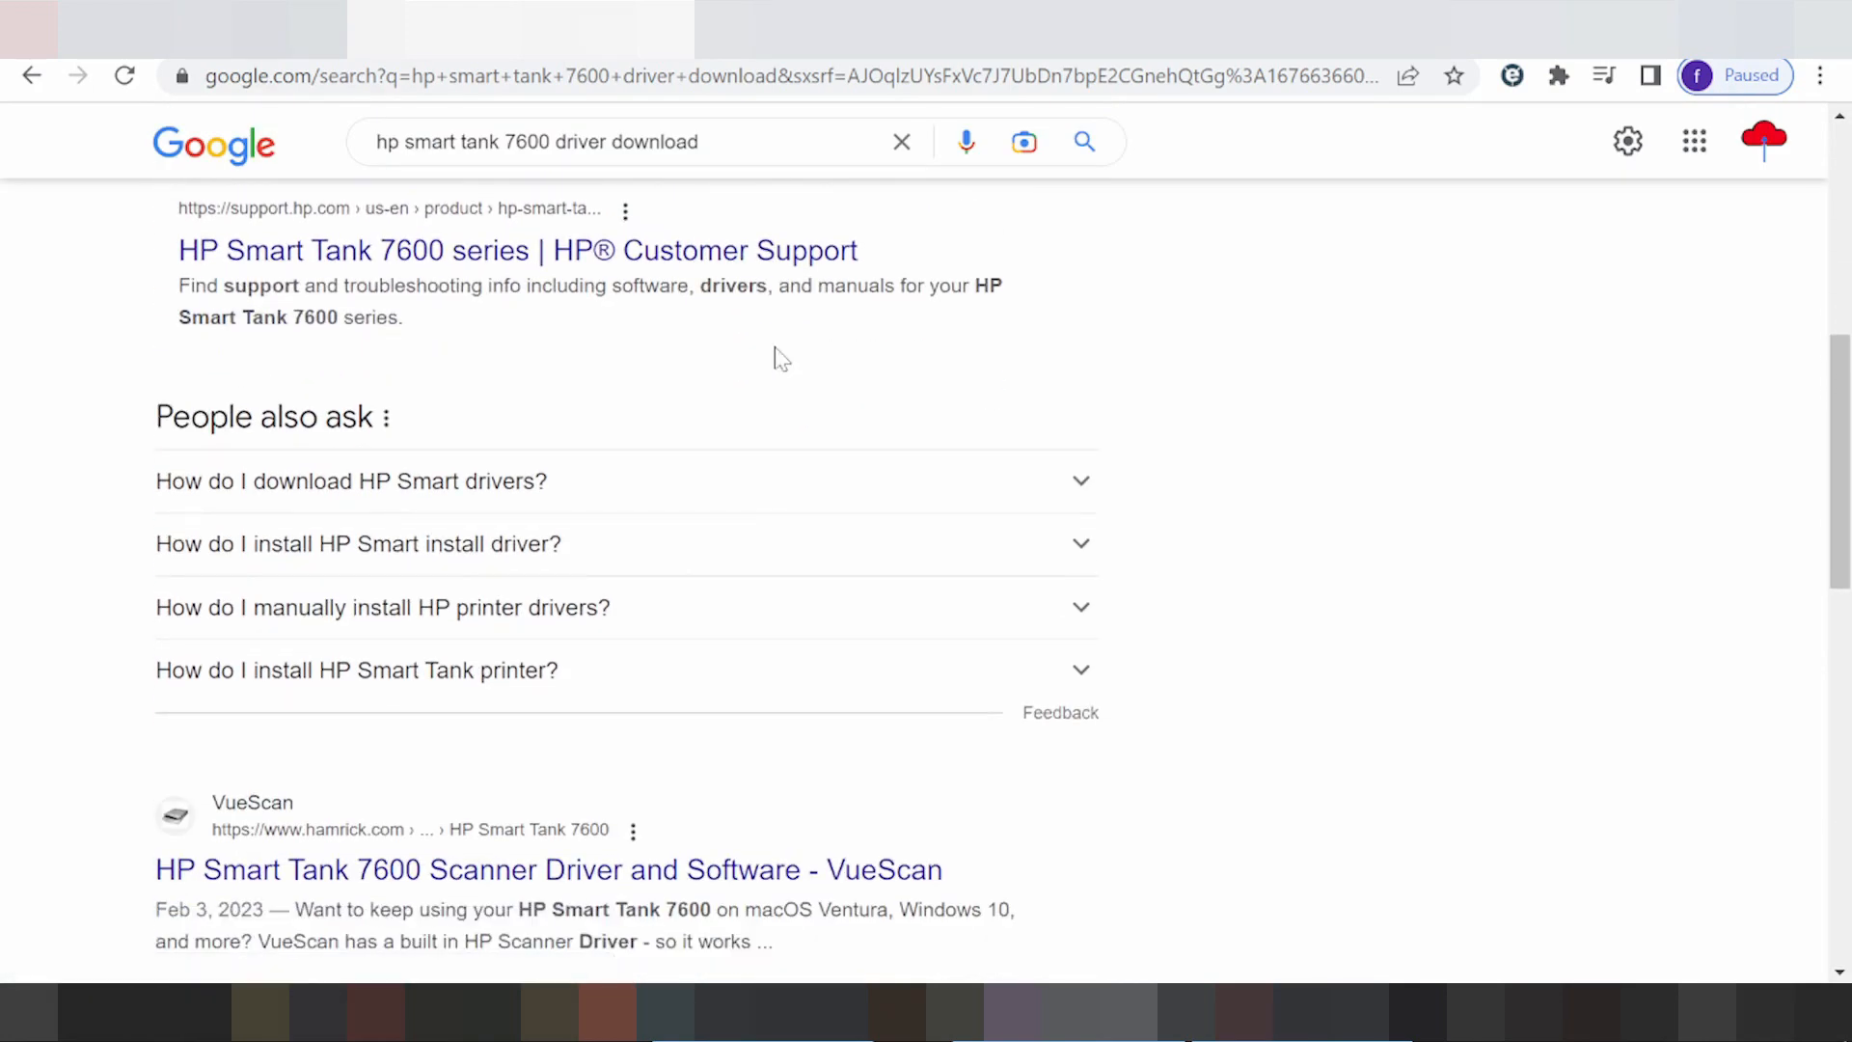
{"action": "scroll", "scroll_direction": "down", "scroll_amount": 3}
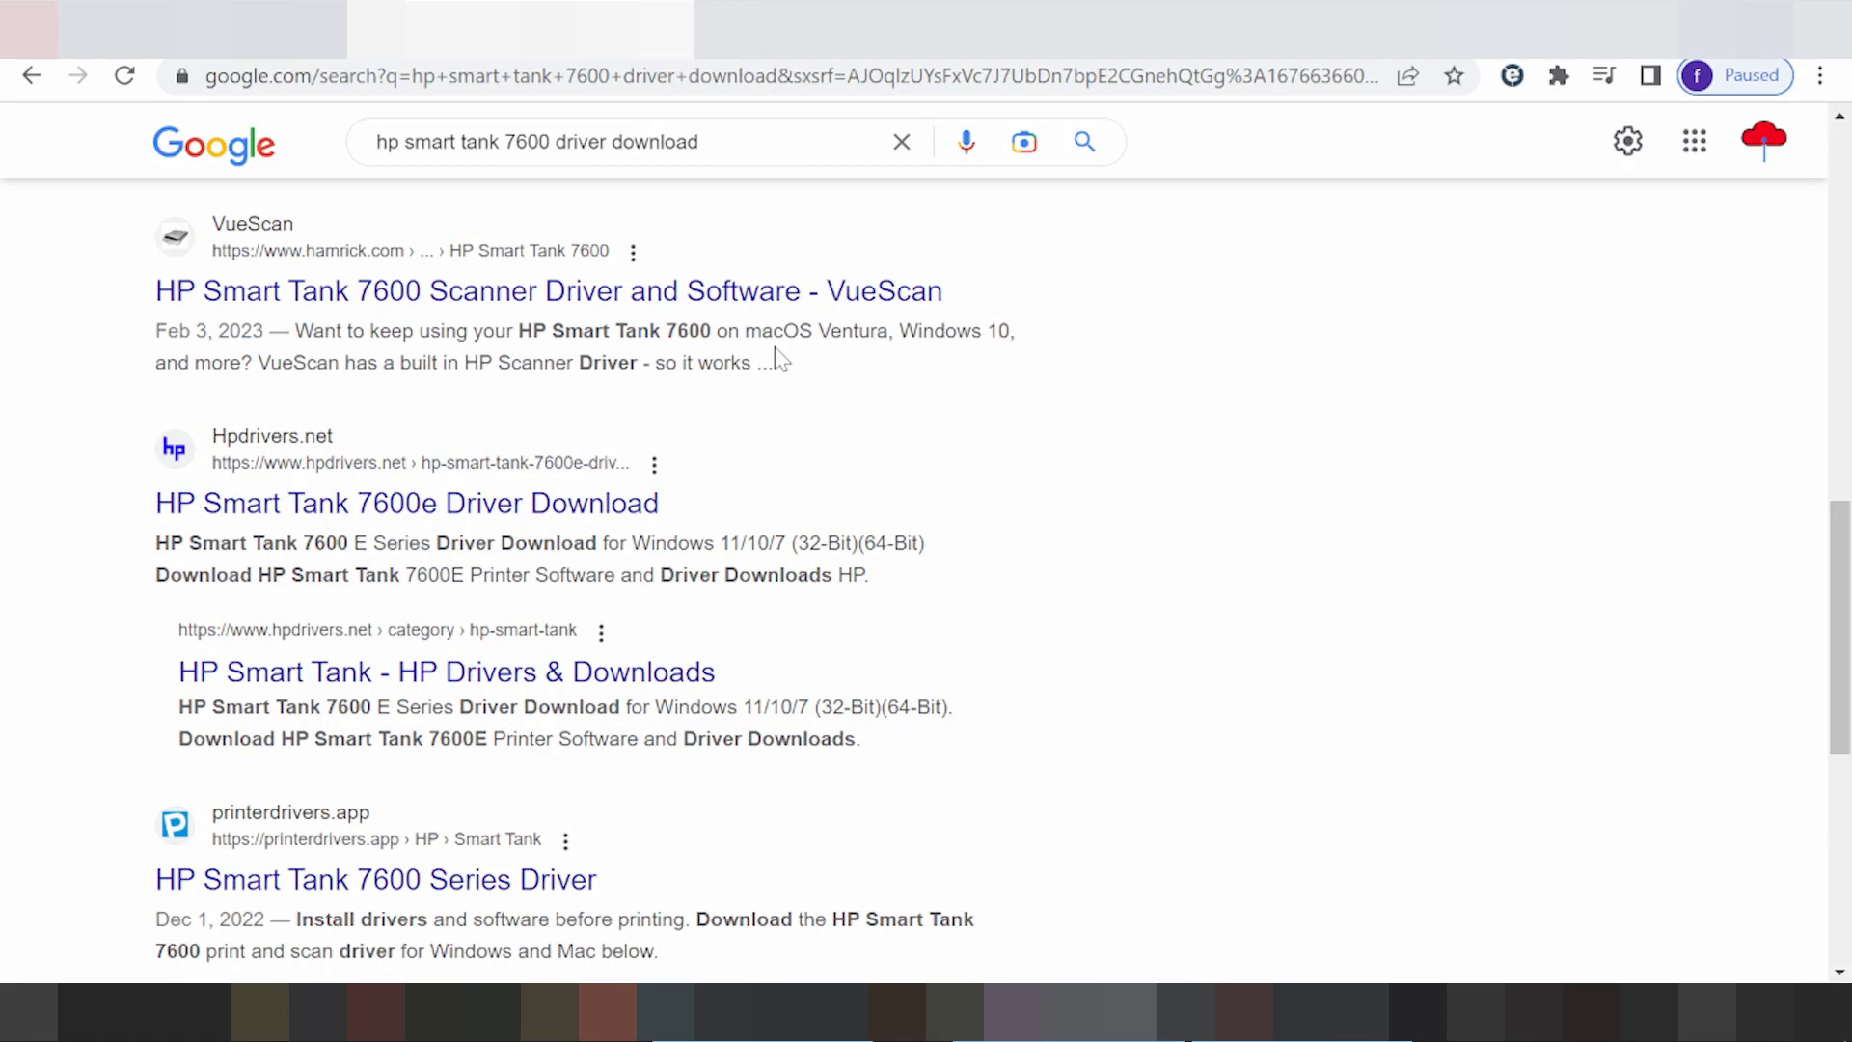
{"action": "scroll", "scroll_direction": "down", "scroll_amount": 3}
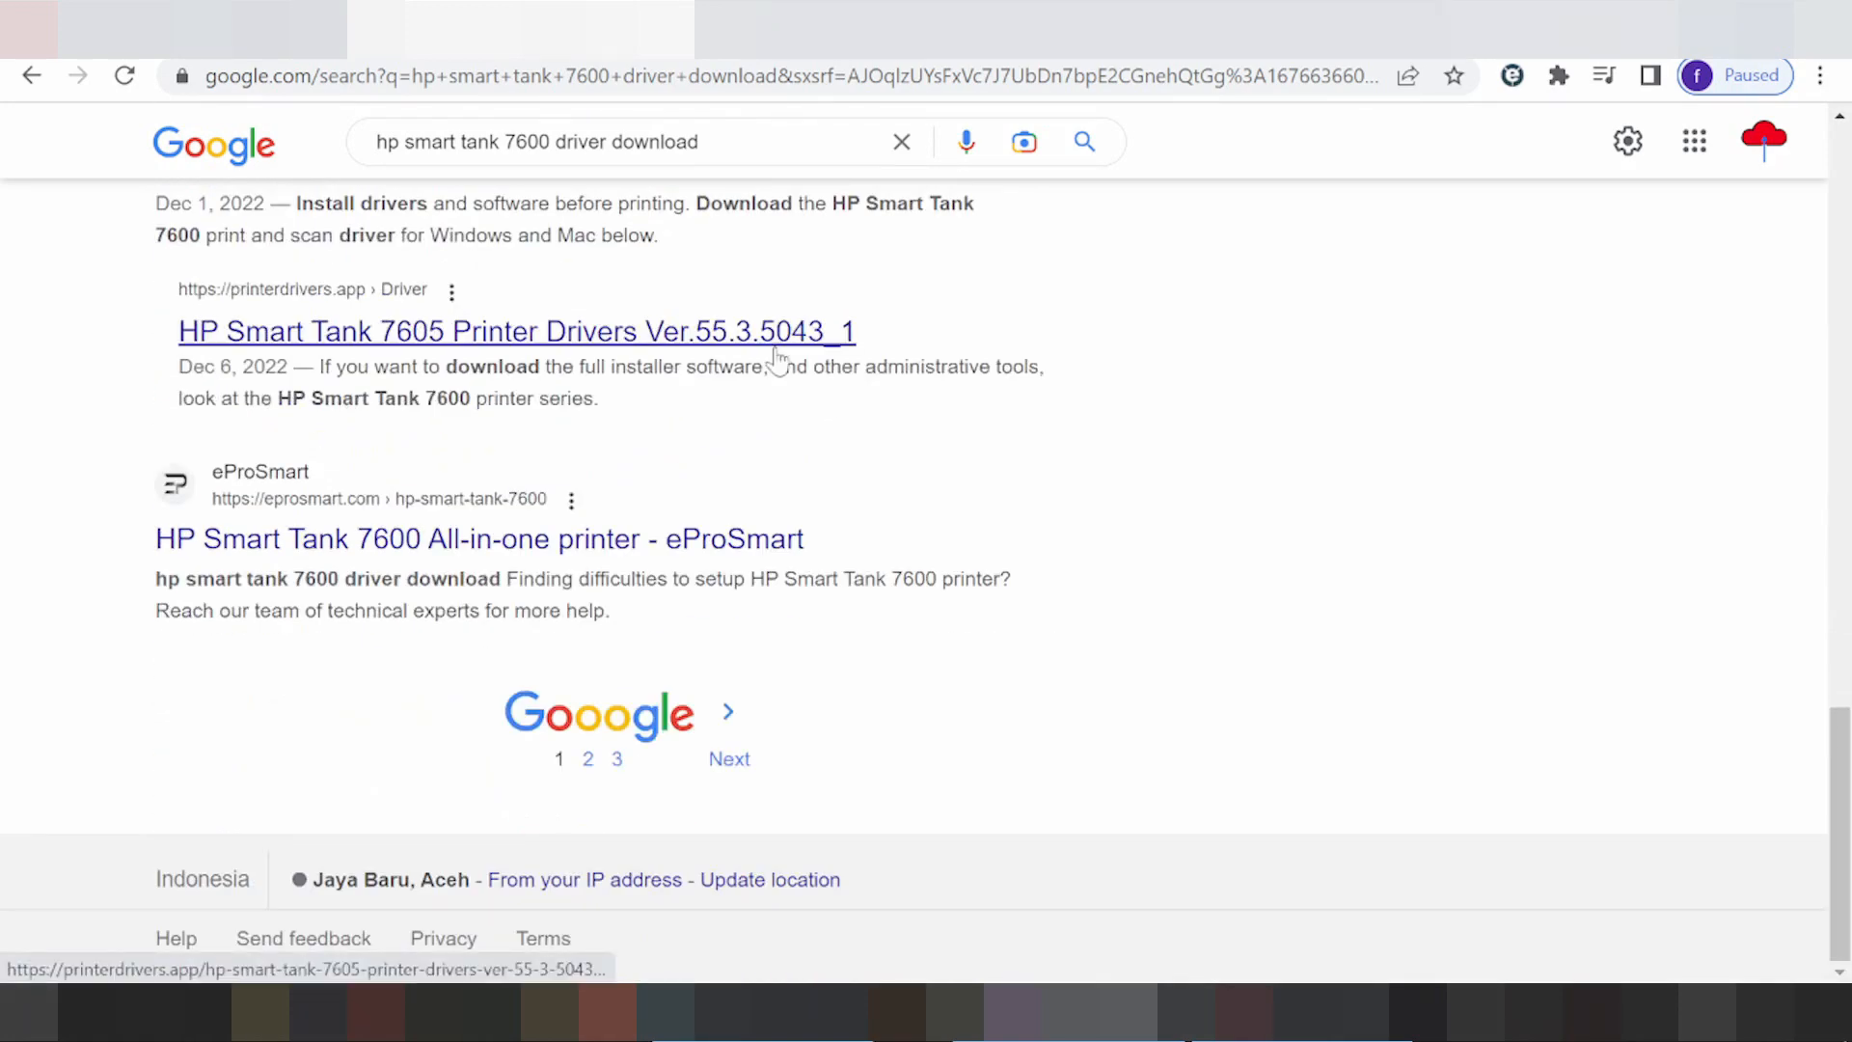
{"action": "scroll", "scroll_direction": "up", "scroll_amount": 3}
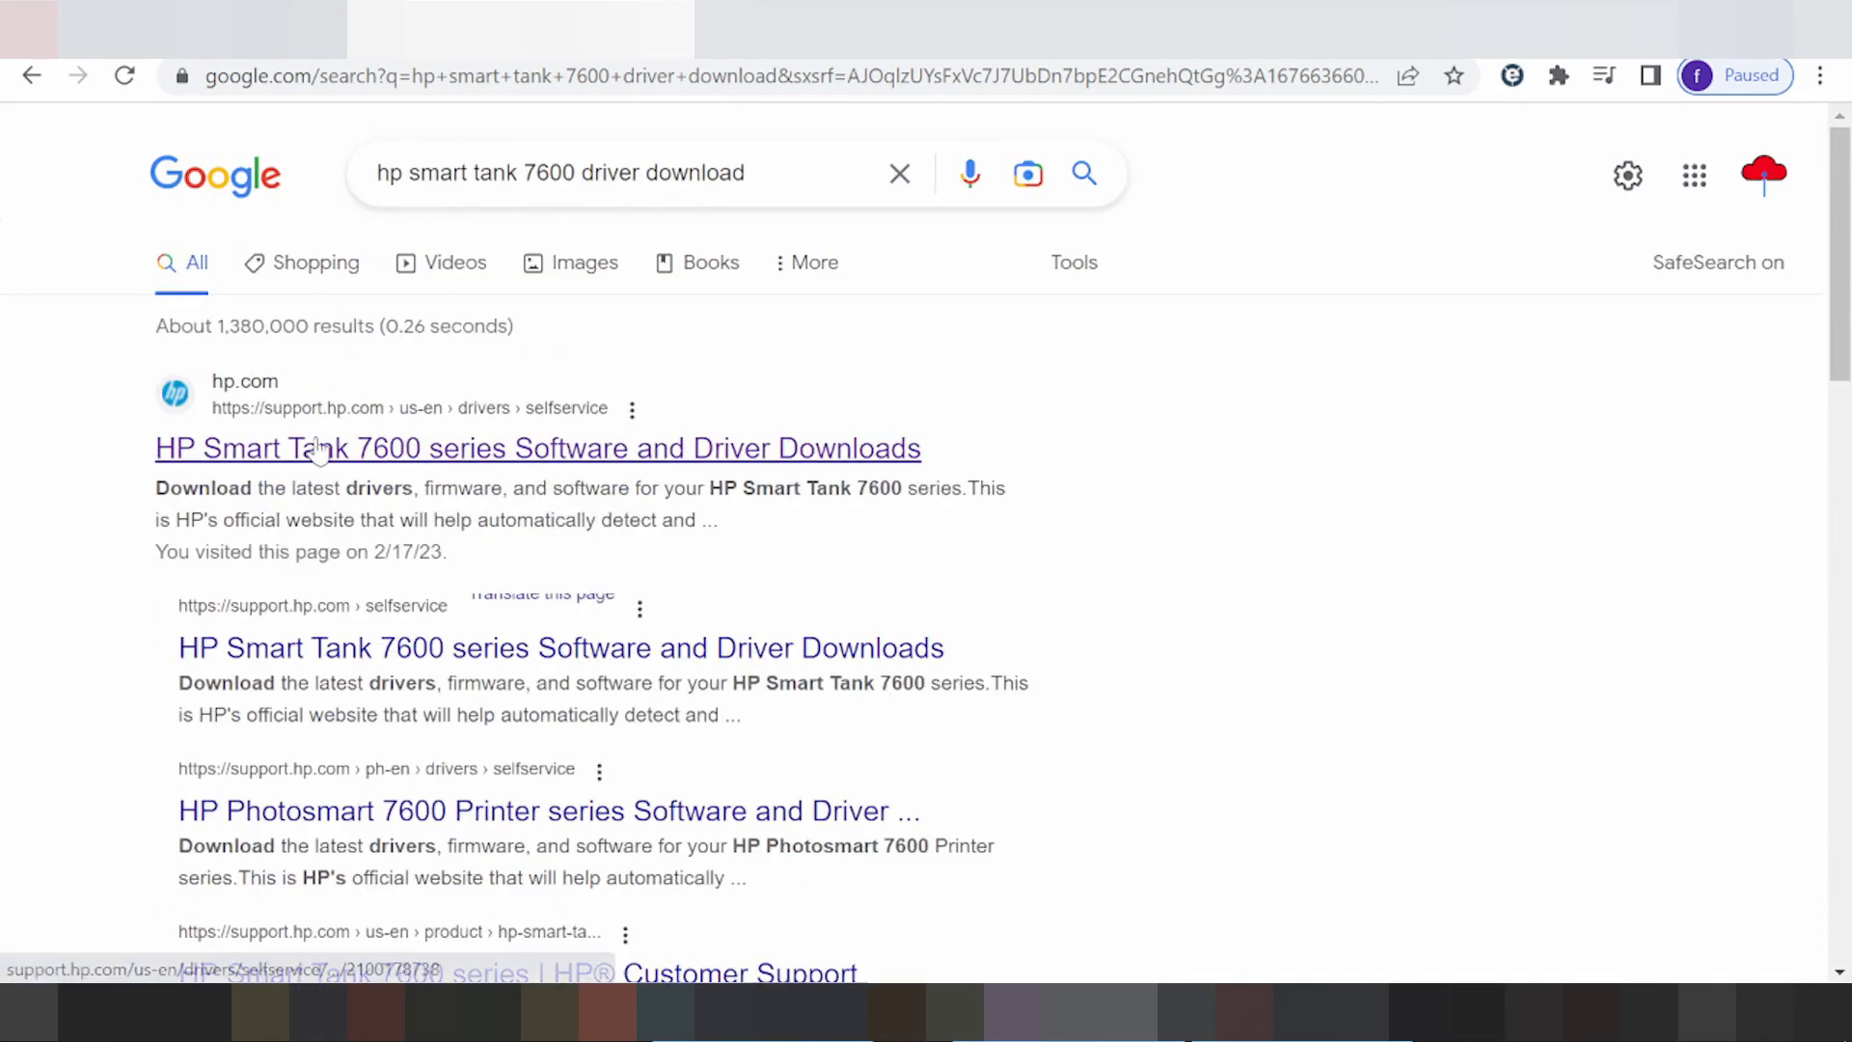
{"action": "mouse_move", "coordinate": [310, 448]}
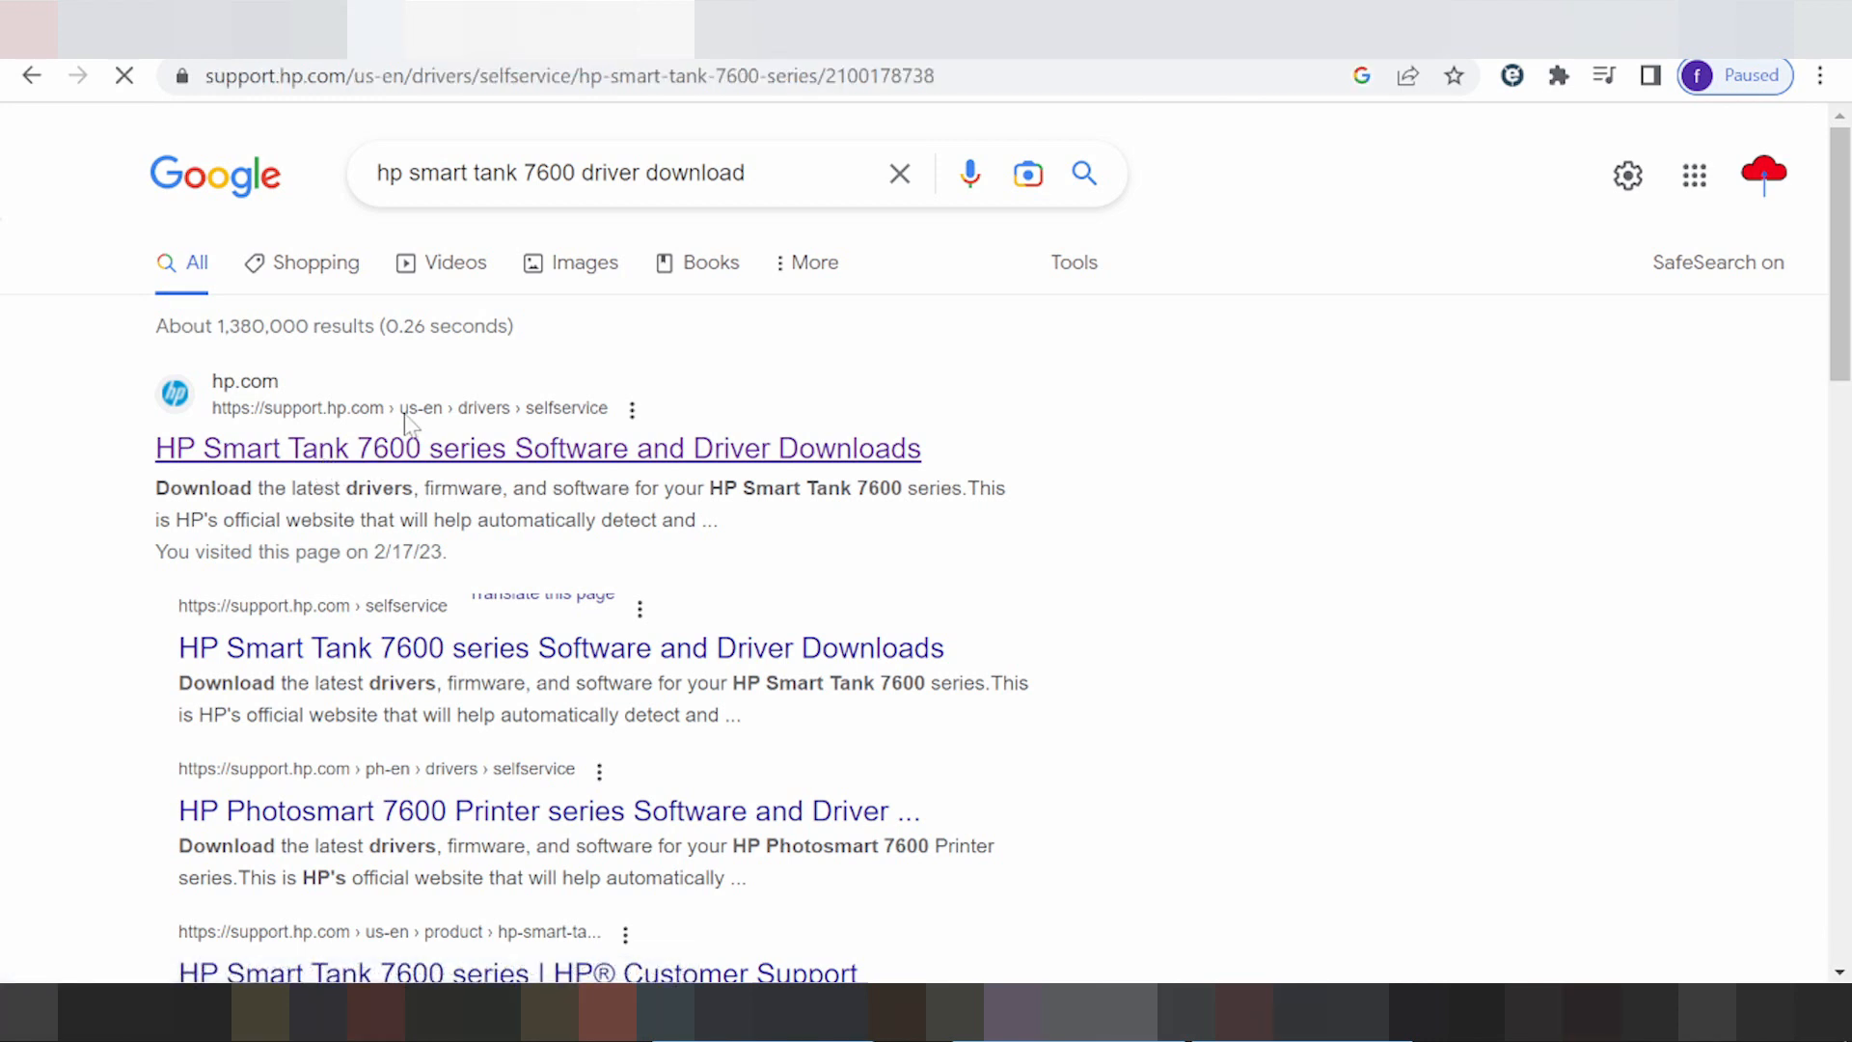
Open HP's Smart Tank 7600 driver page and set the operating system to Mac OS, macOS 12
{"action": "left_click", "coordinate": [537, 447]}
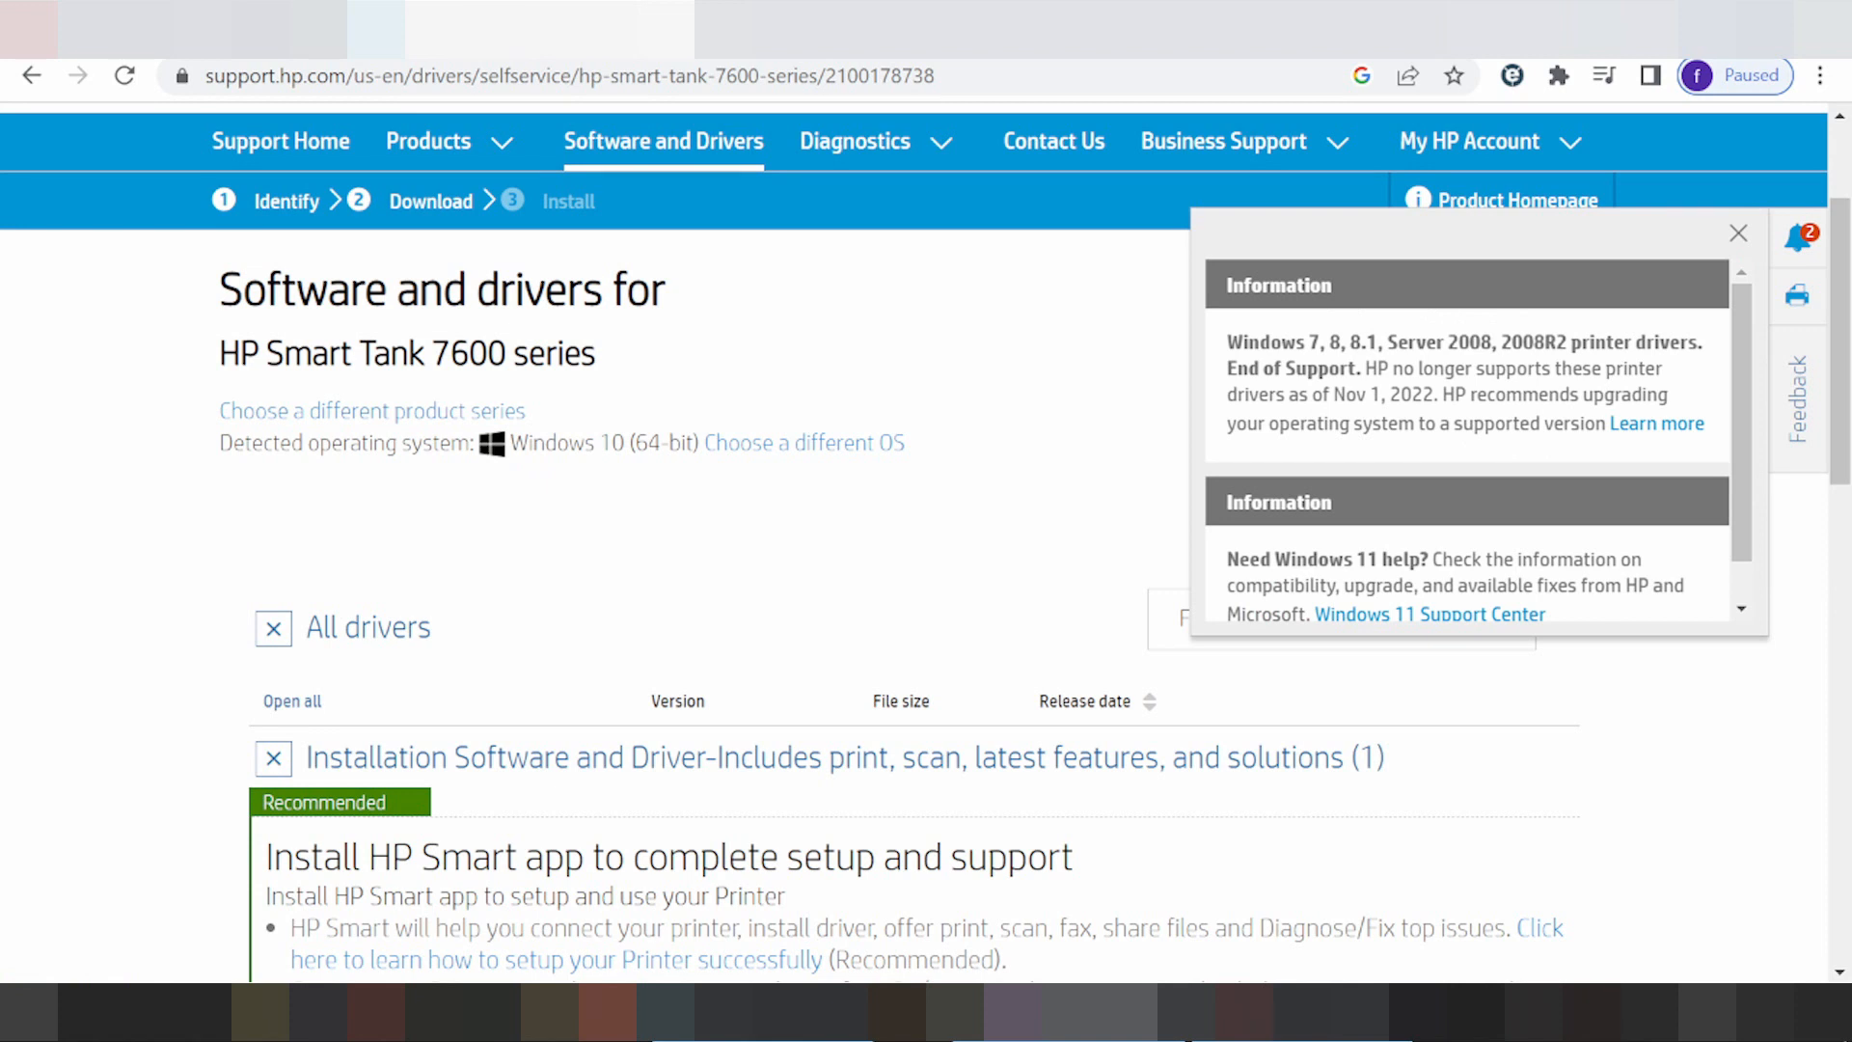
{"action": "left_click", "coordinate": [1737, 233]}
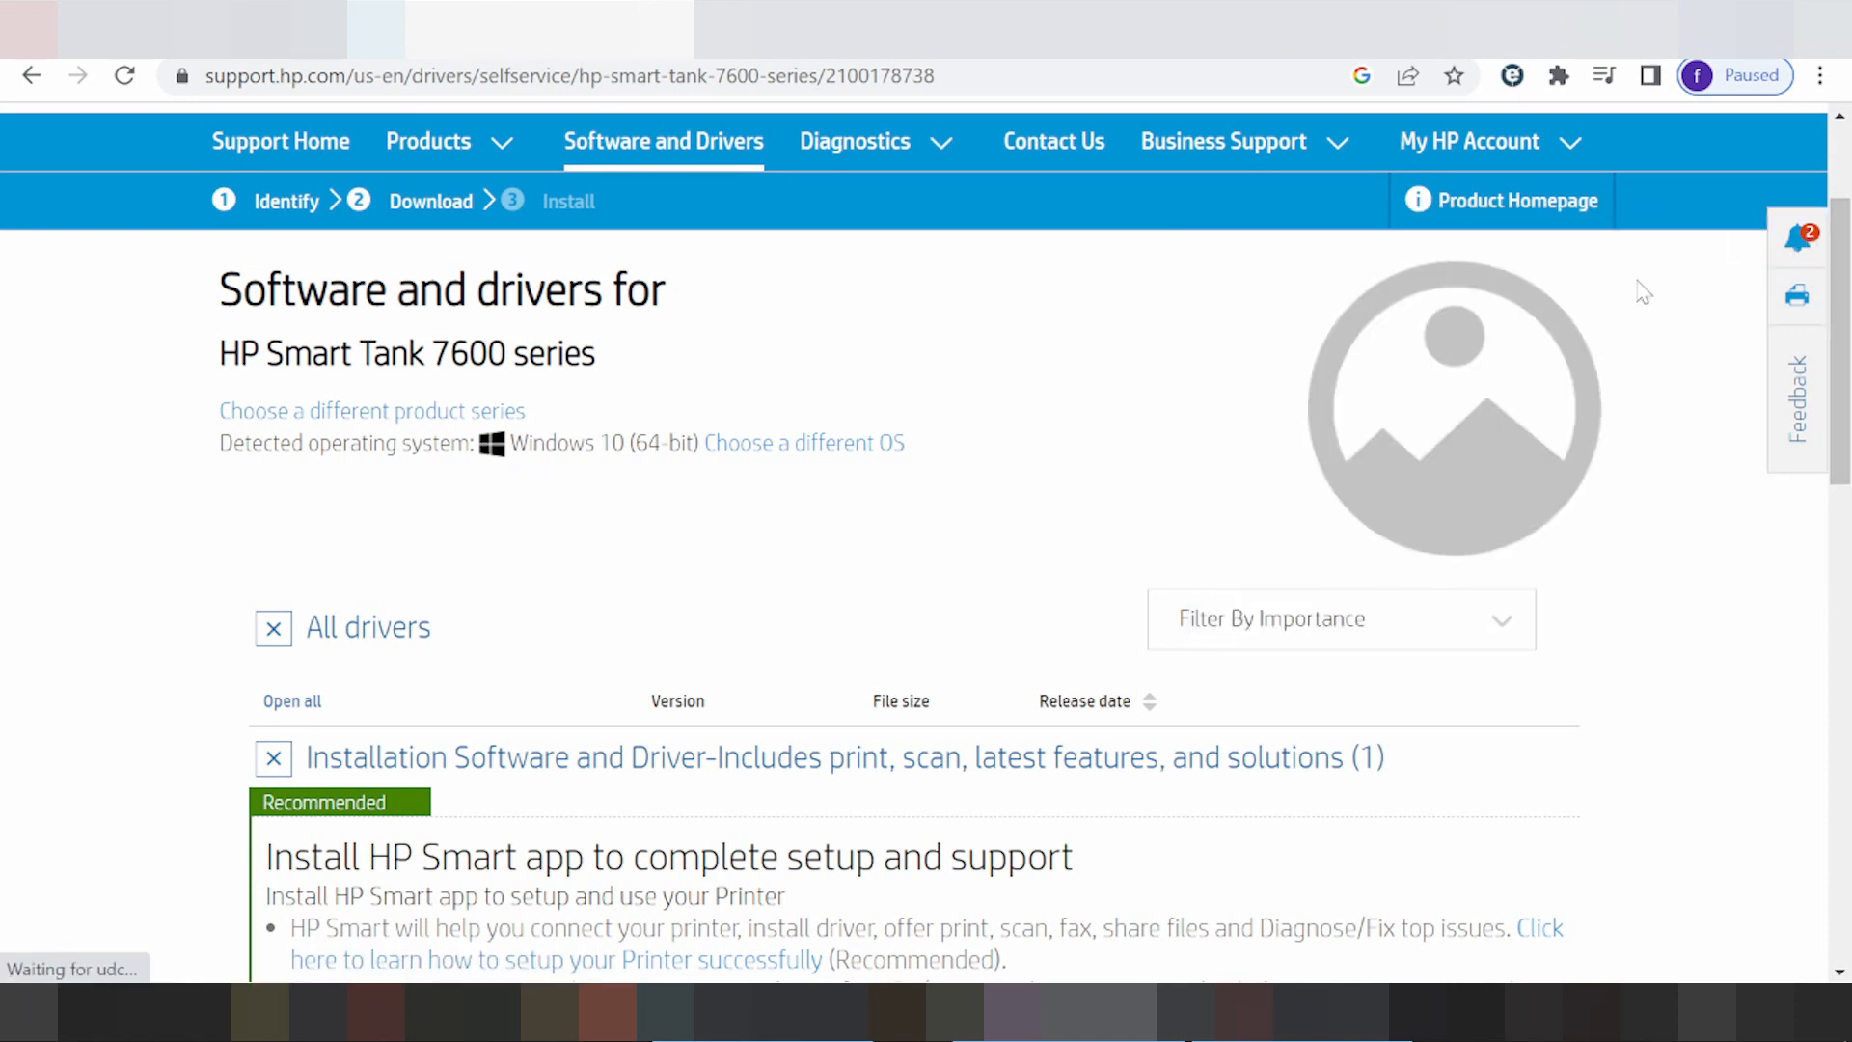
{"action": "mouse_move", "coordinate": [724, 473]}
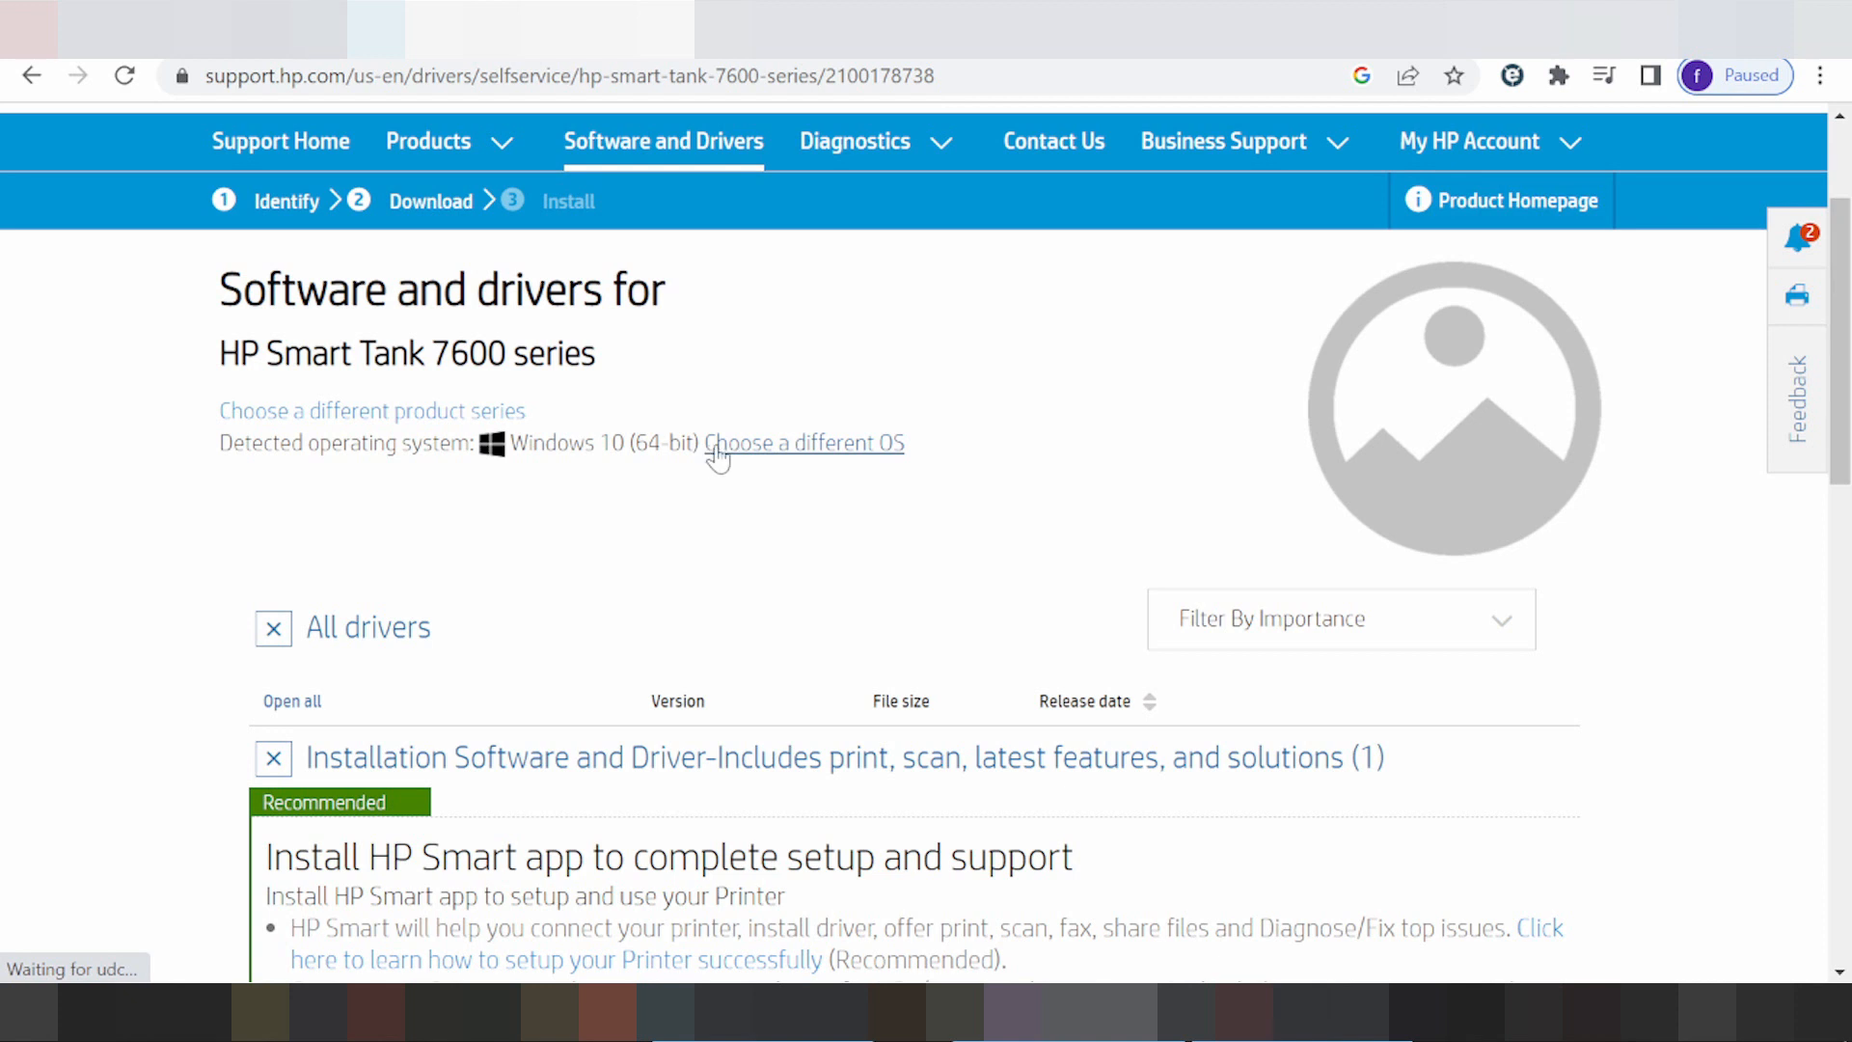
{"action": "mouse_move", "coordinate": [750, 458]}
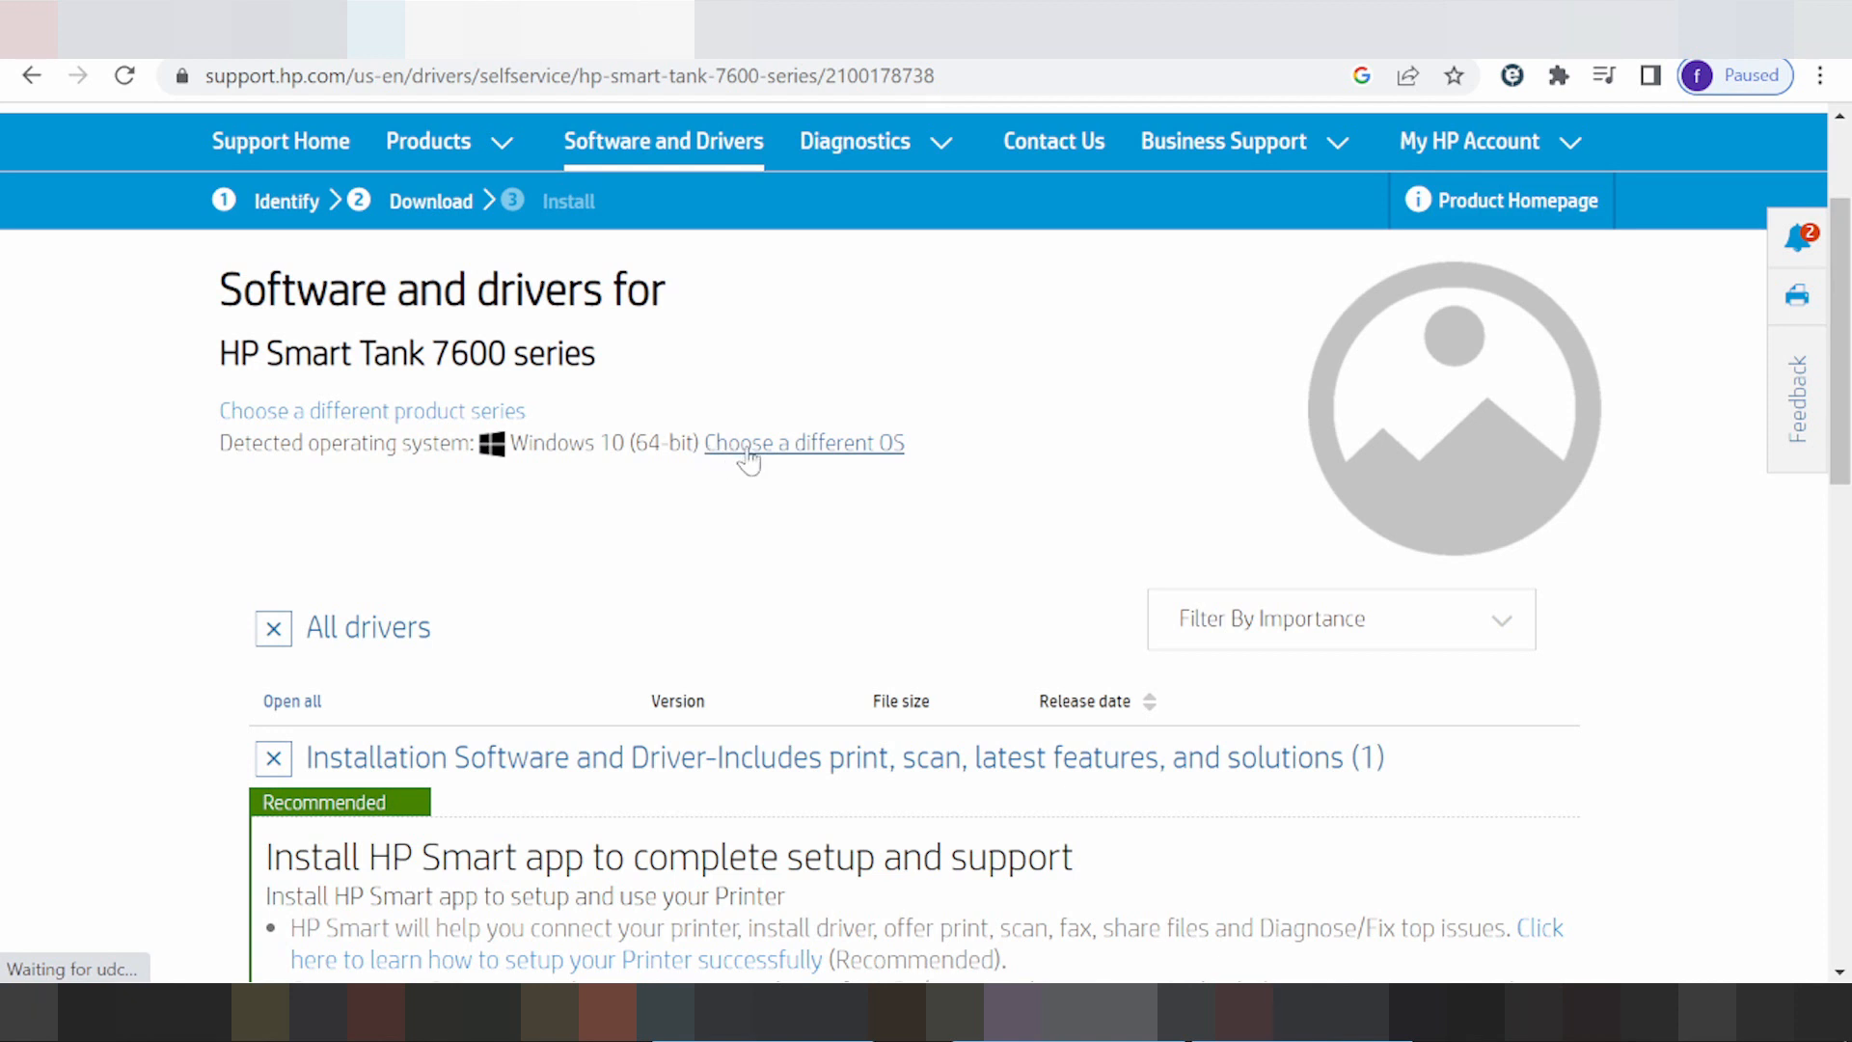
{"action": "left_click", "coordinate": [804, 442]}
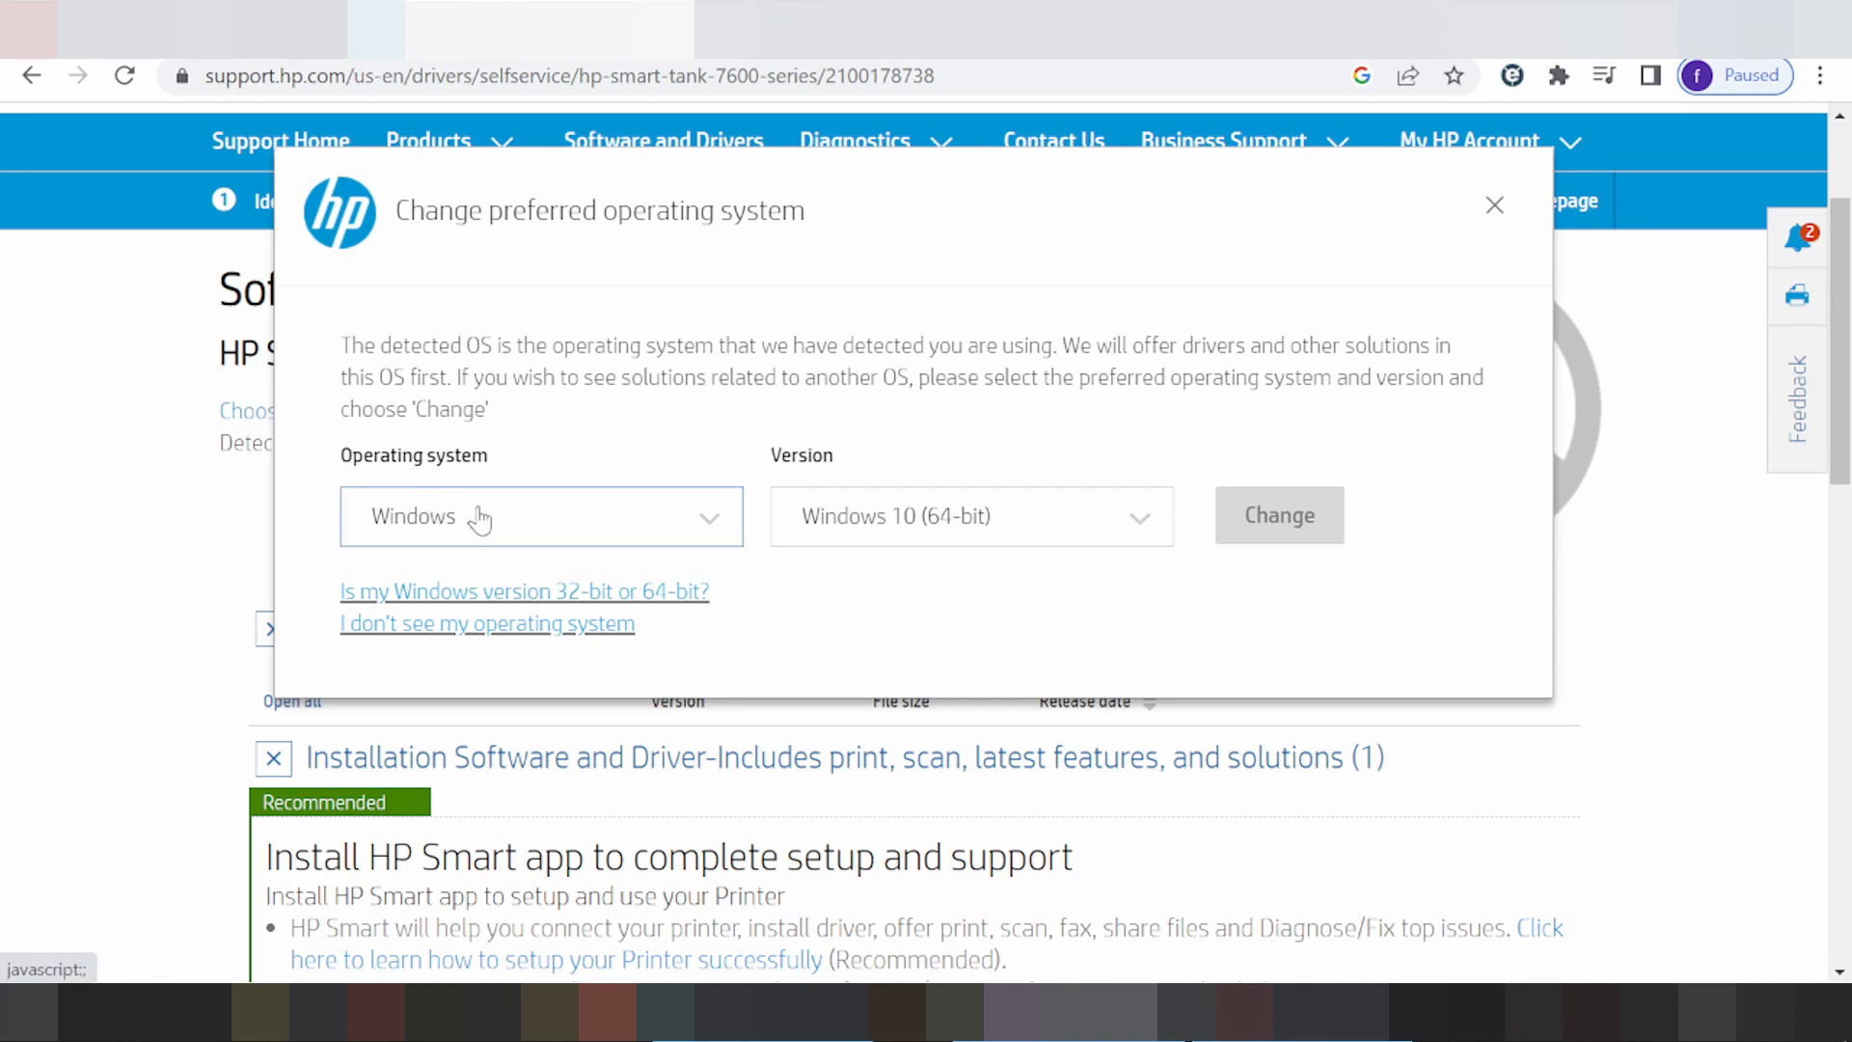
{"action": "left_click", "coordinate": [540, 516]}
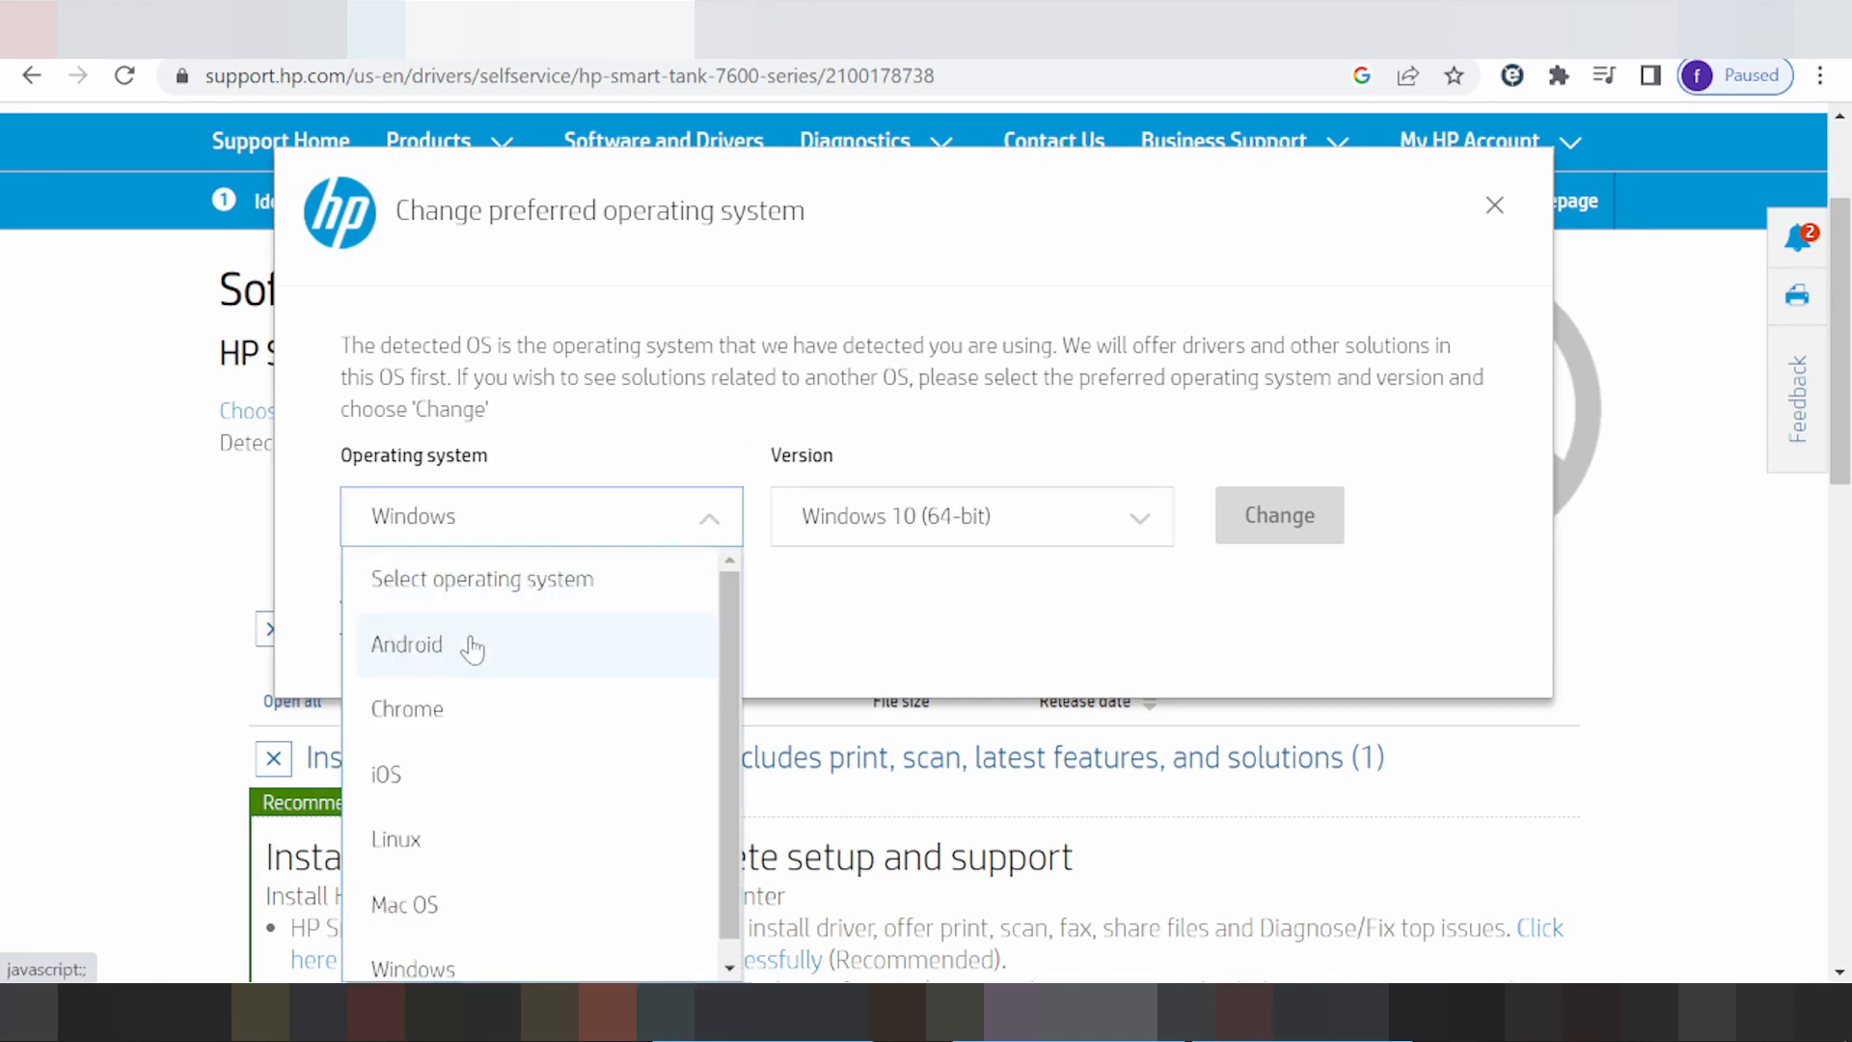
{"action": "mouse_move", "coordinate": [448, 838]}
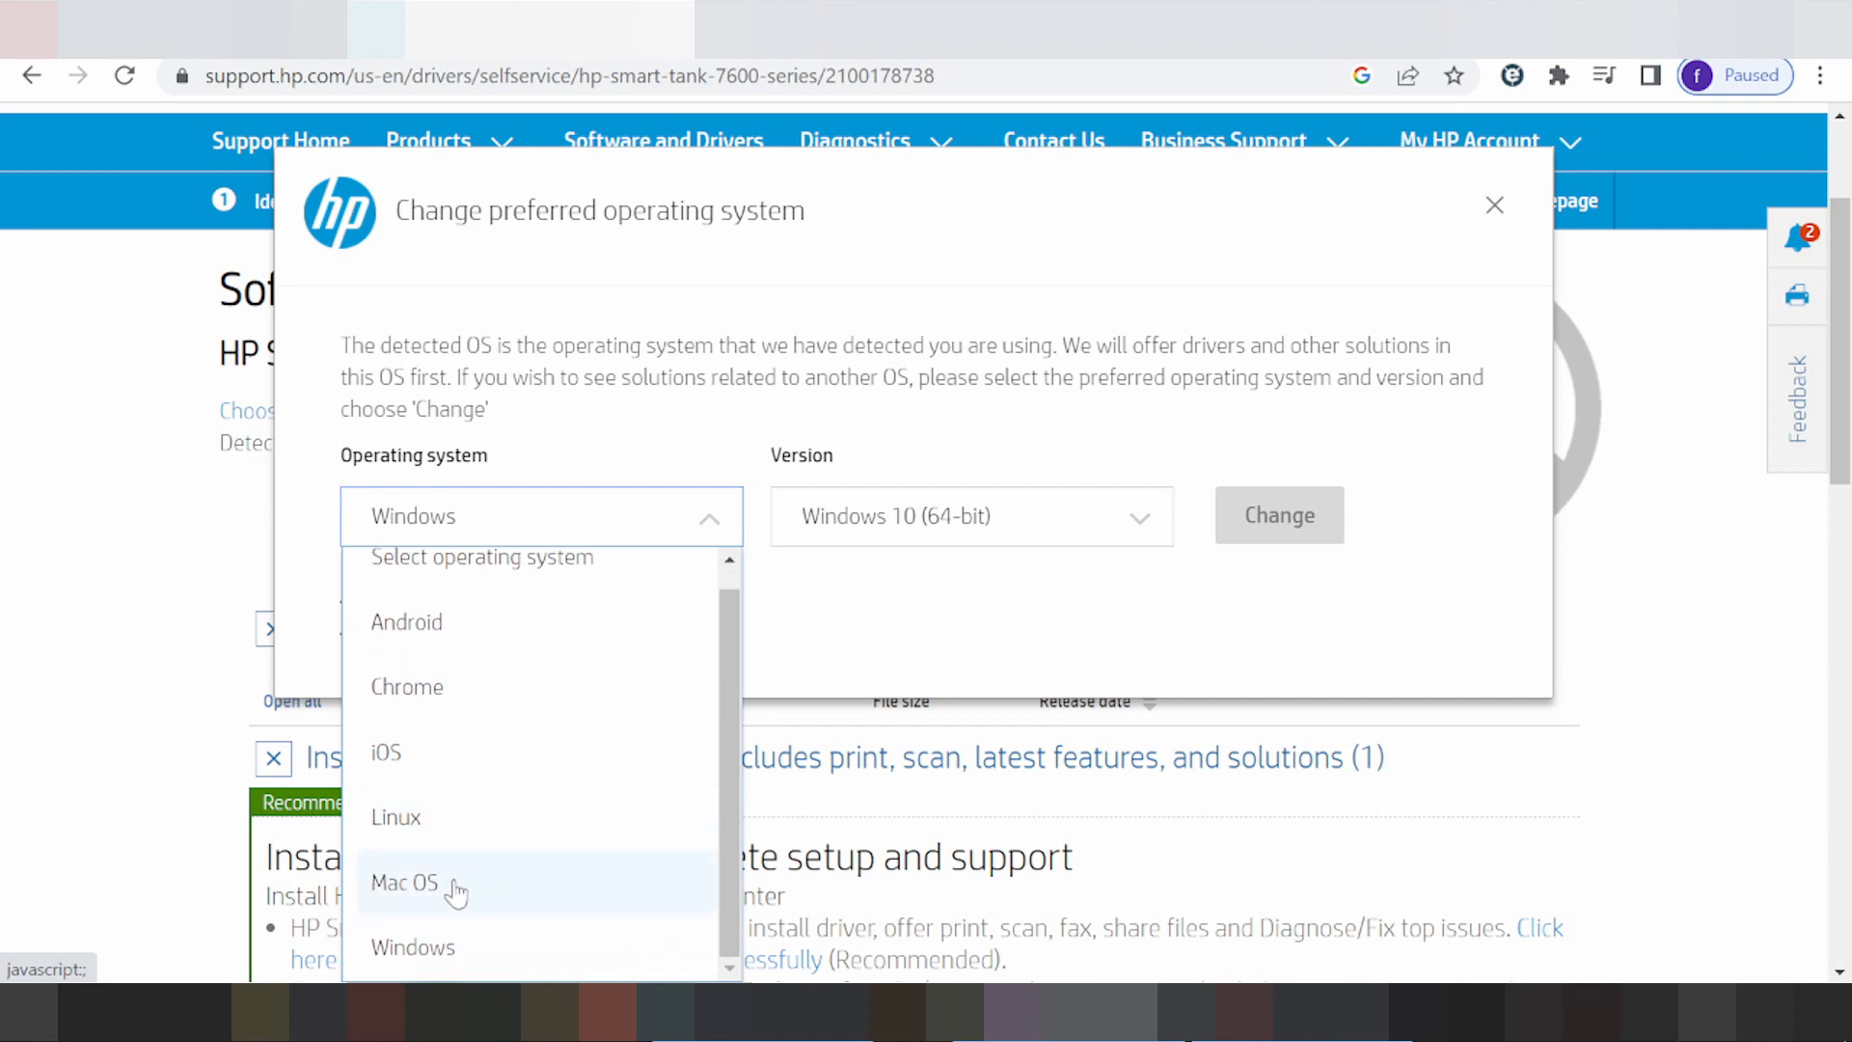
{"action": "mouse_move", "coordinate": [564, 866]}
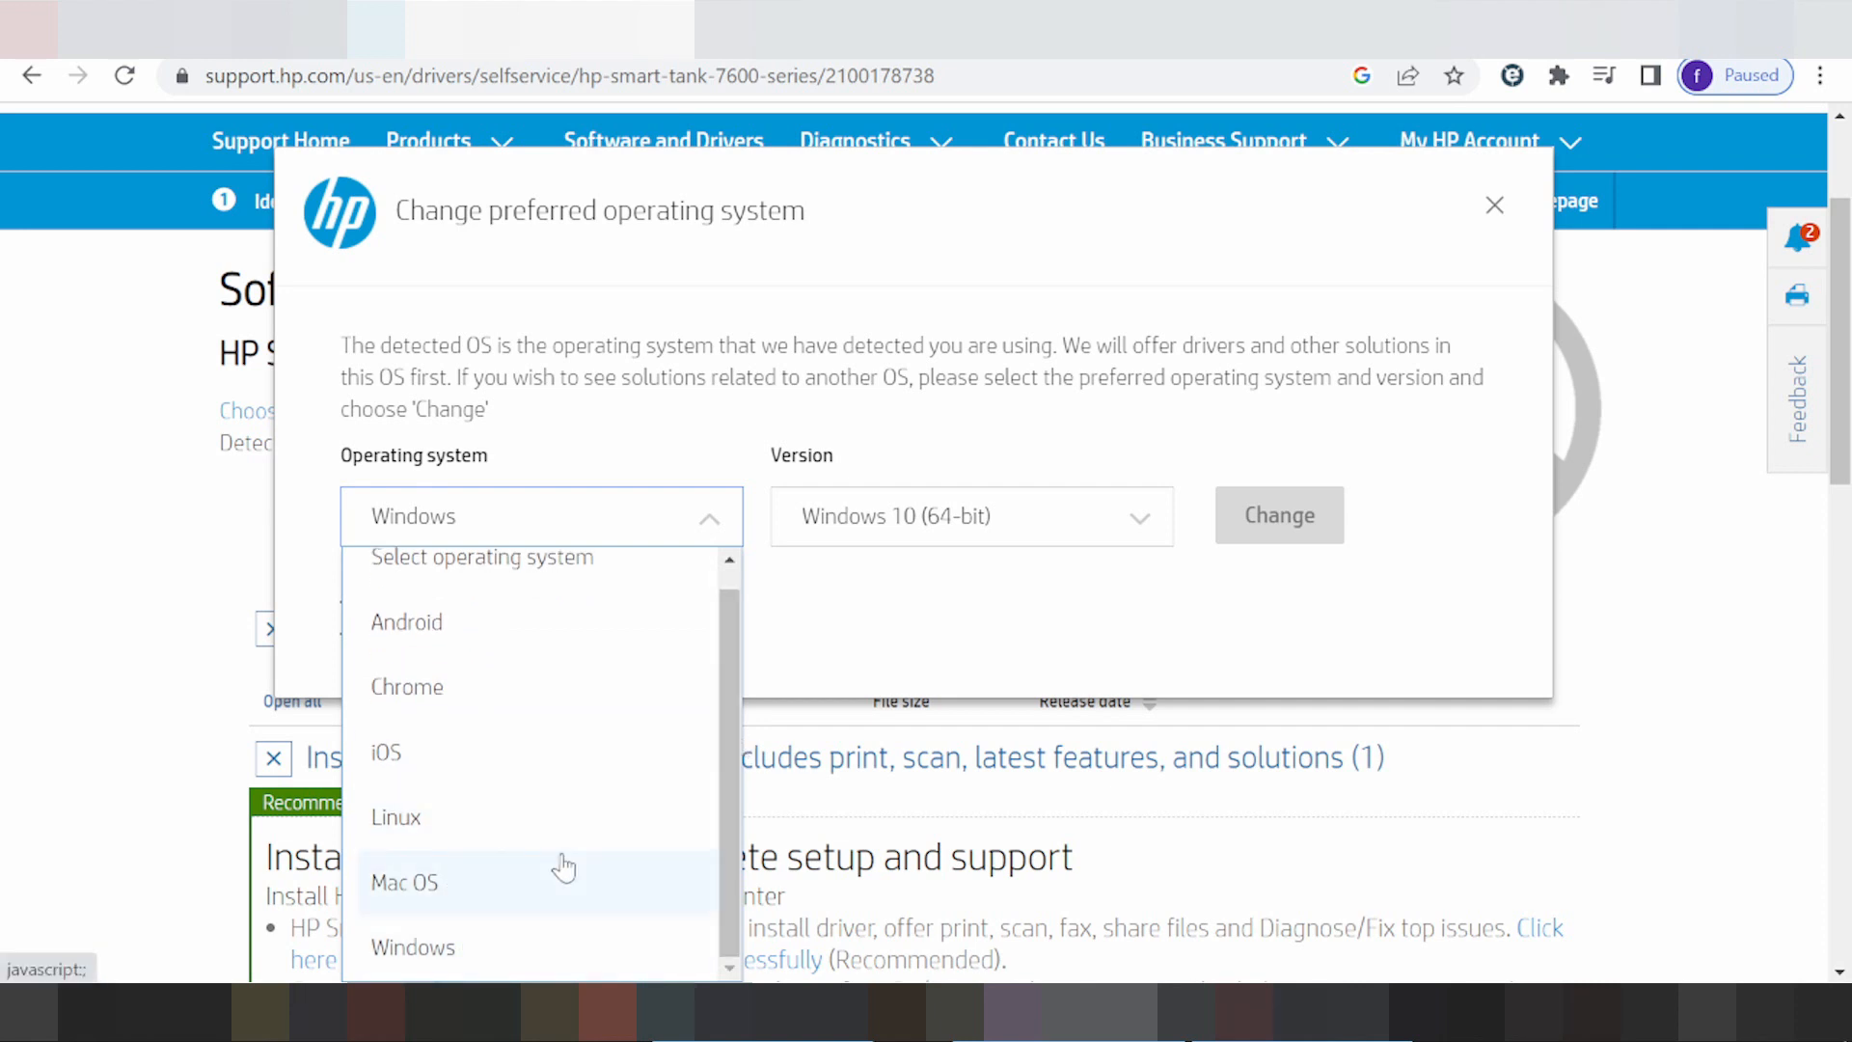
{"action": "left_click", "coordinate": [405, 882]}
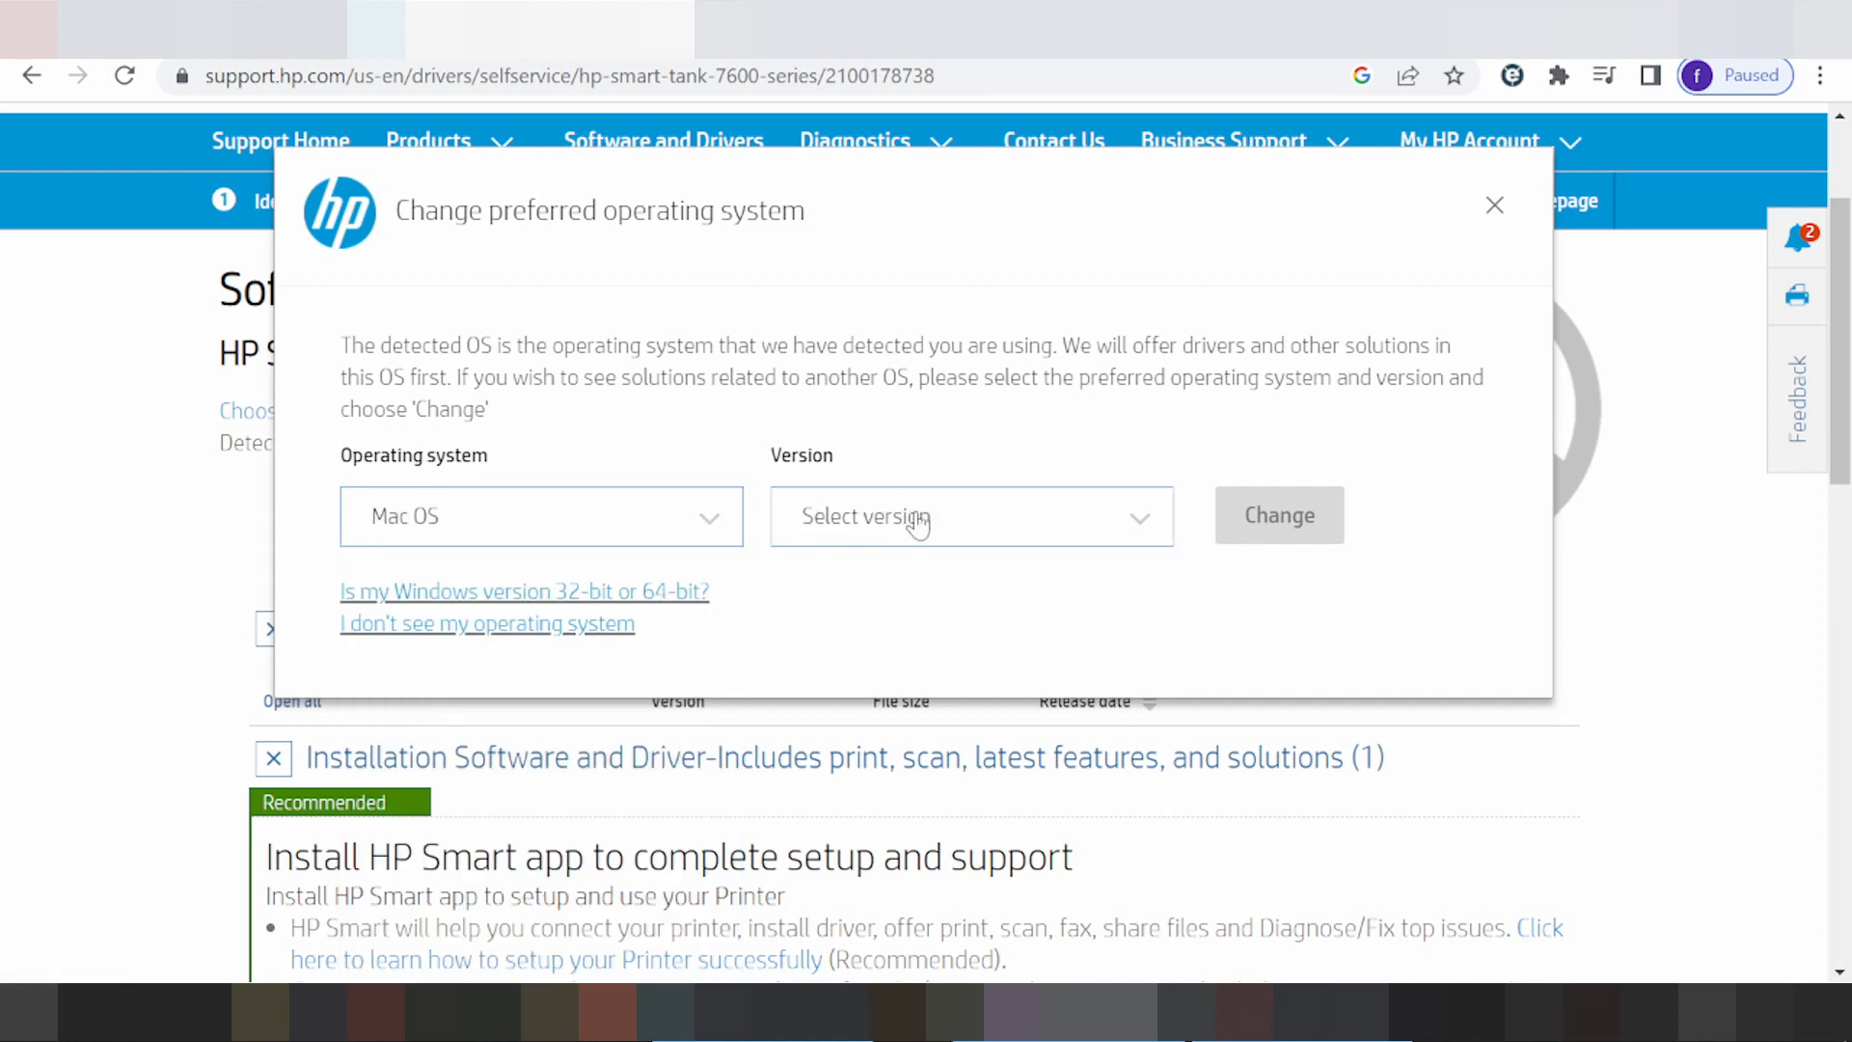
{"action": "left_click", "coordinate": [969, 516]}
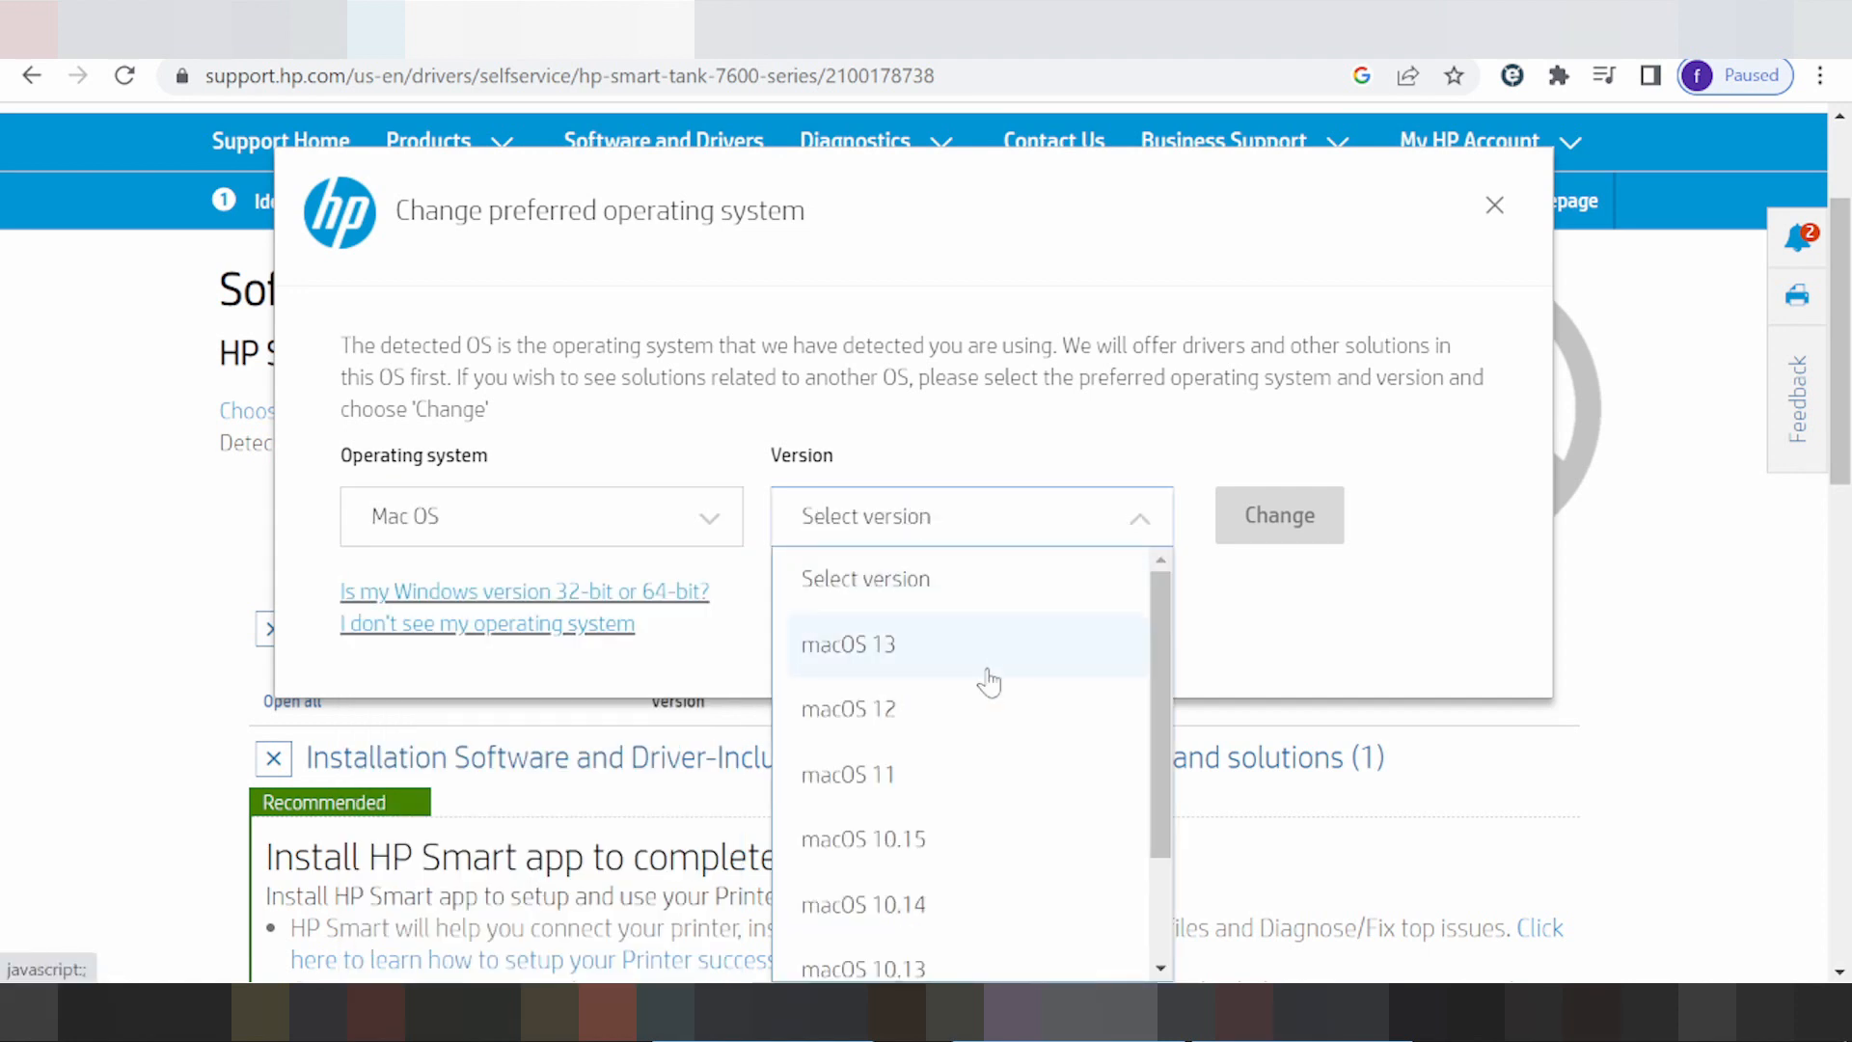
{"action": "mouse_move", "coordinate": [964, 774]}
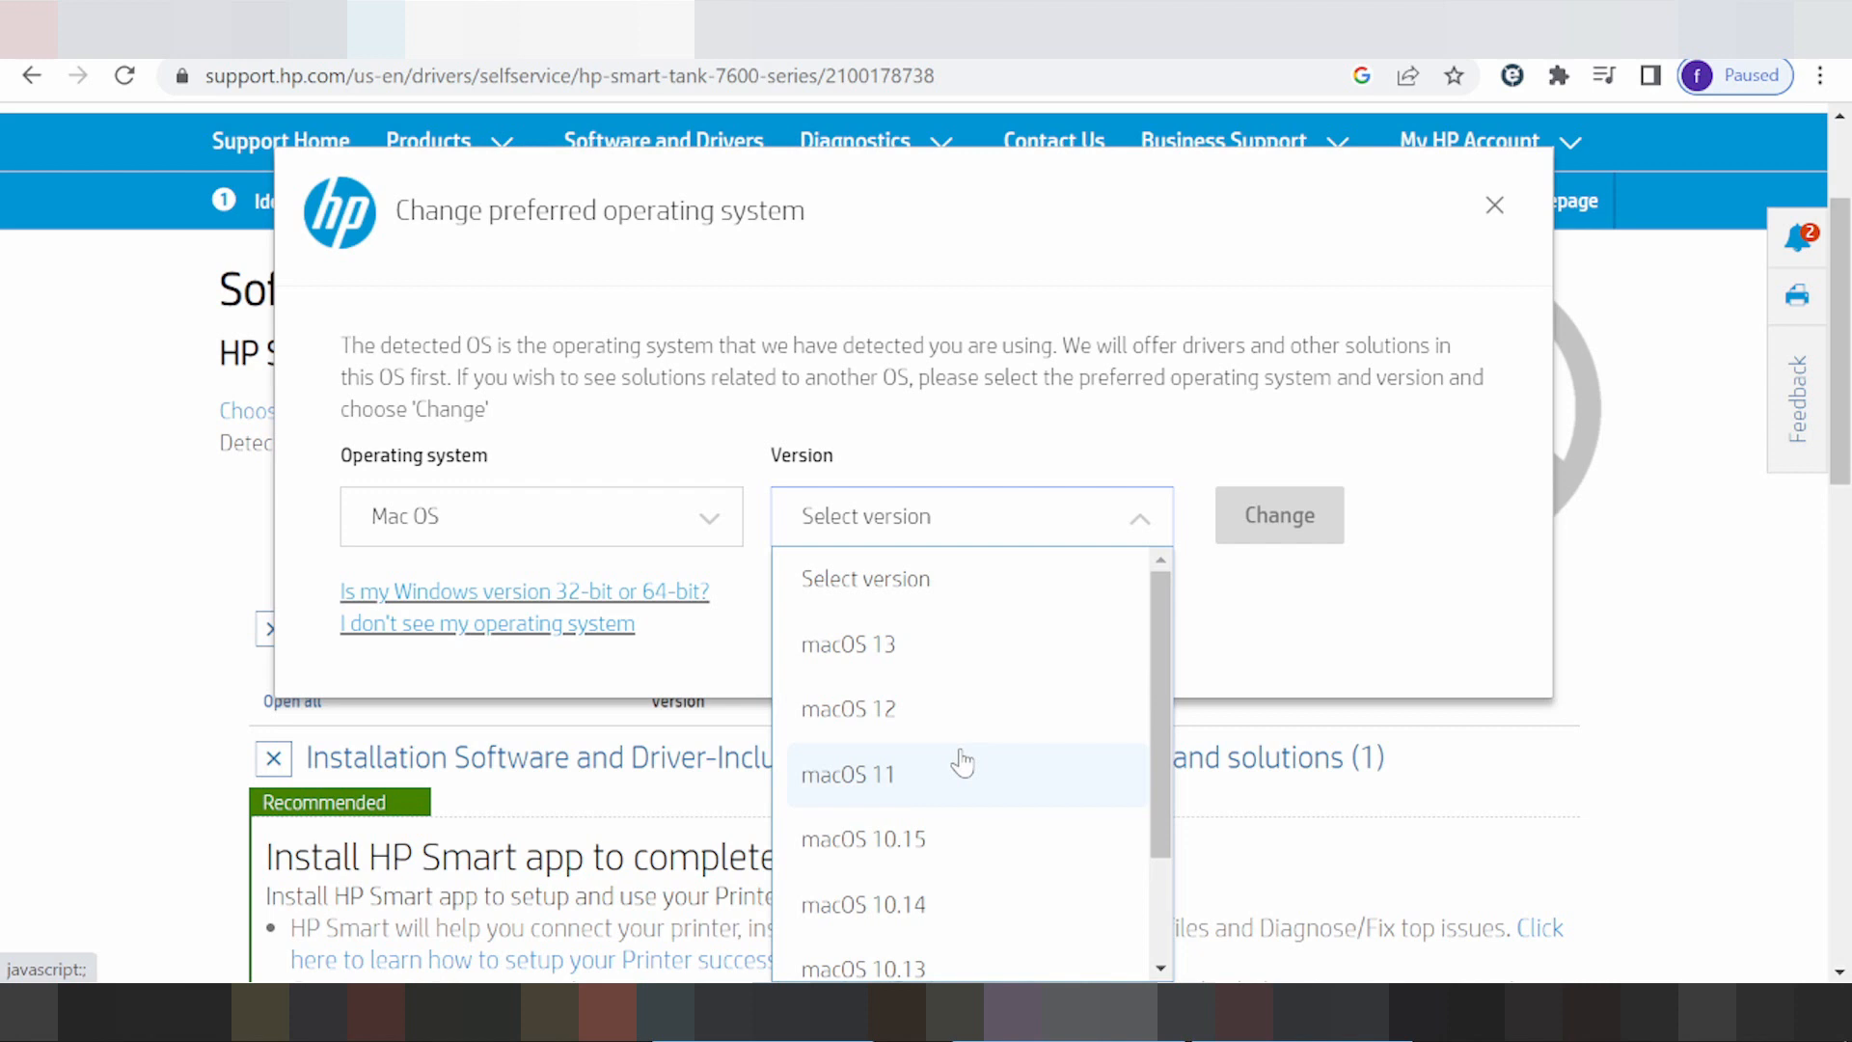
{"action": "scroll", "scroll_direction": "down", "scroll_amount": 3}
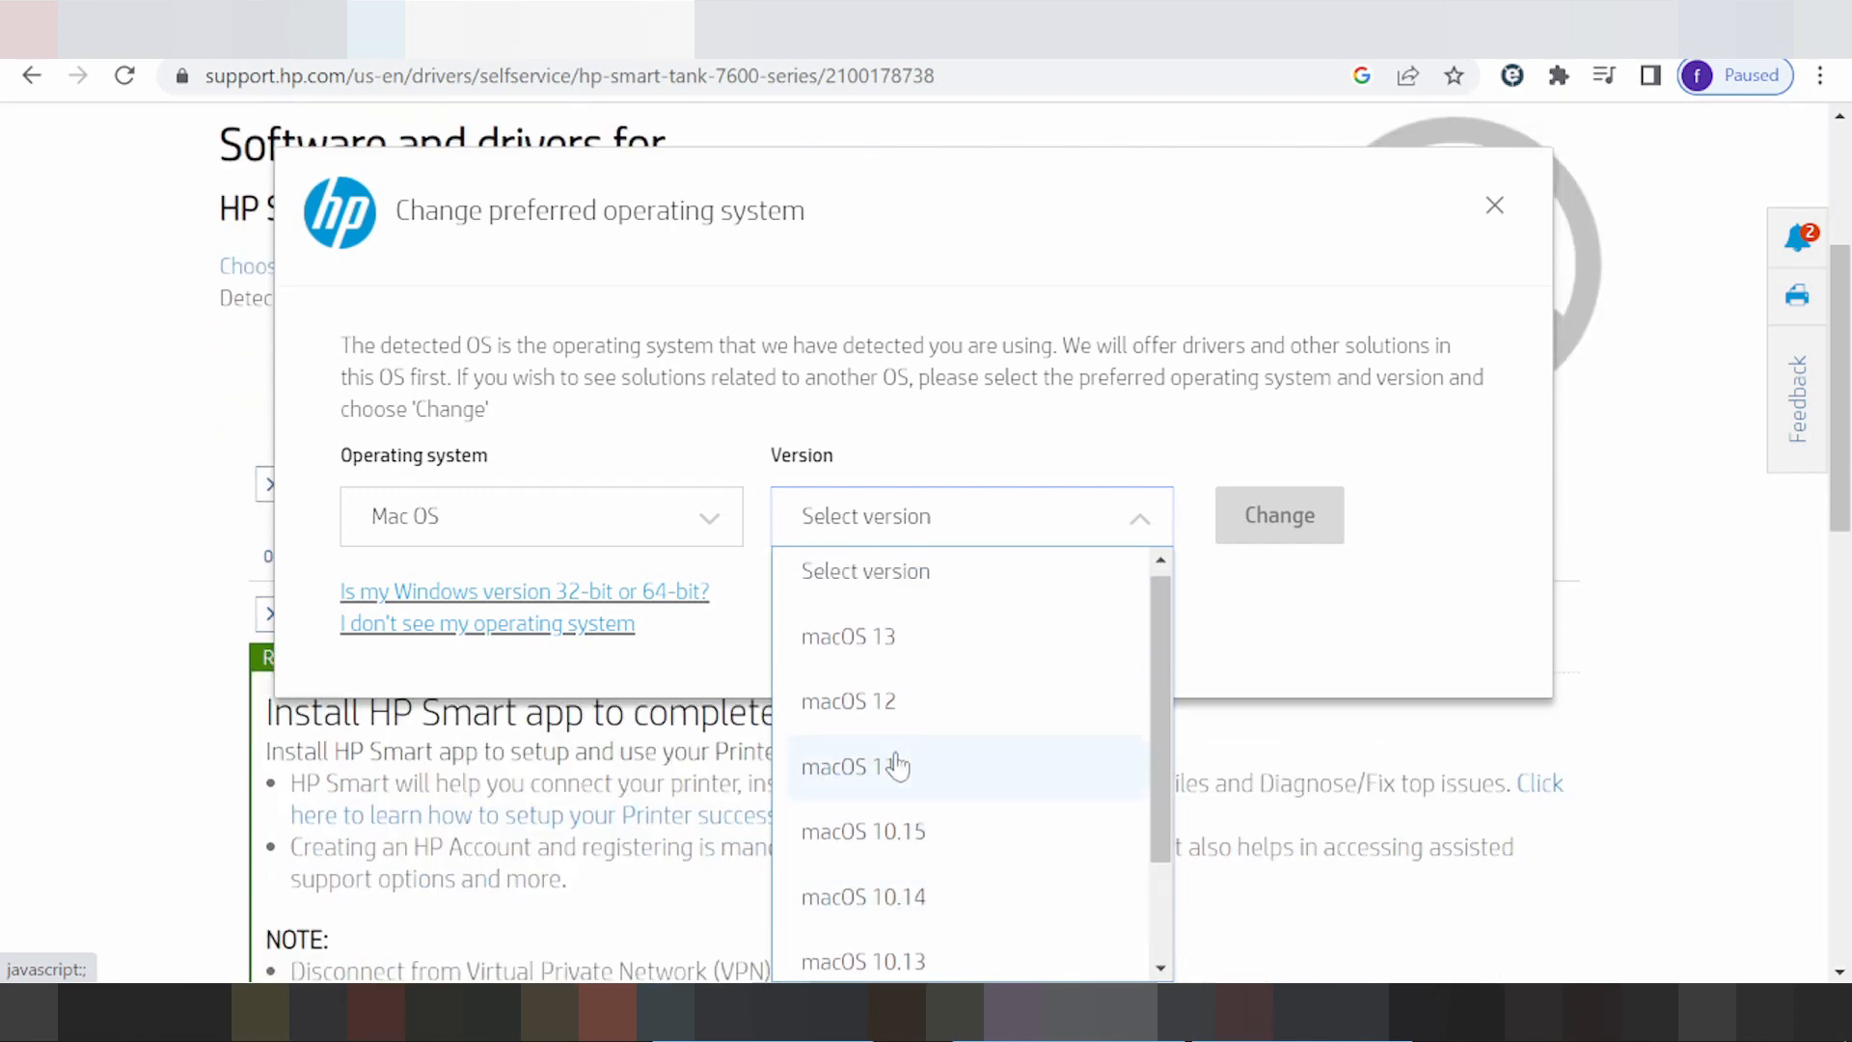
{"action": "left_click", "coordinate": [847, 700]}
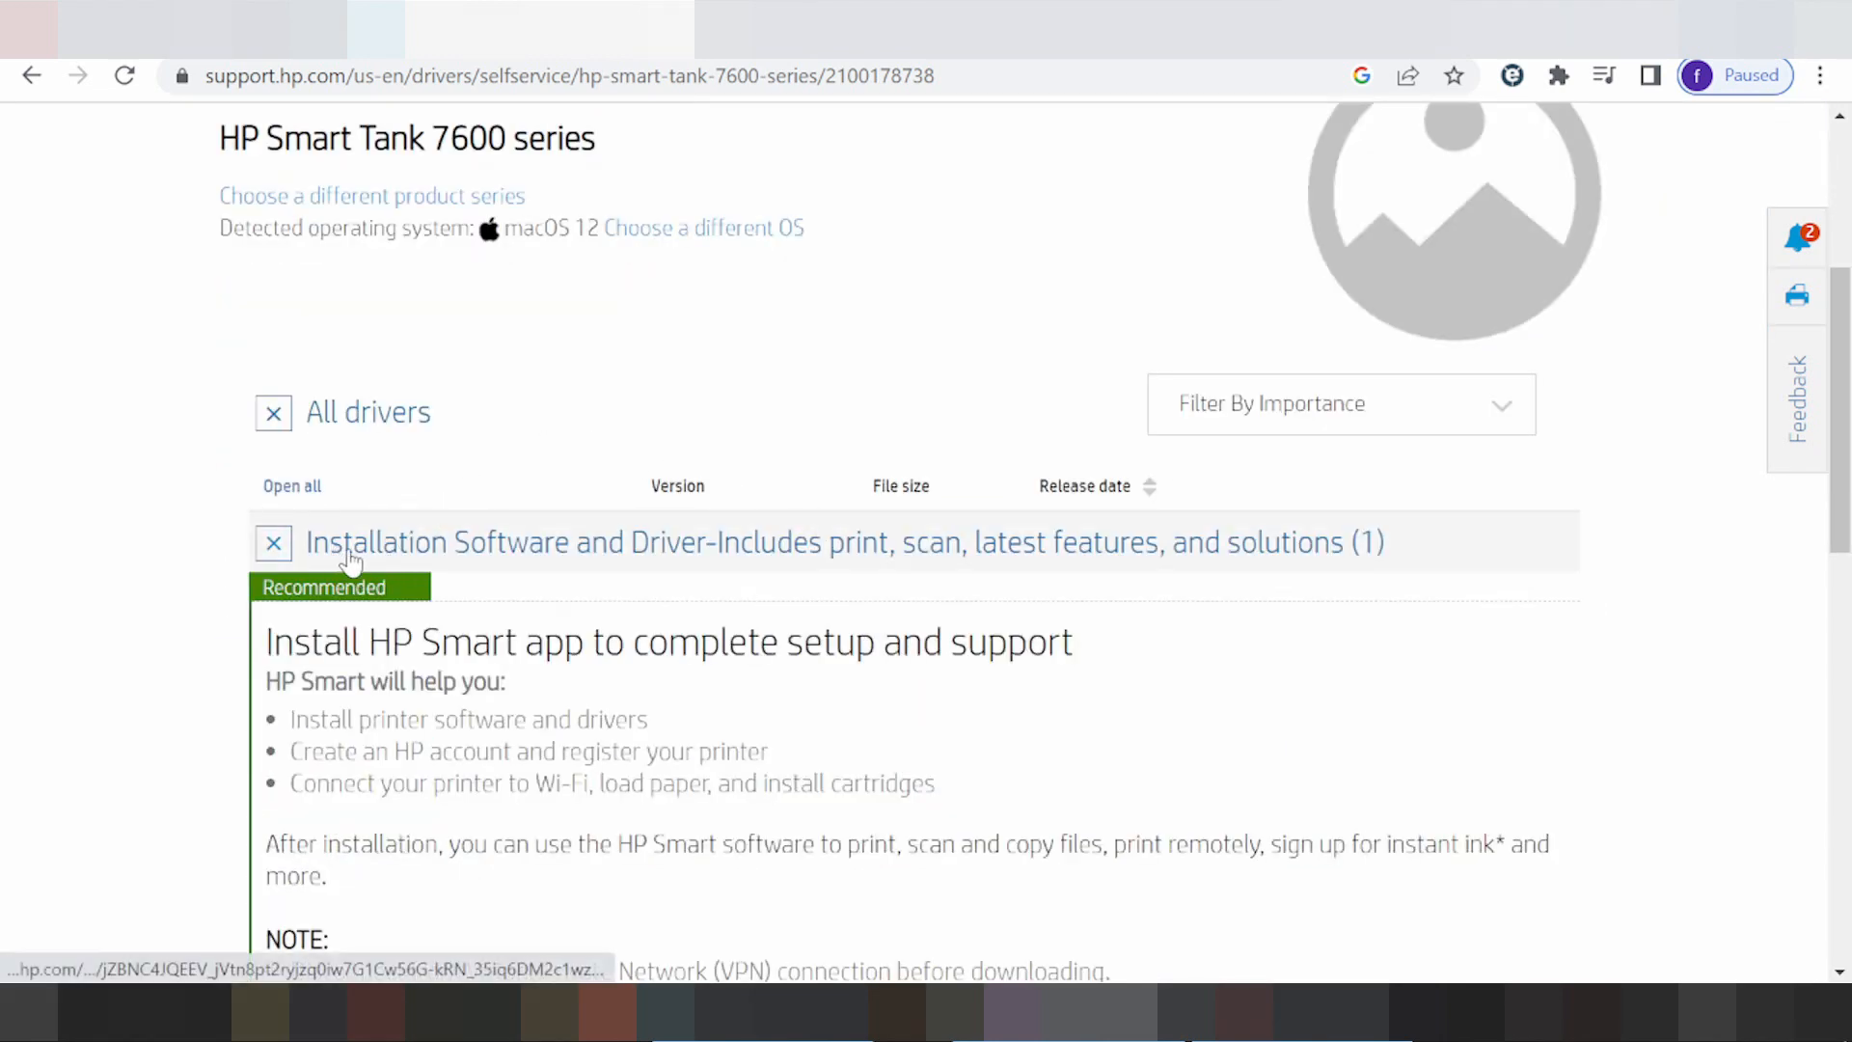
{"action": "mouse_move", "coordinate": [684, 578]}
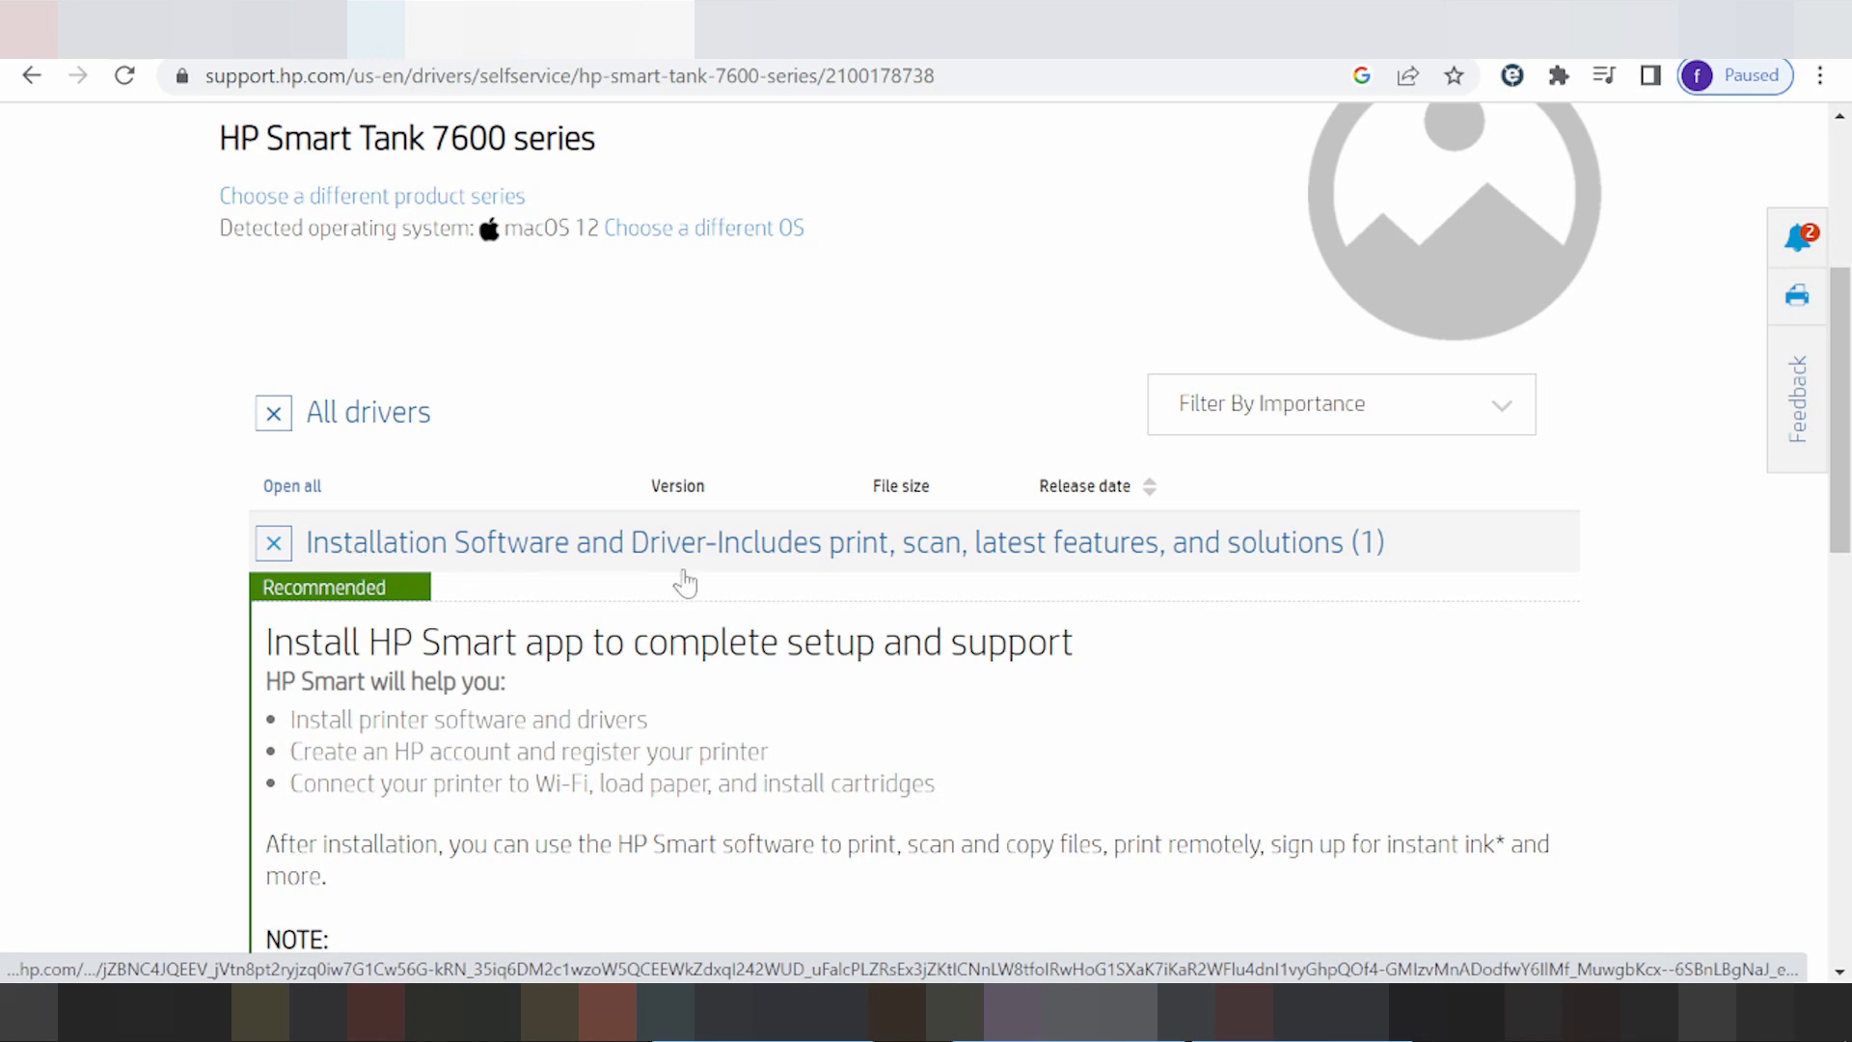
{"action": "mouse_move", "coordinate": [1083, 616]}
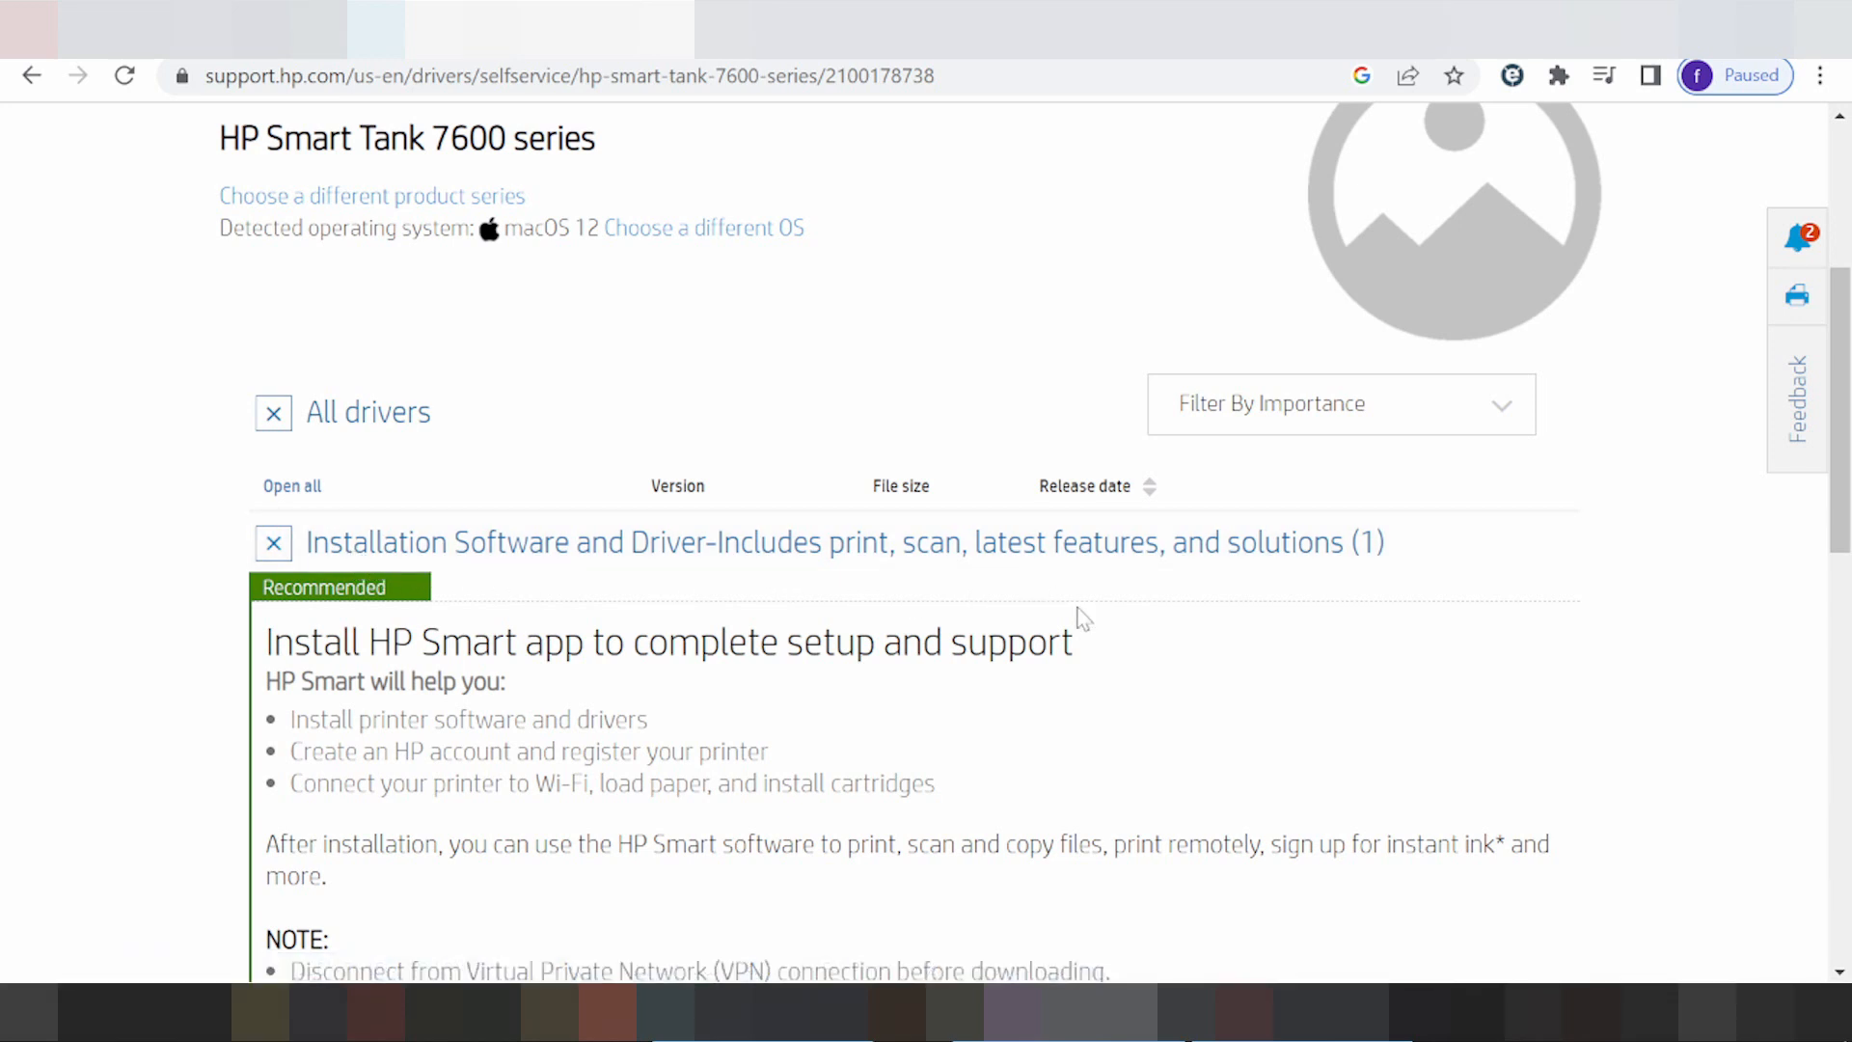
Expand Printer Firmware and view the macOS firmware update details
{"action": "scroll", "scroll_direction": "down", "scroll_amount": 3}
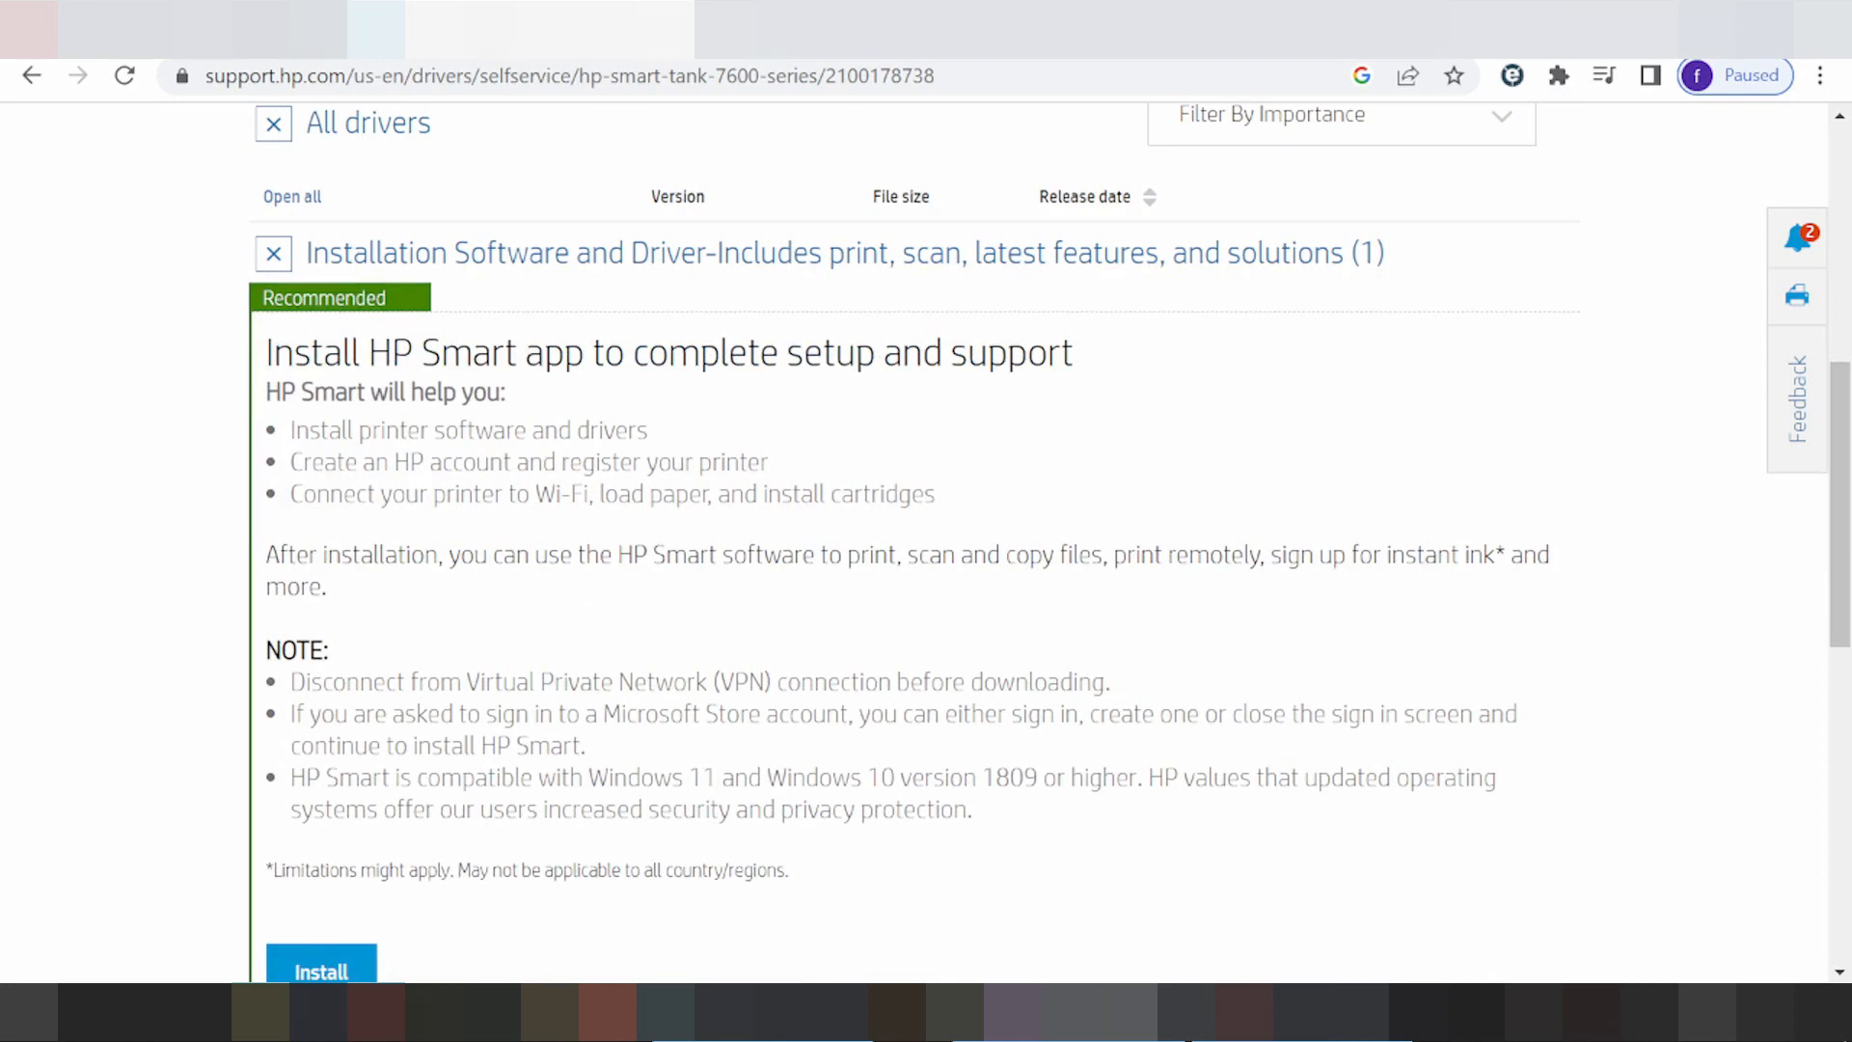
{"action": "mouse_move", "coordinate": [580, 419]}
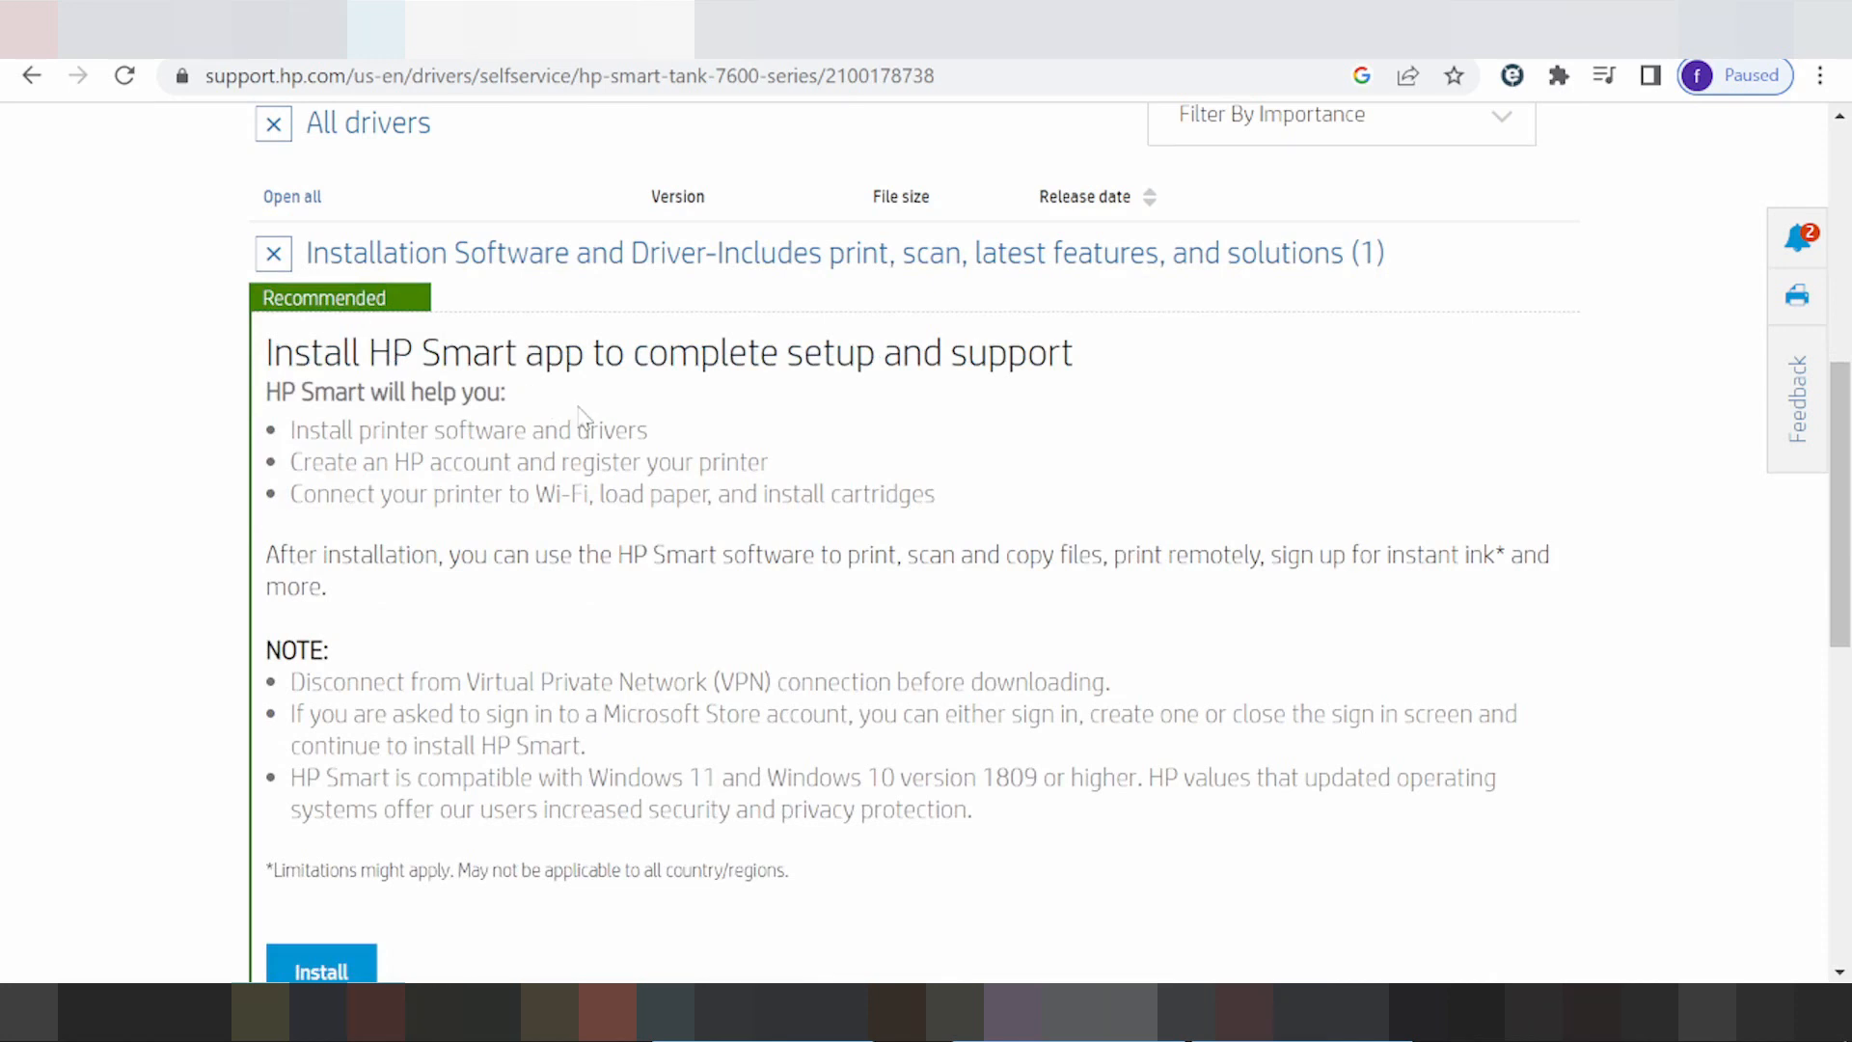
{"action": "scroll", "scroll_direction": "down", "scroll_amount": 3}
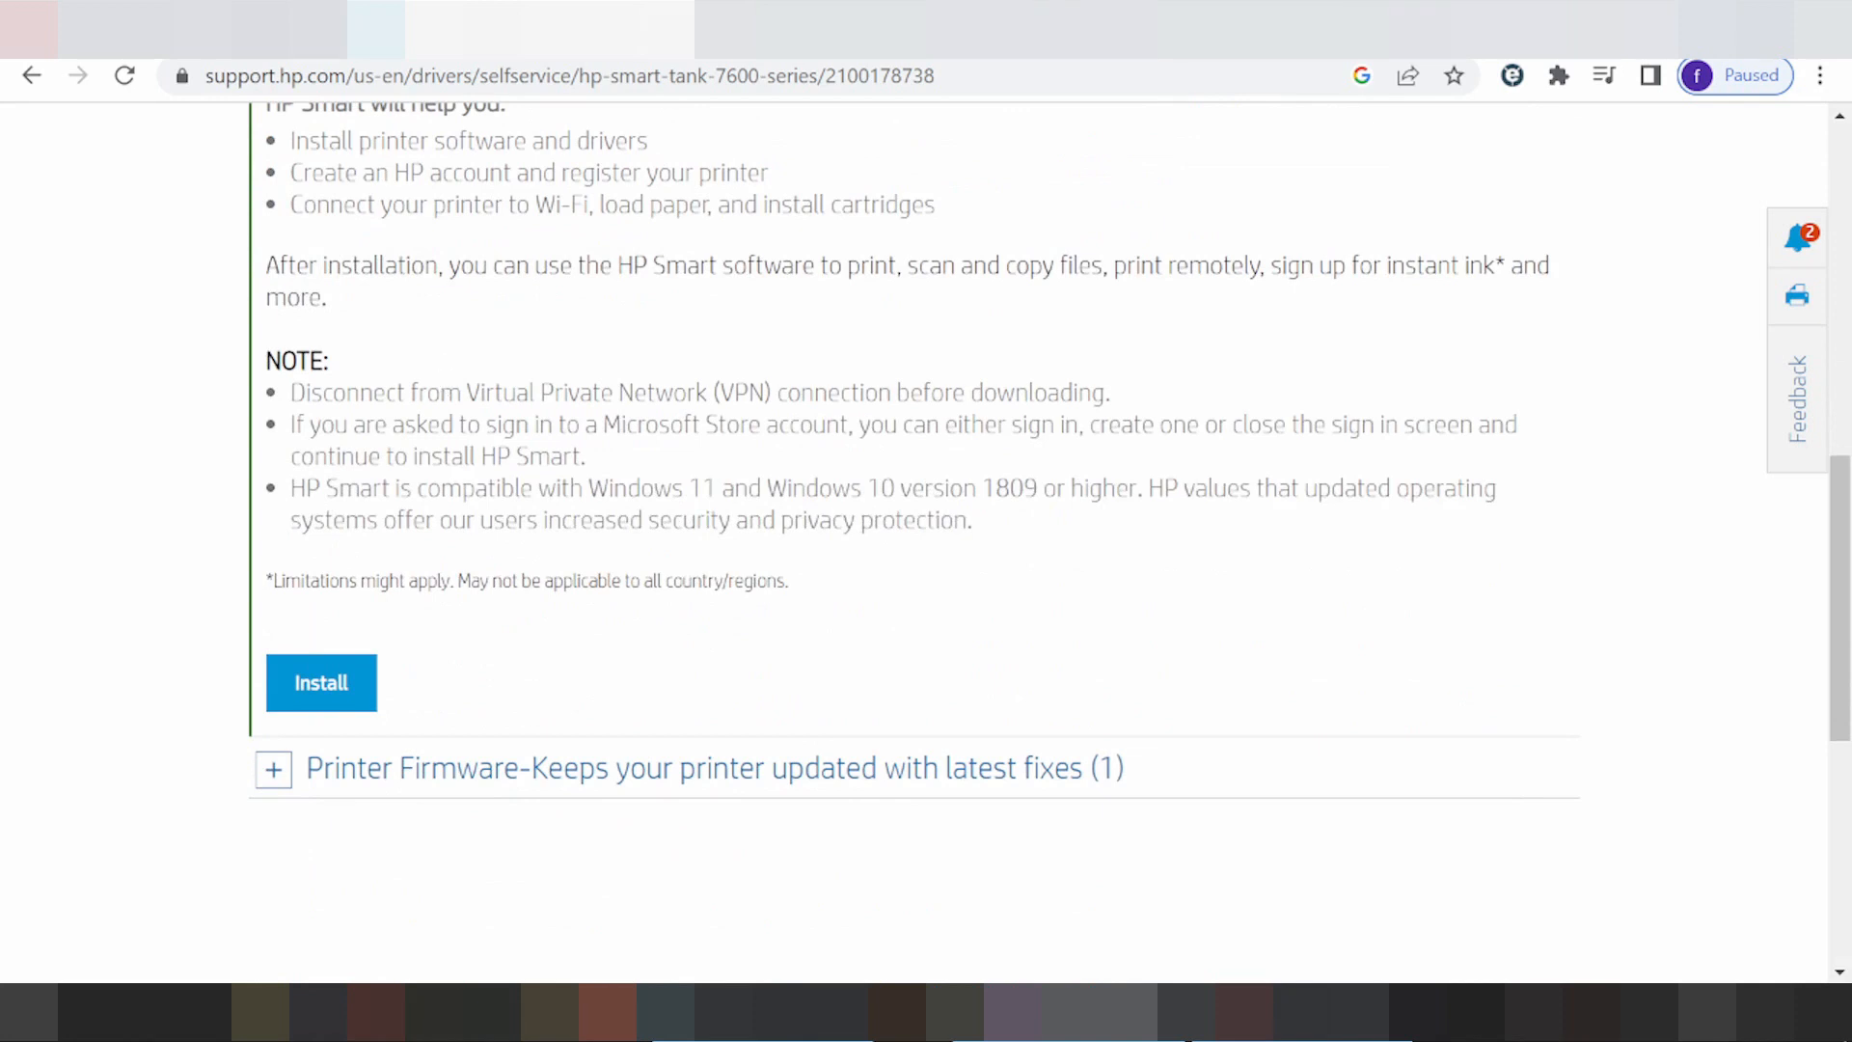
{"action": "left_click", "coordinate": [273, 767]}
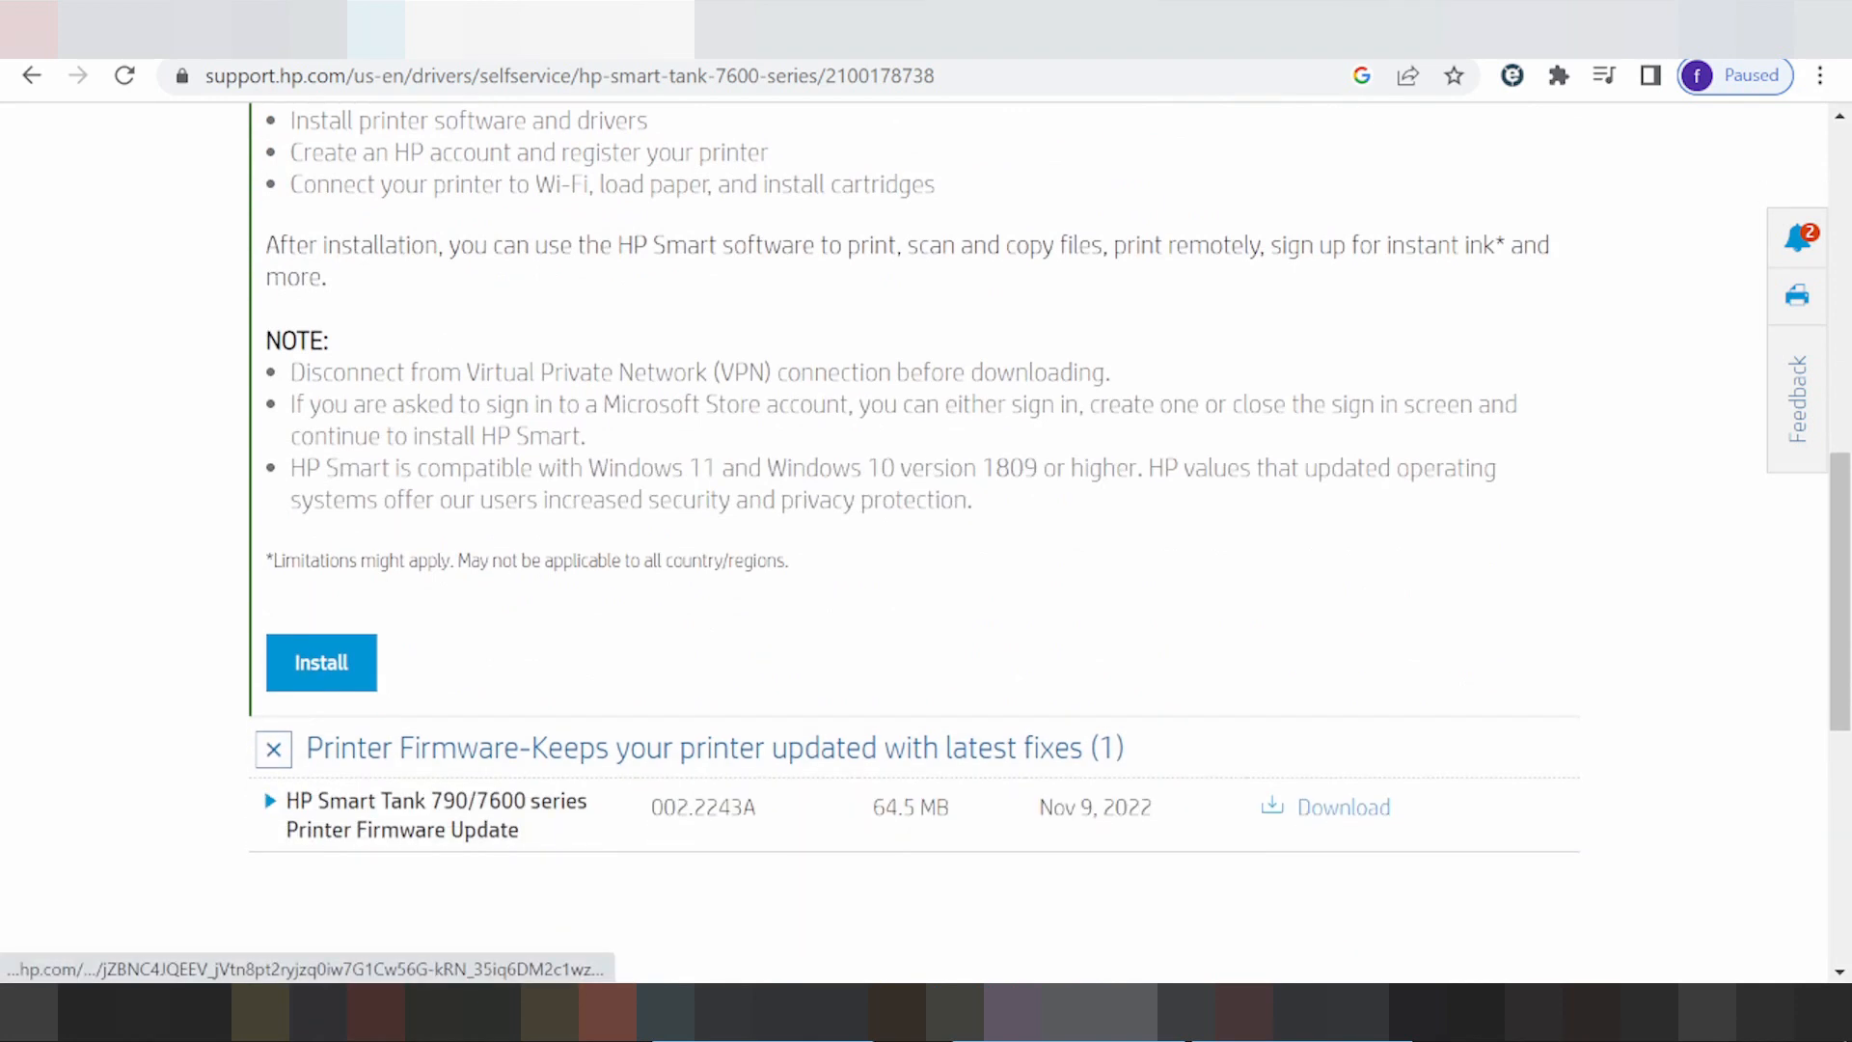
{"action": "scroll", "scroll_direction": "down", "scroll_amount": 3}
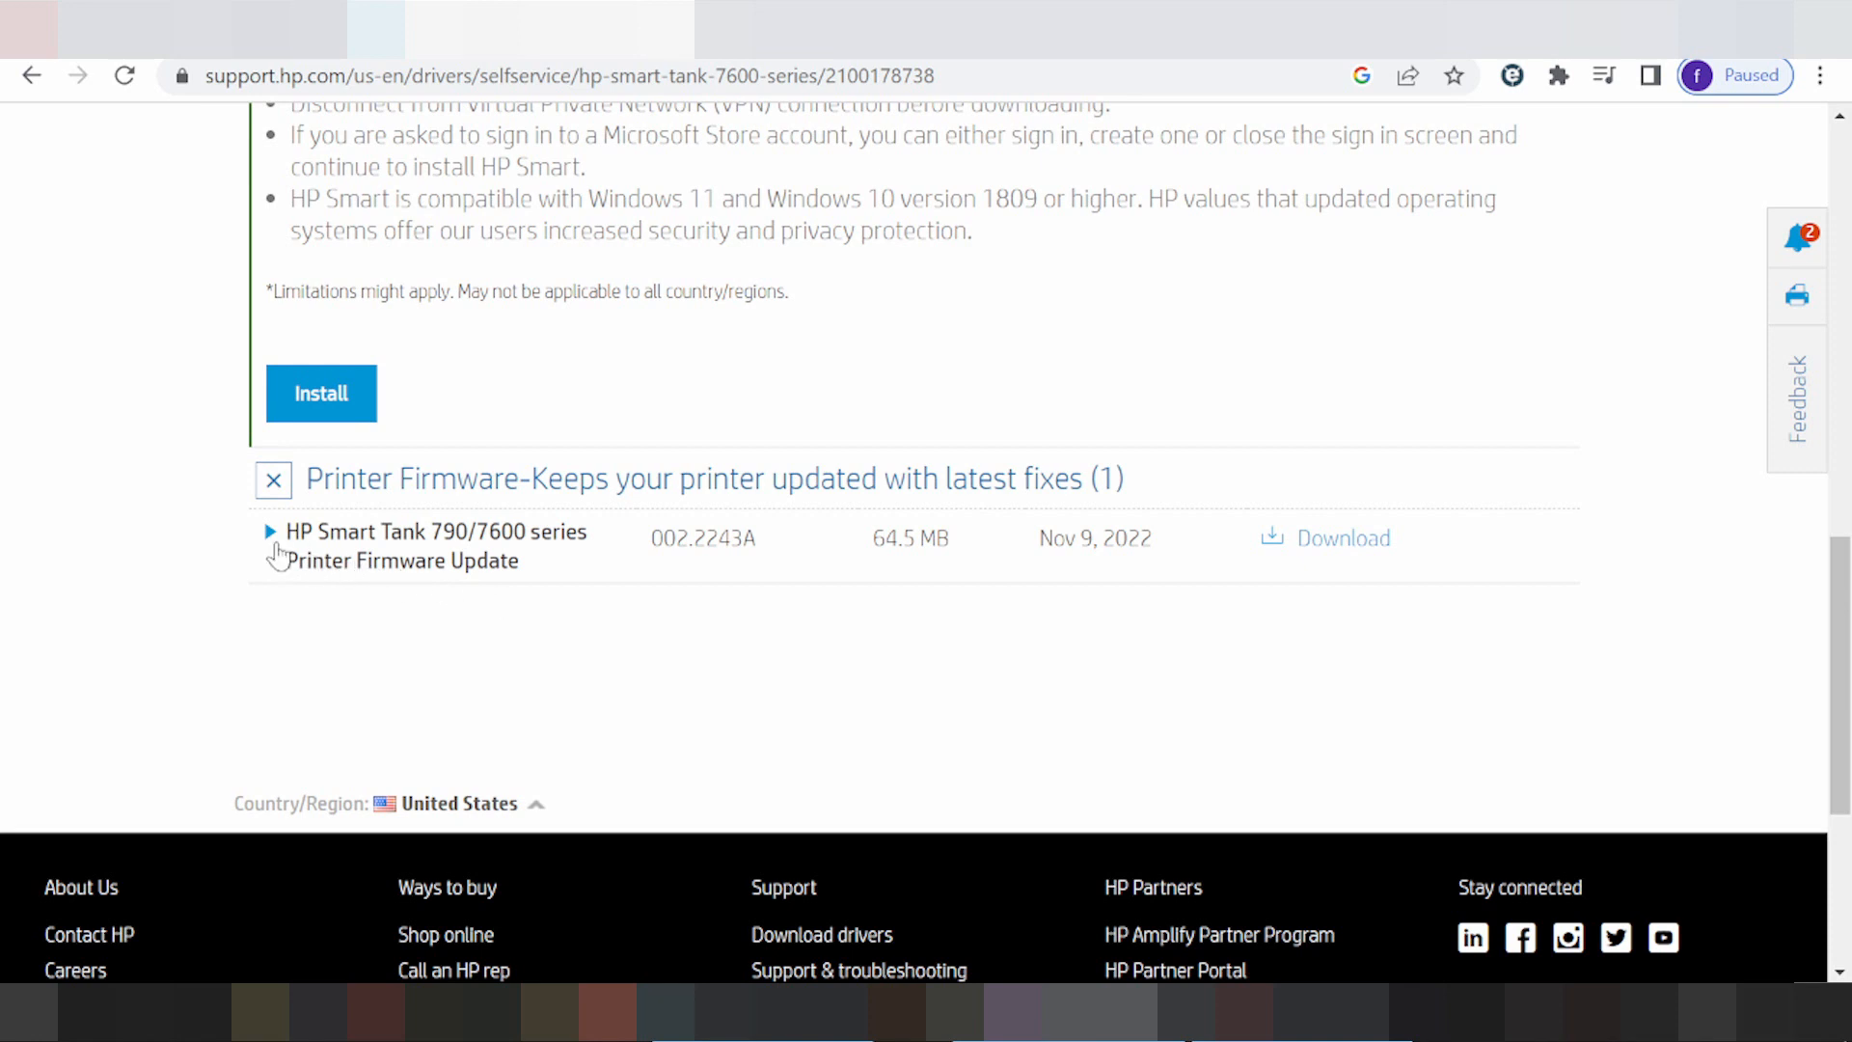
{"action": "left_click", "coordinate": [269, 531]}
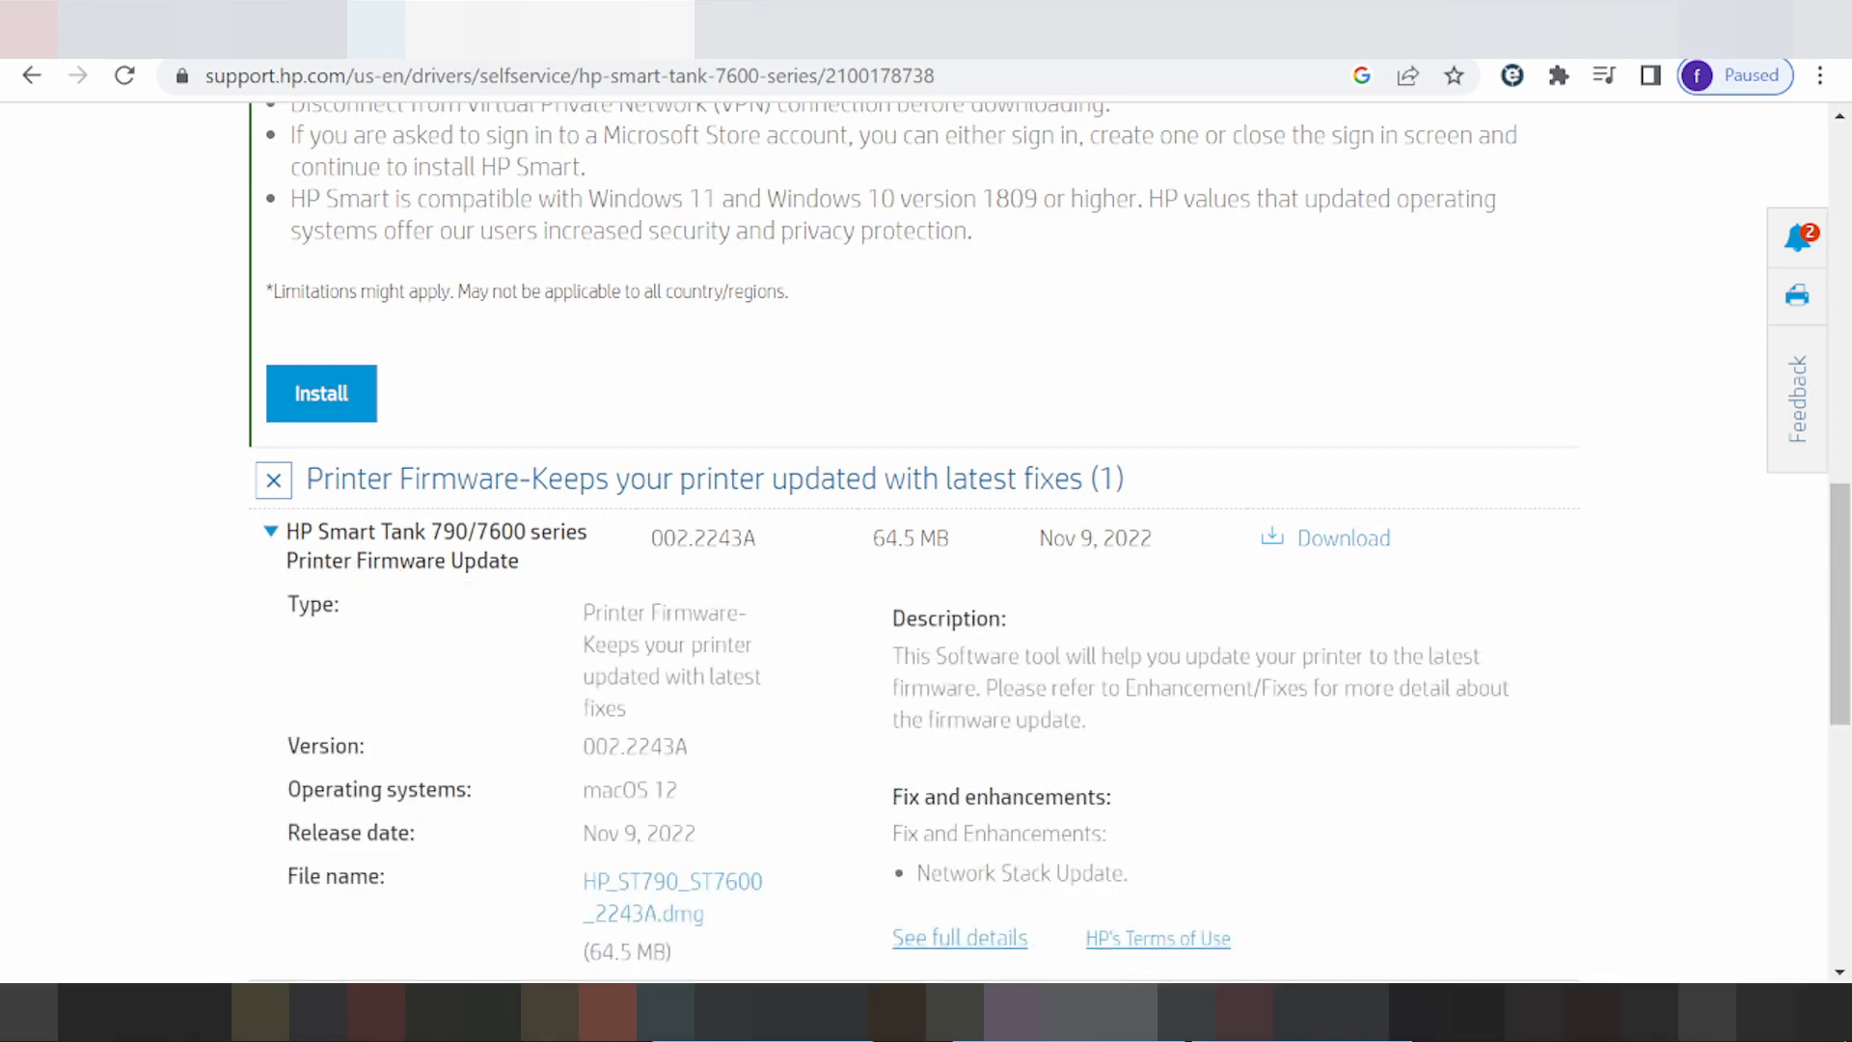
Switch the driver listings to Windows 10 (64-bit)
{"action": "scroll", "scroll_direction": "down", "scroll_amount": 3}
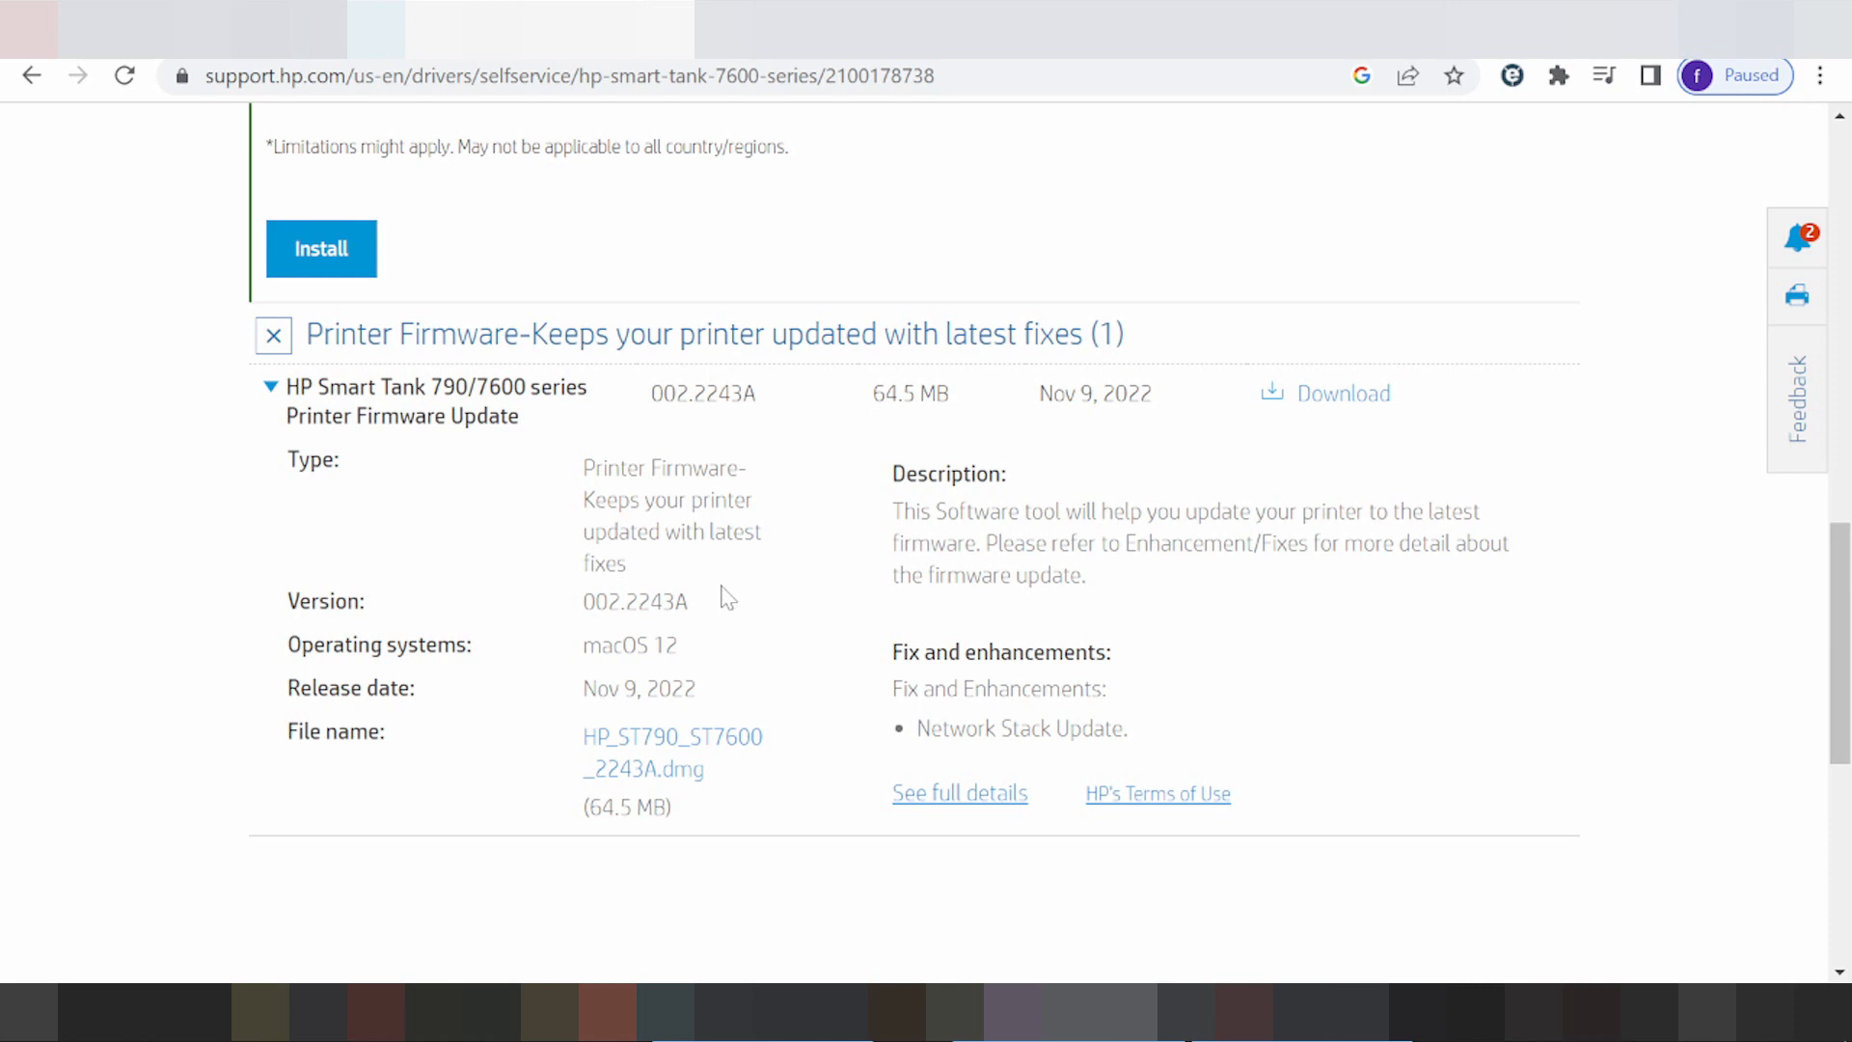
{"action": "mouse_move", "coordinate": [726, 606]}
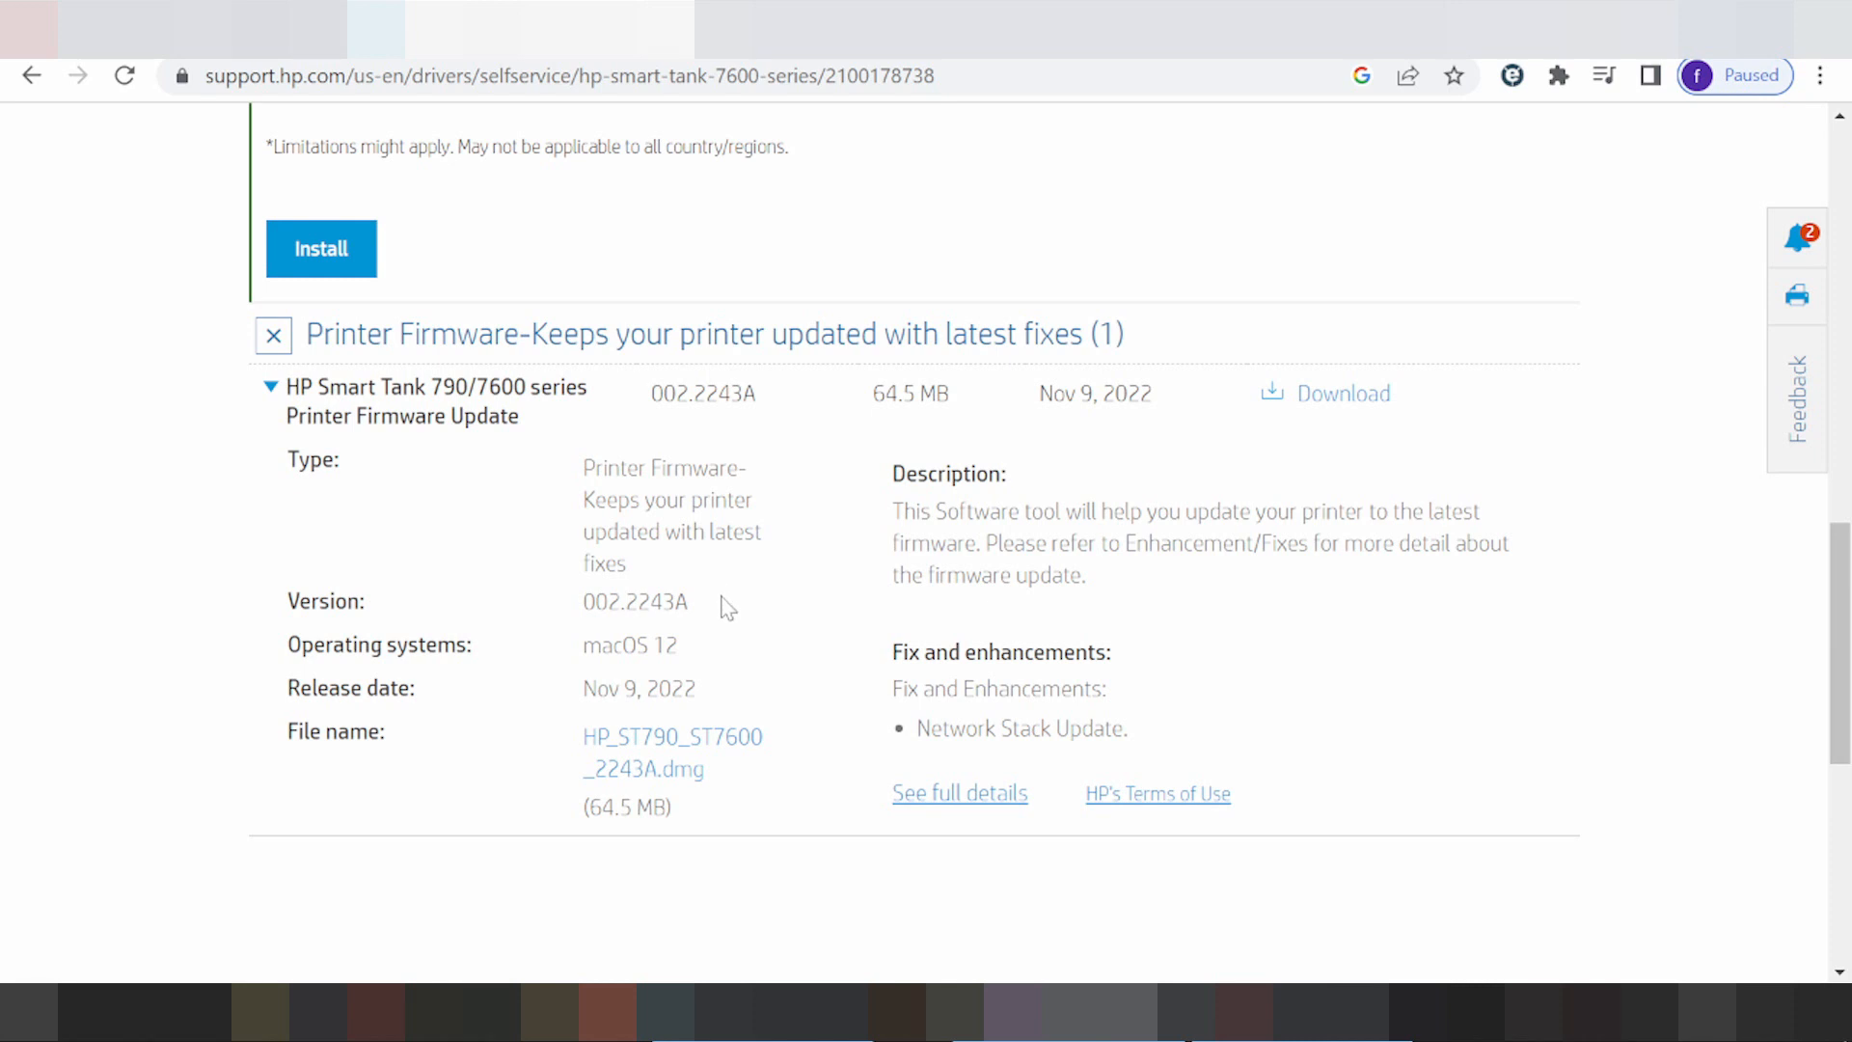
{"action": "scroll", "scroll_direction": "up", "scroll_amount": 3}
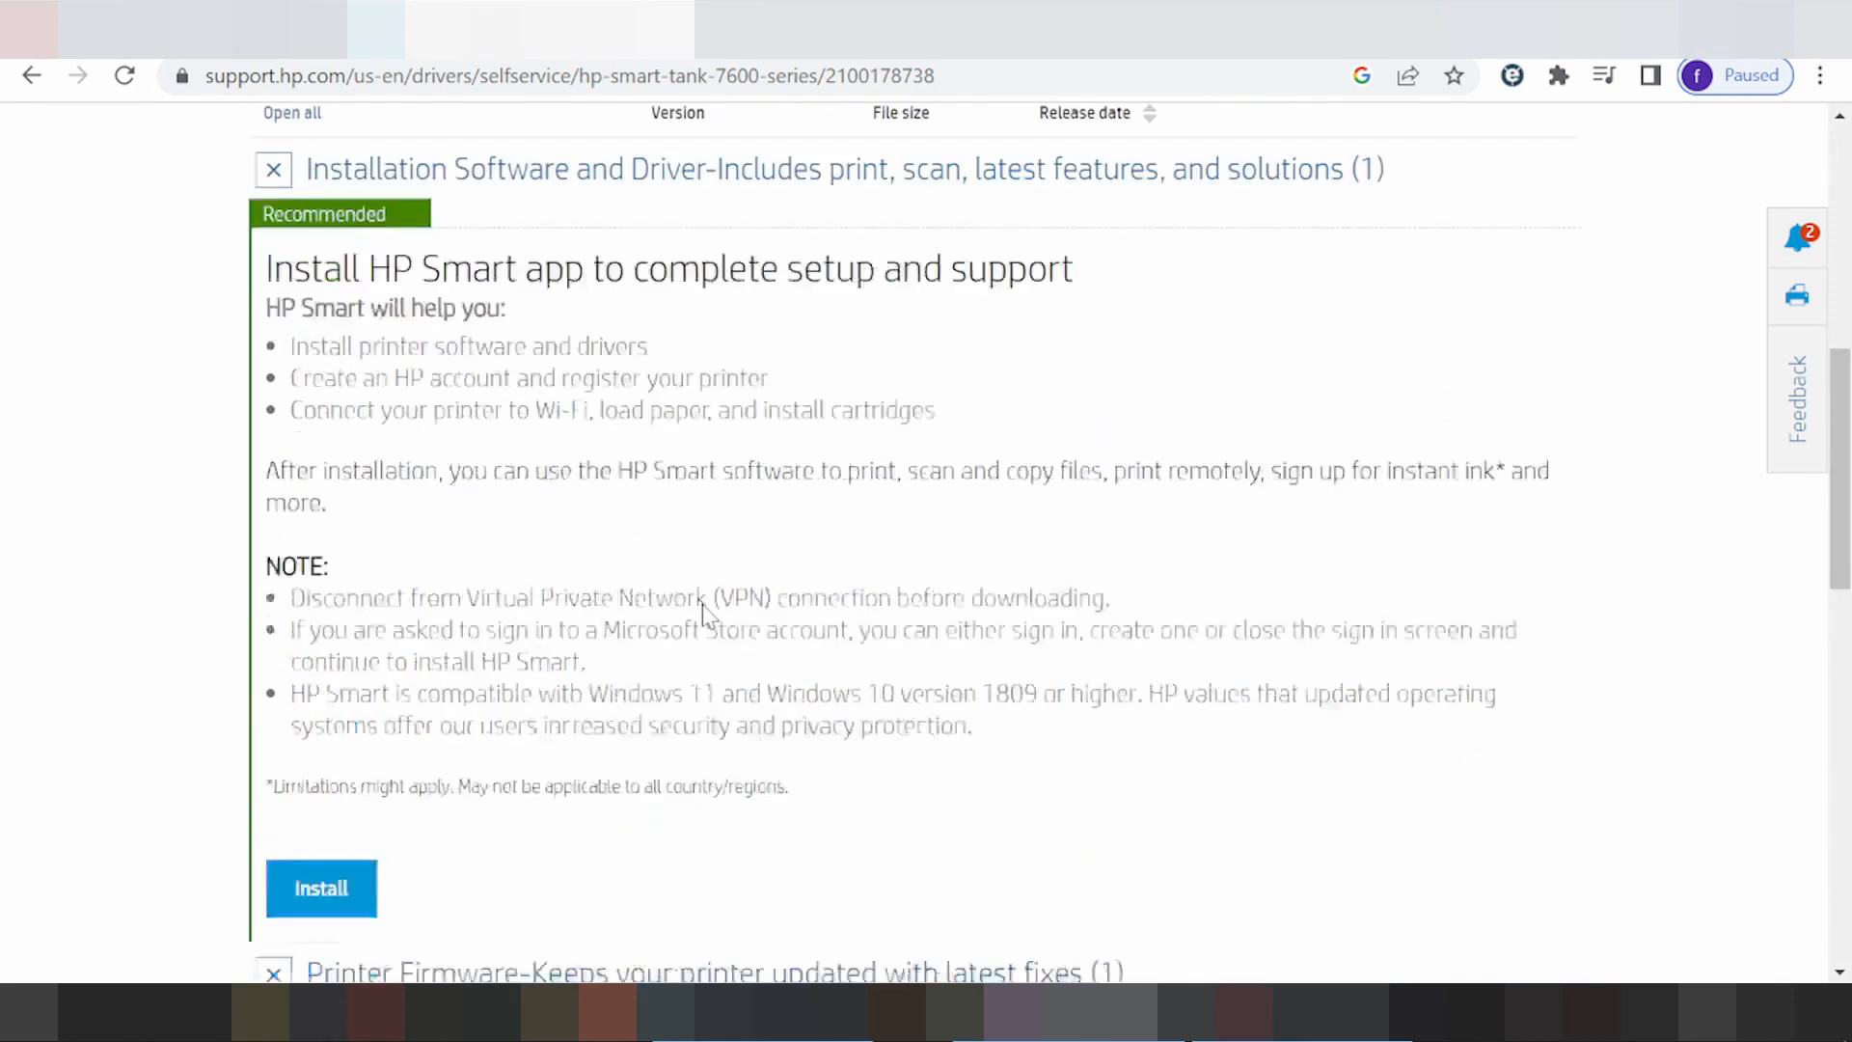
{"action": "left_click", "coordinate": [319, 888]}
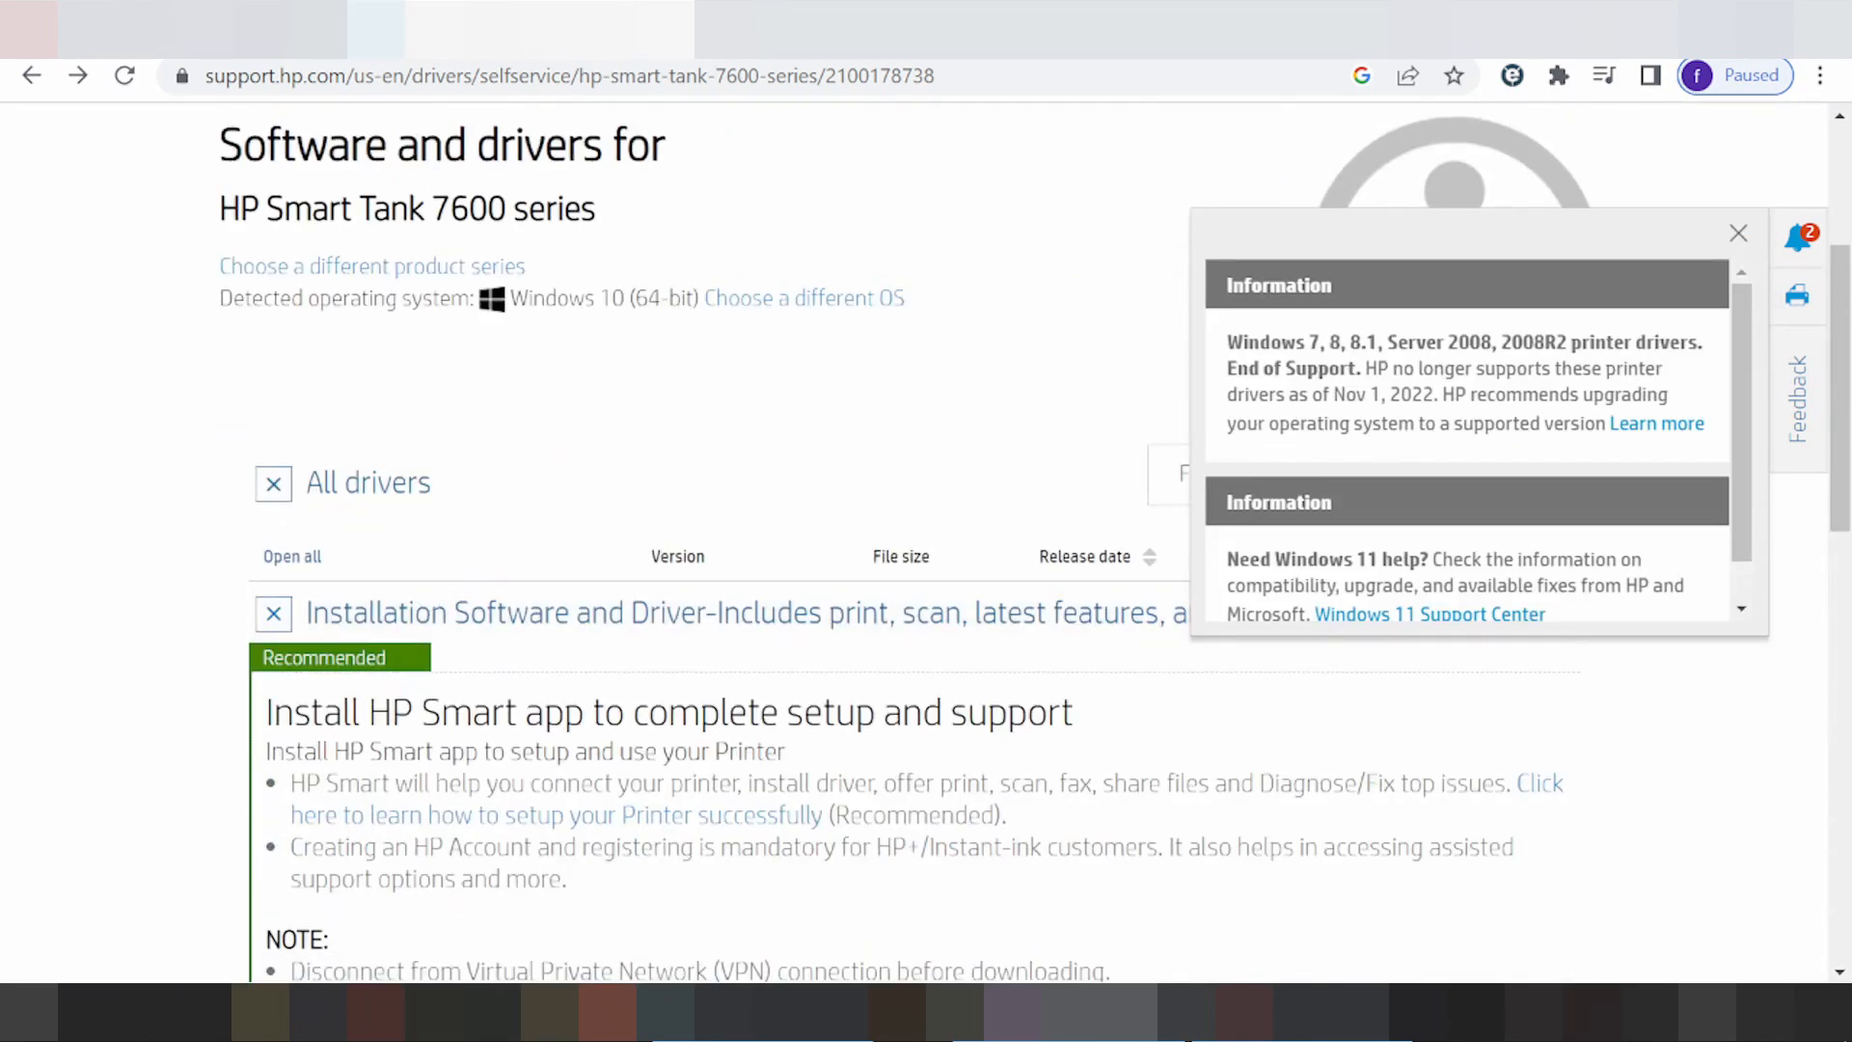
Dismiss the notice, then change the driver OS to Windows, version Windows 11
{"action": "left_click", "coordinate": [1737, 233]}
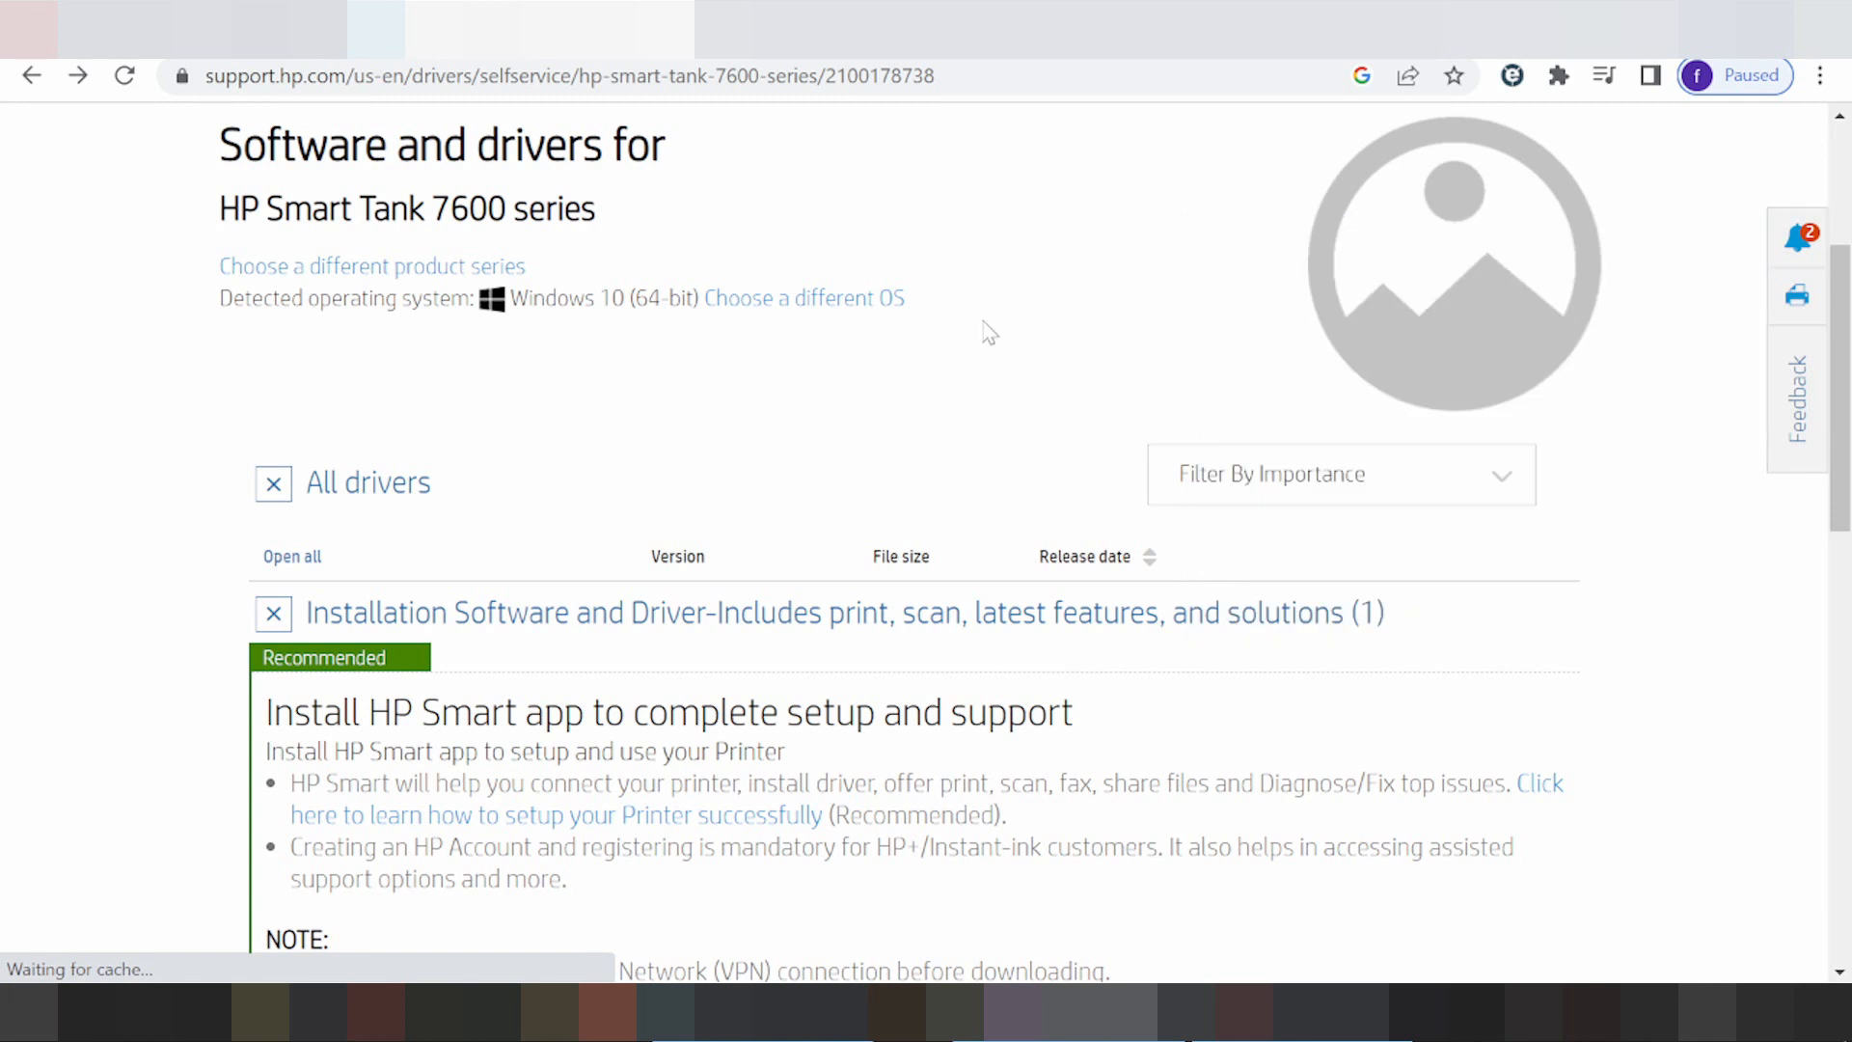
{"action": "left_click", "coordinate": [803, 298]}
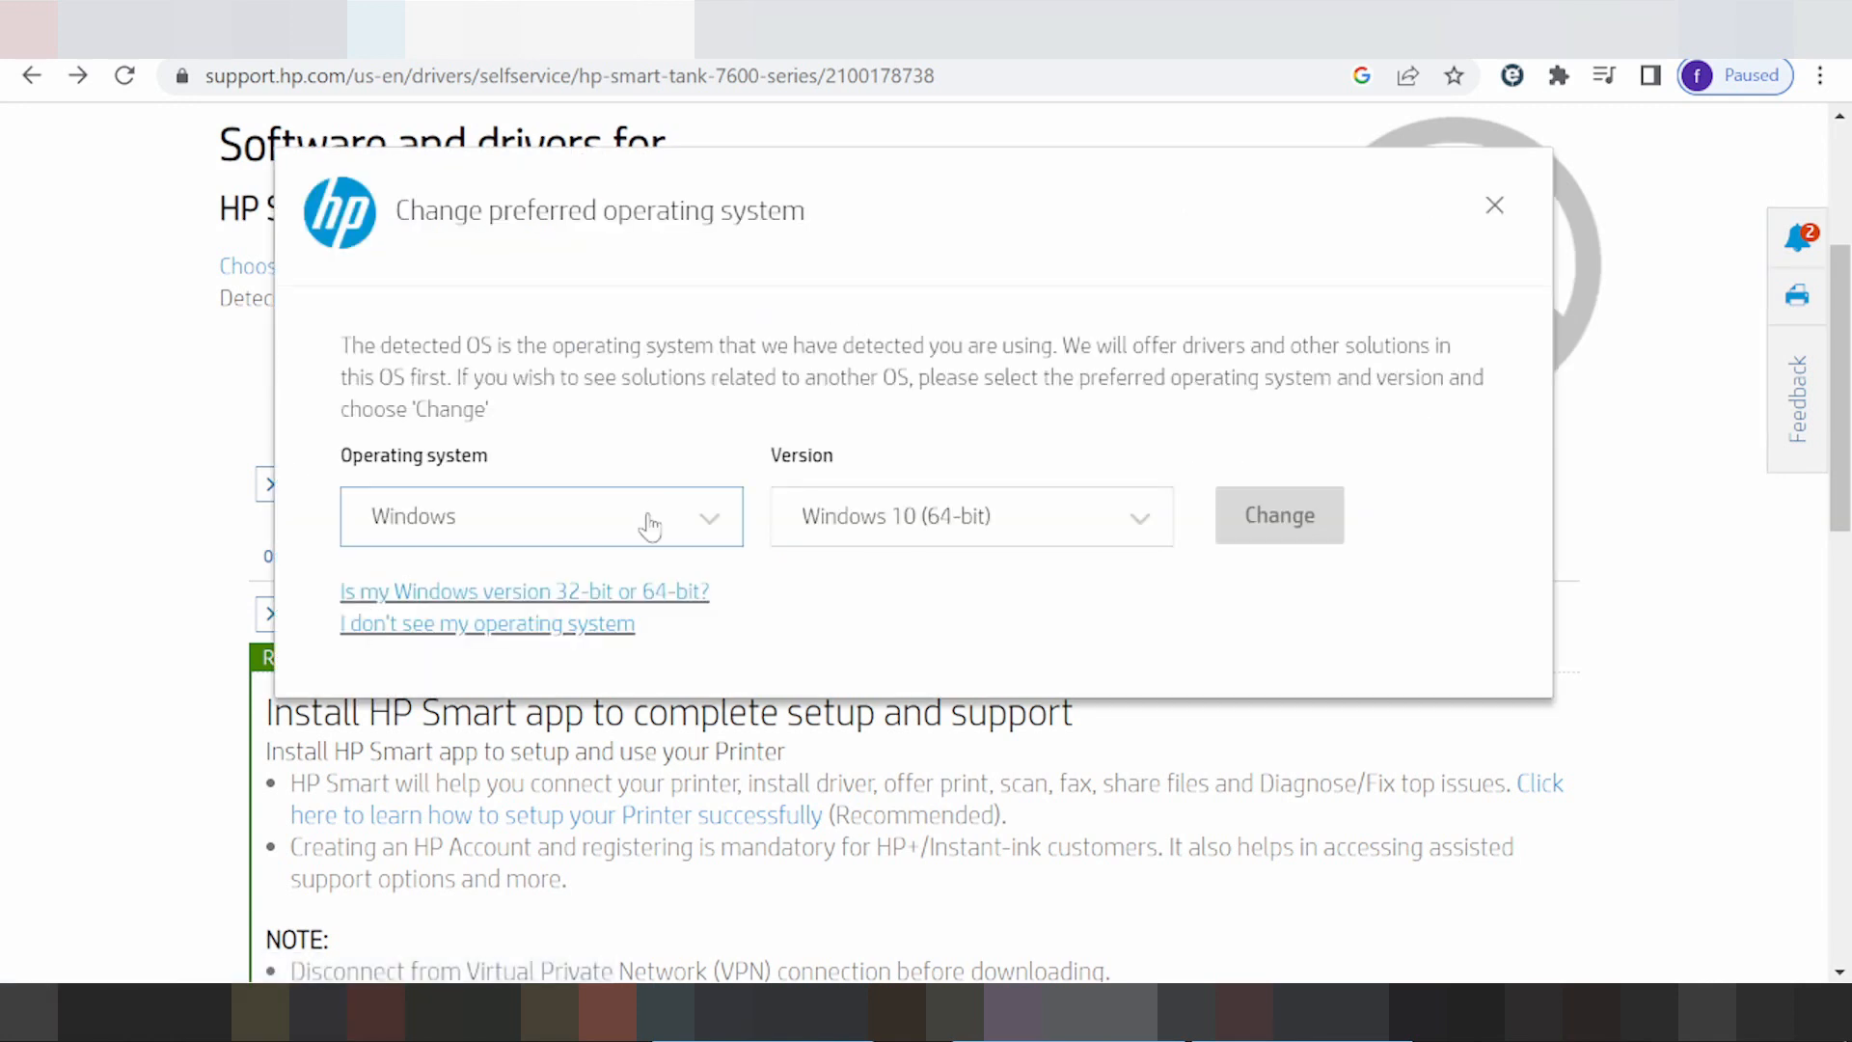
{"action": "left_click", "coordinate": [540, 516]}
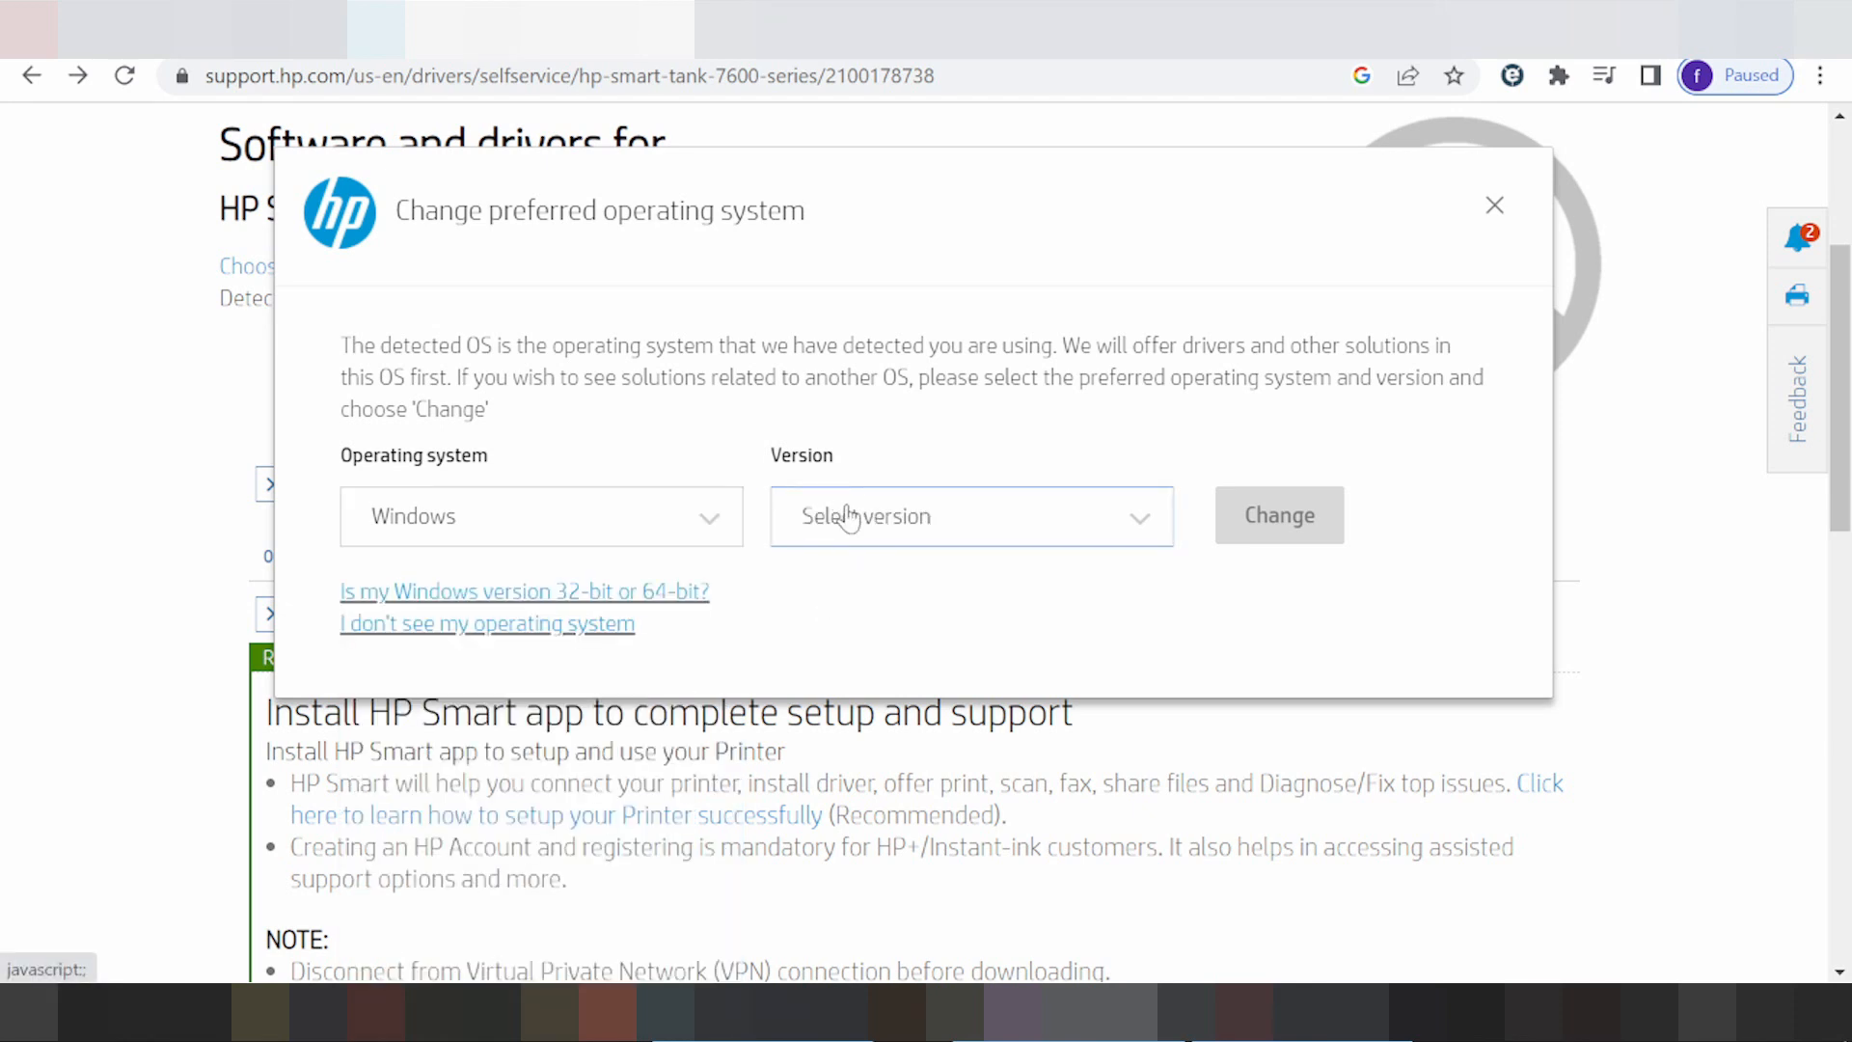
{"action": "left_click", "coordinate": [968, 516]}
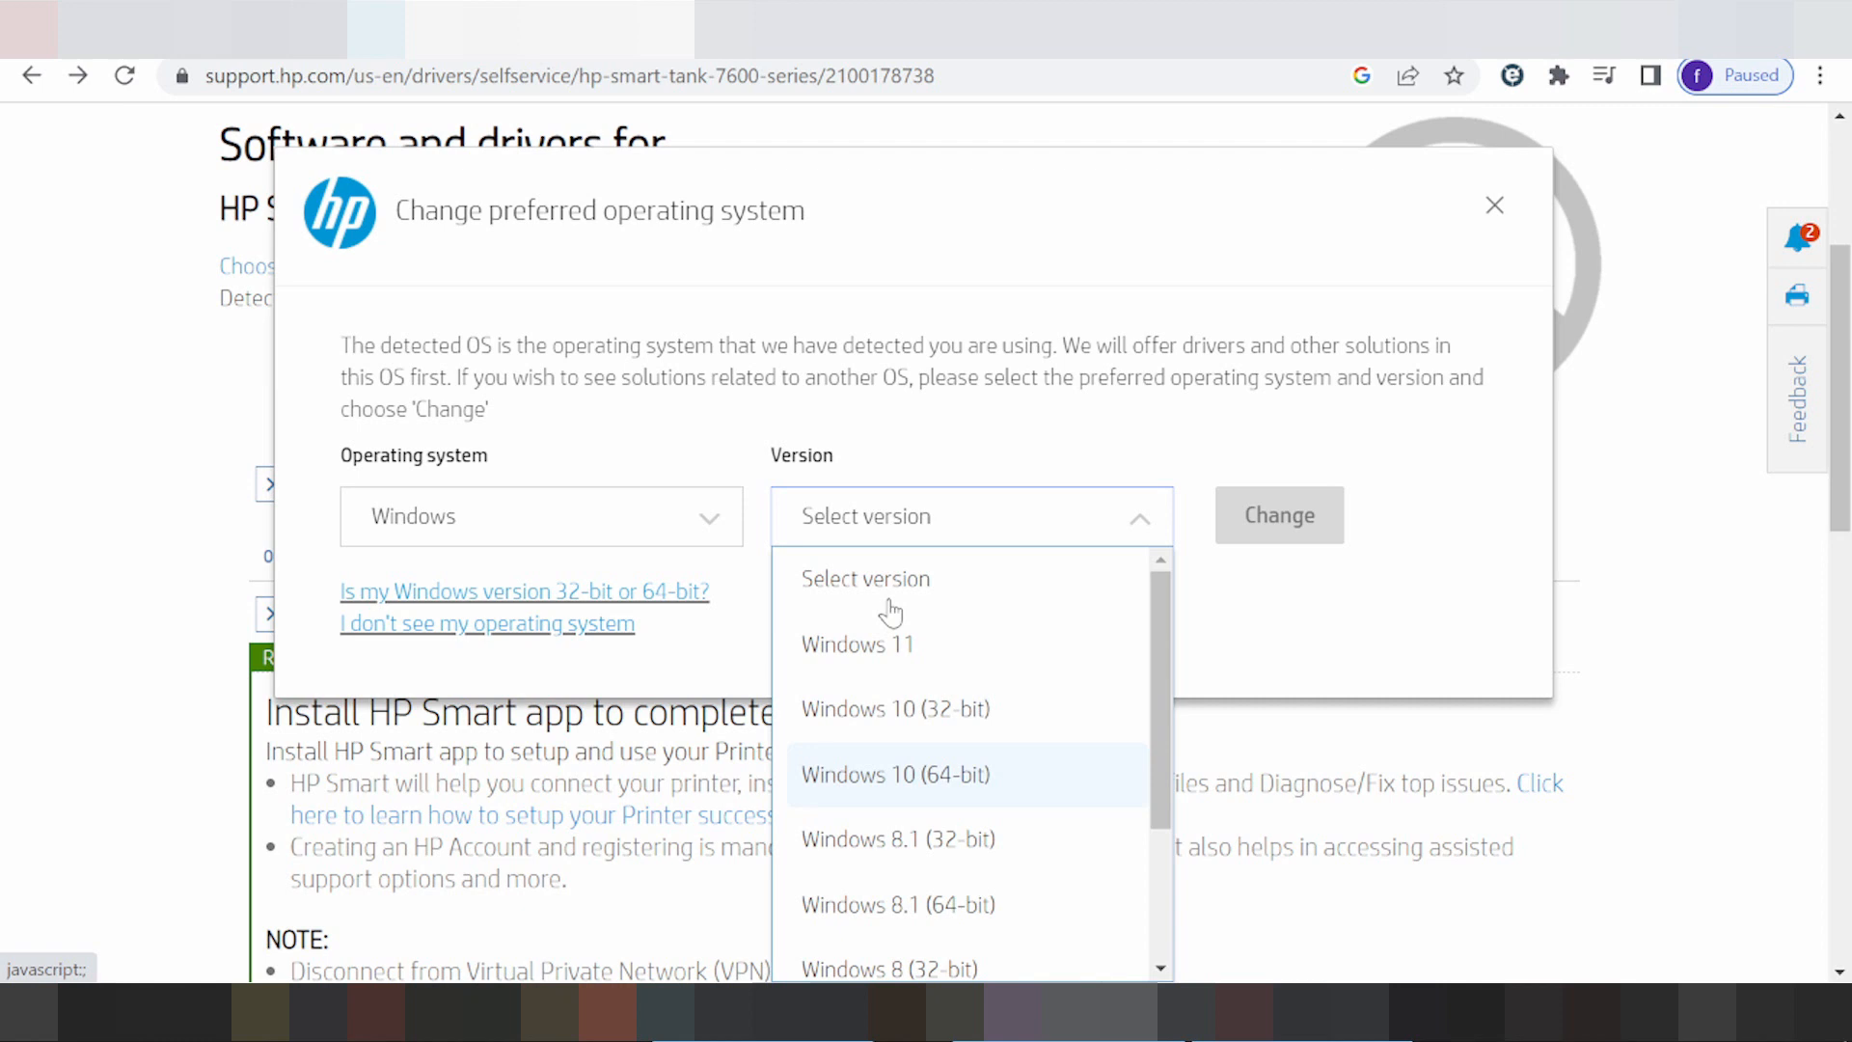
{"action": "scroll", "scroll_direction": "down", "scroll_amount": 3}
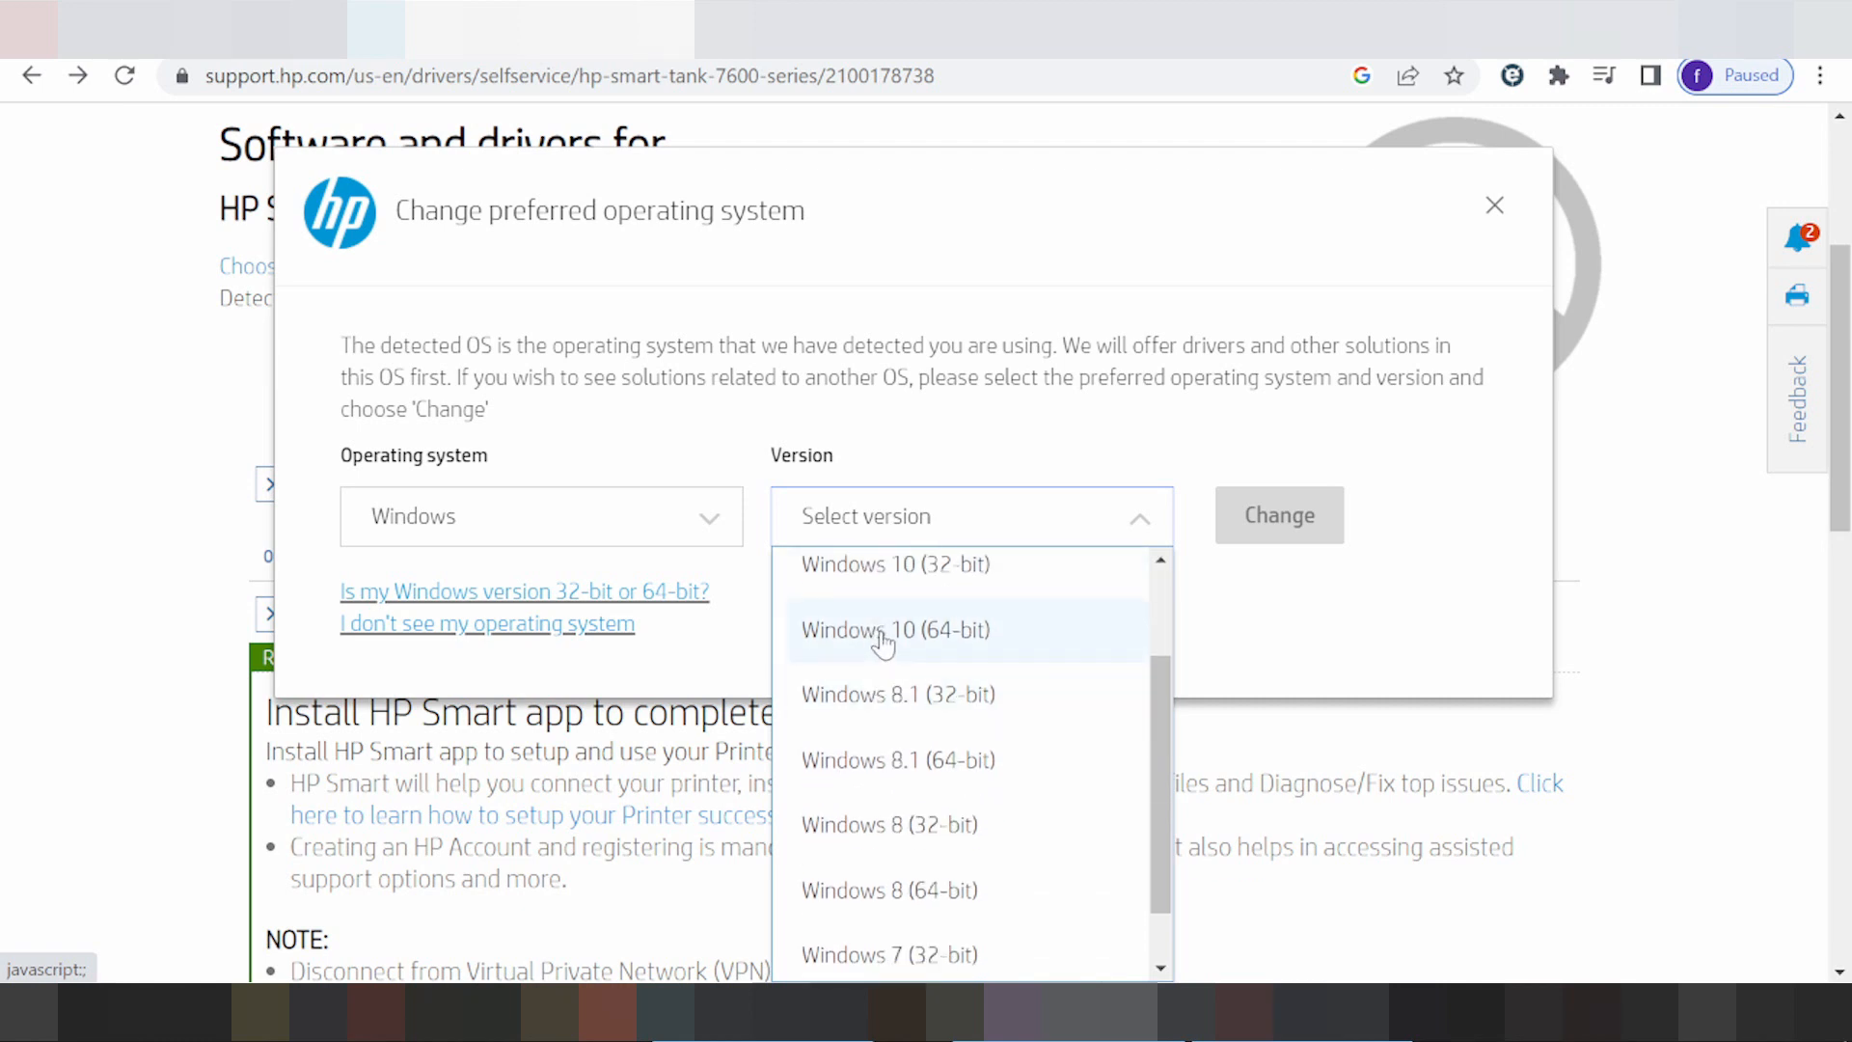
{"action": "scroll", "scroll_direction": "down", "scroll_amount": 3}
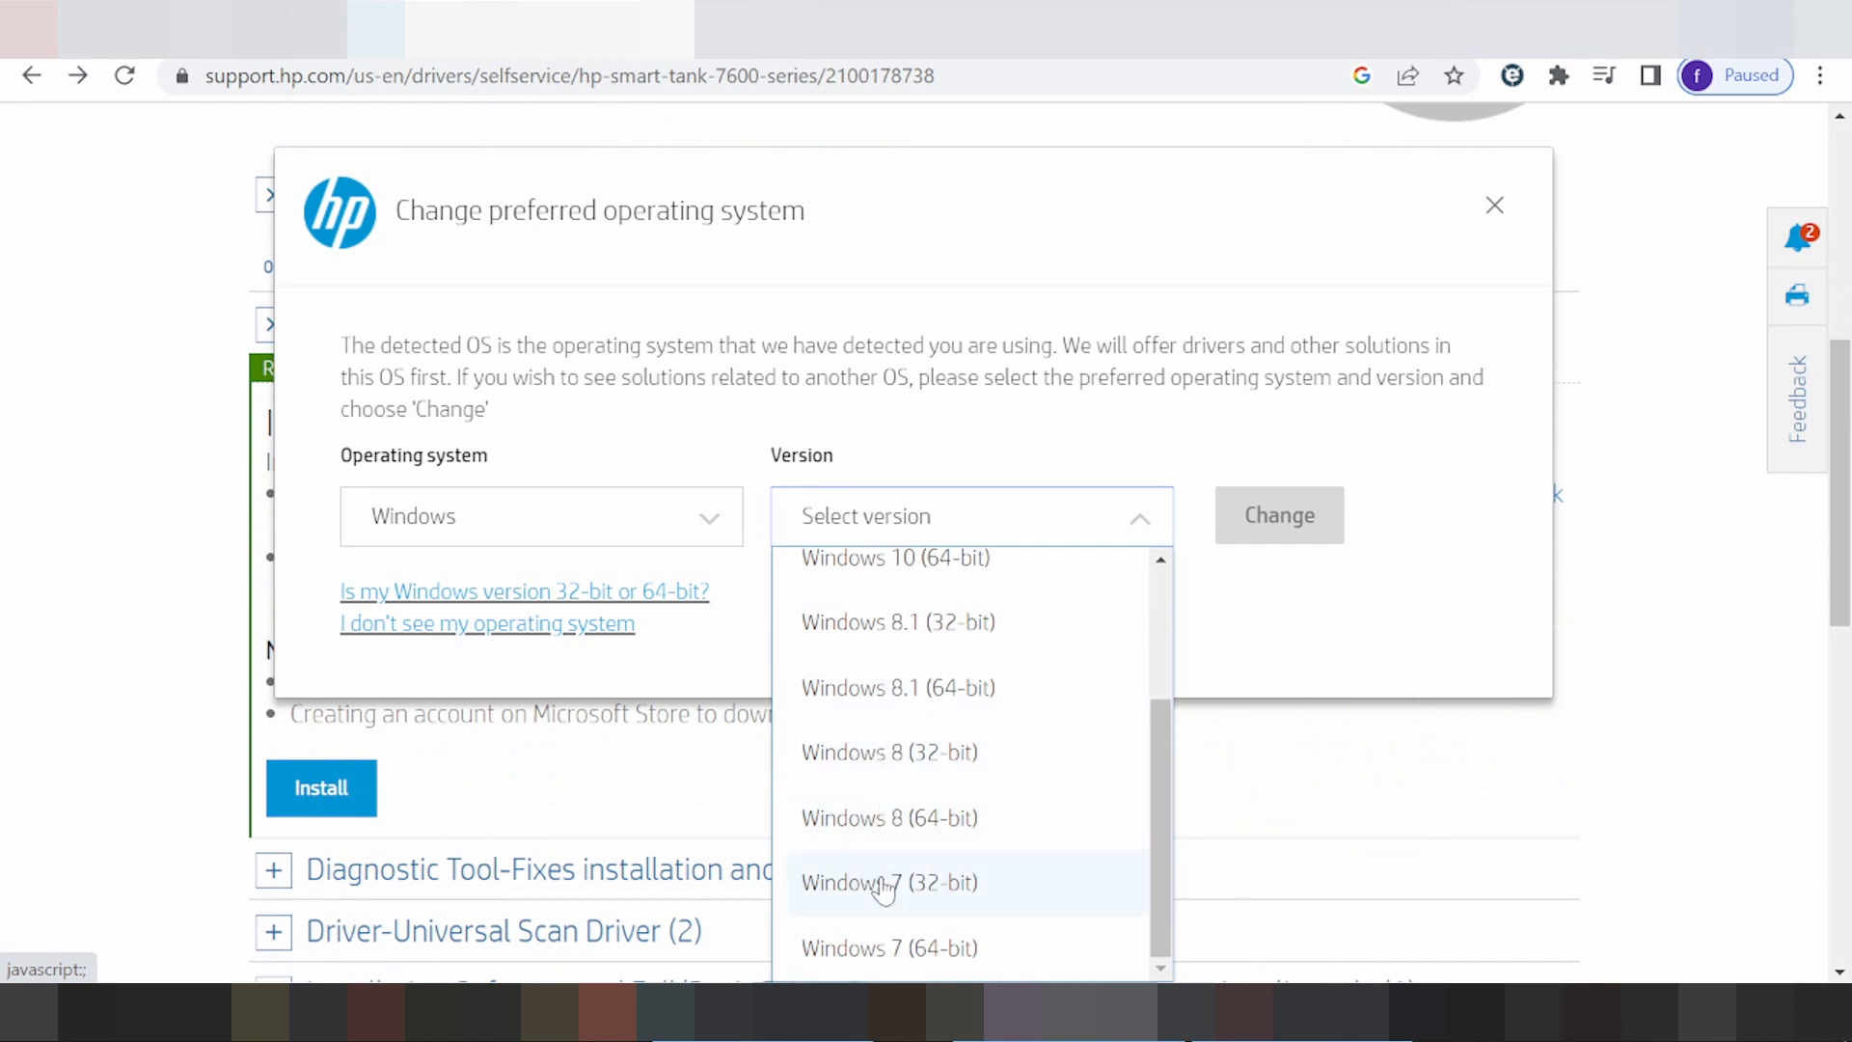
{"action": "scroll", "scroll_direction": "up", "scroll_amount": 3}
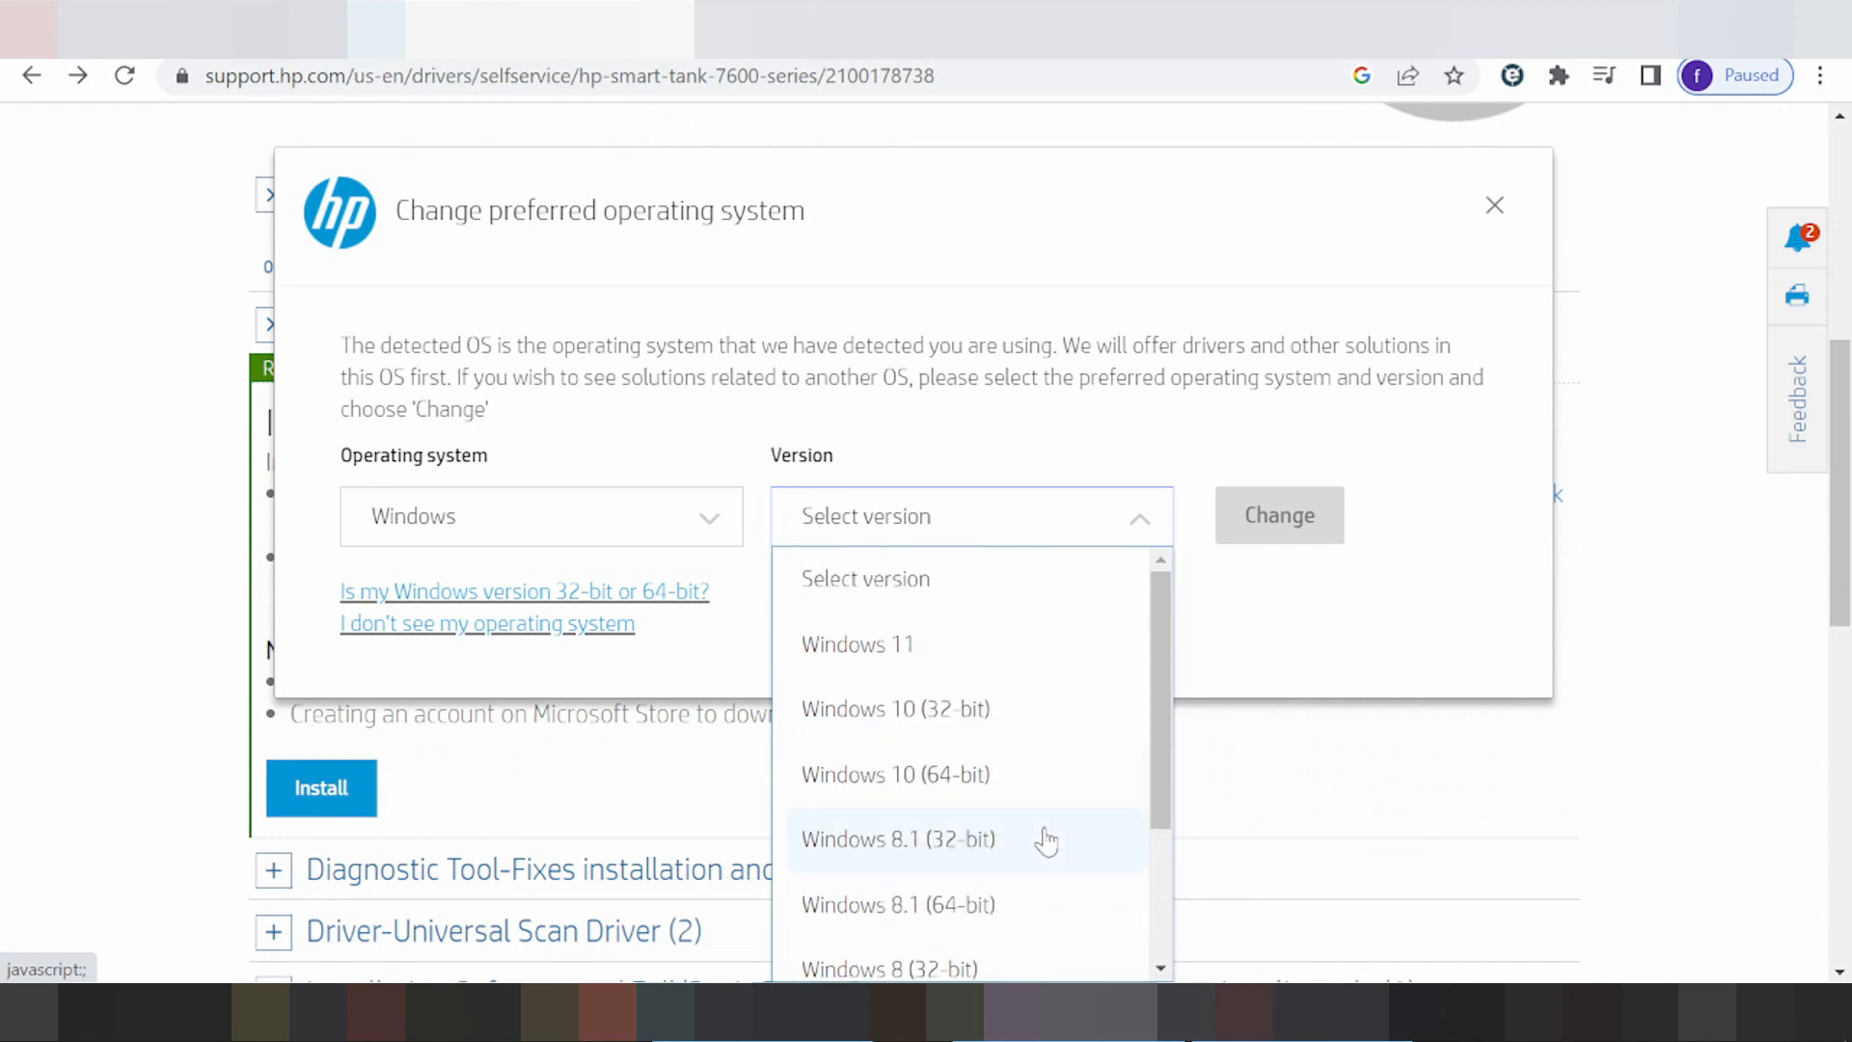
{"action": "left_click", "coordinate": [858, 643]}
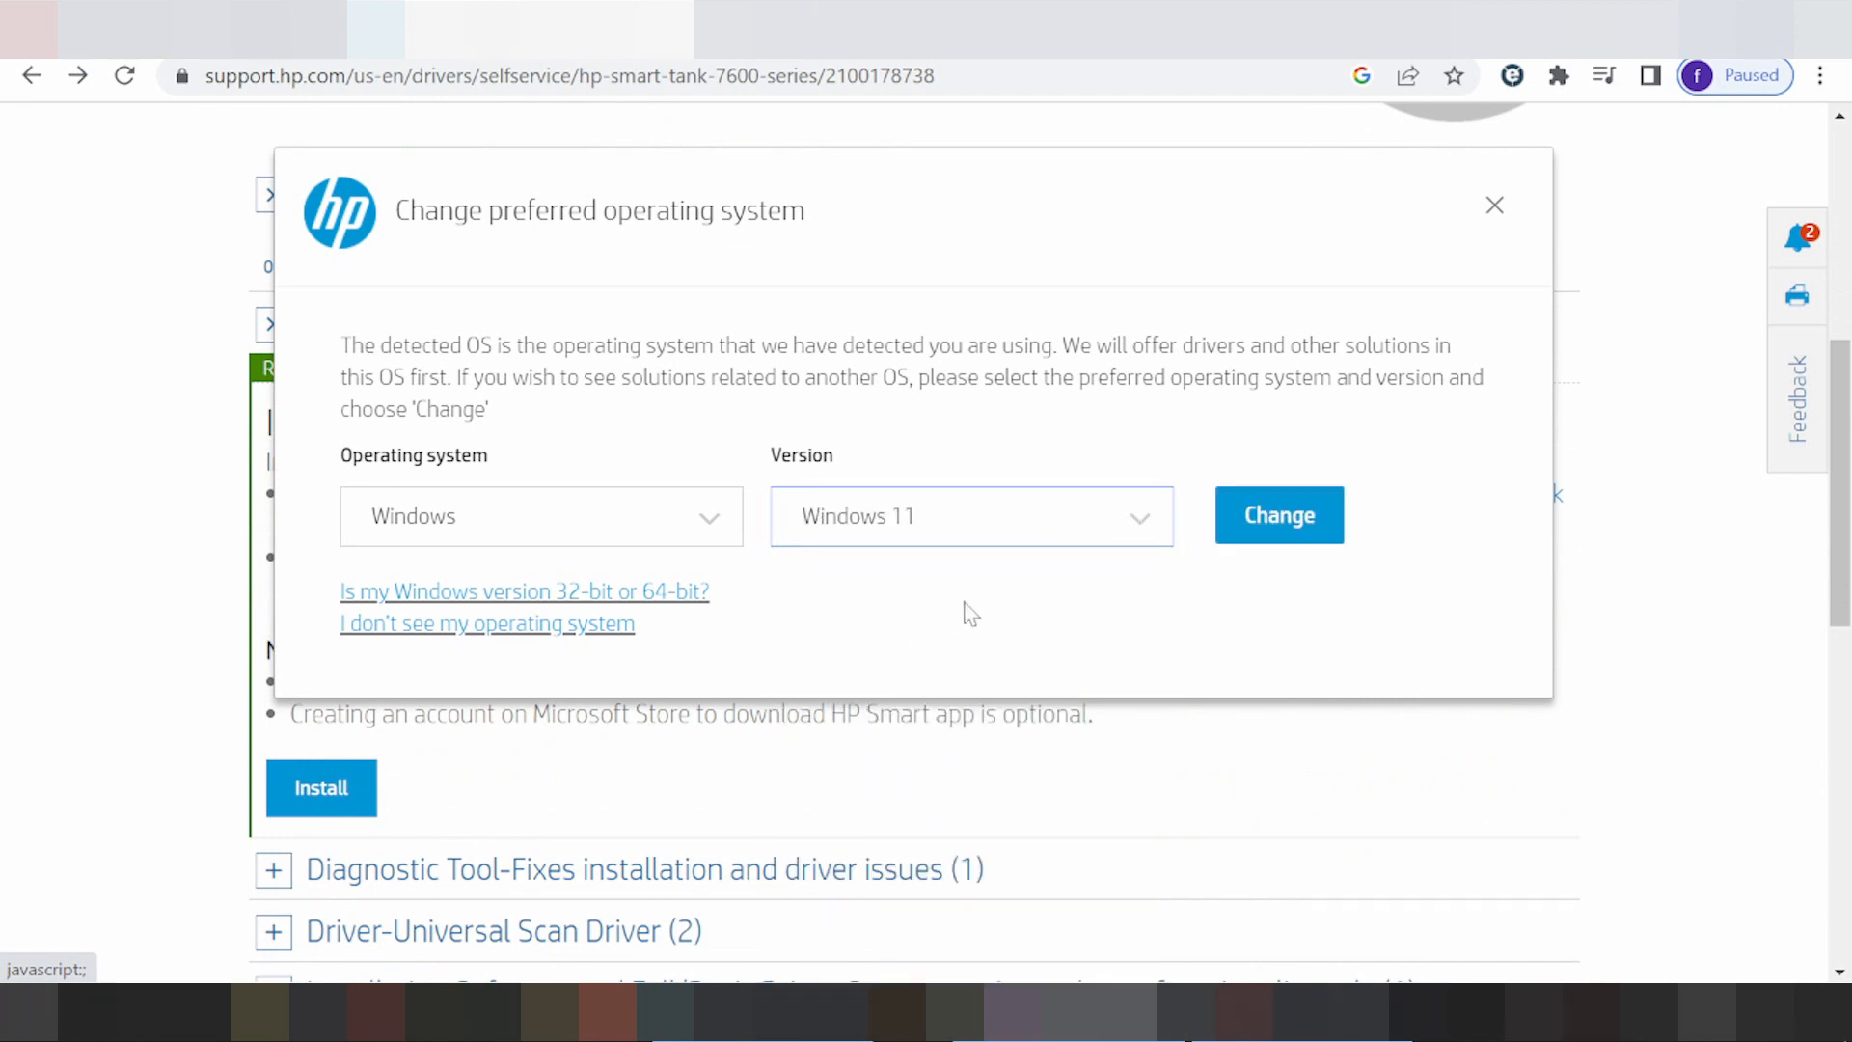
{"action": "left_click", "coordinate": [1493, 204]}
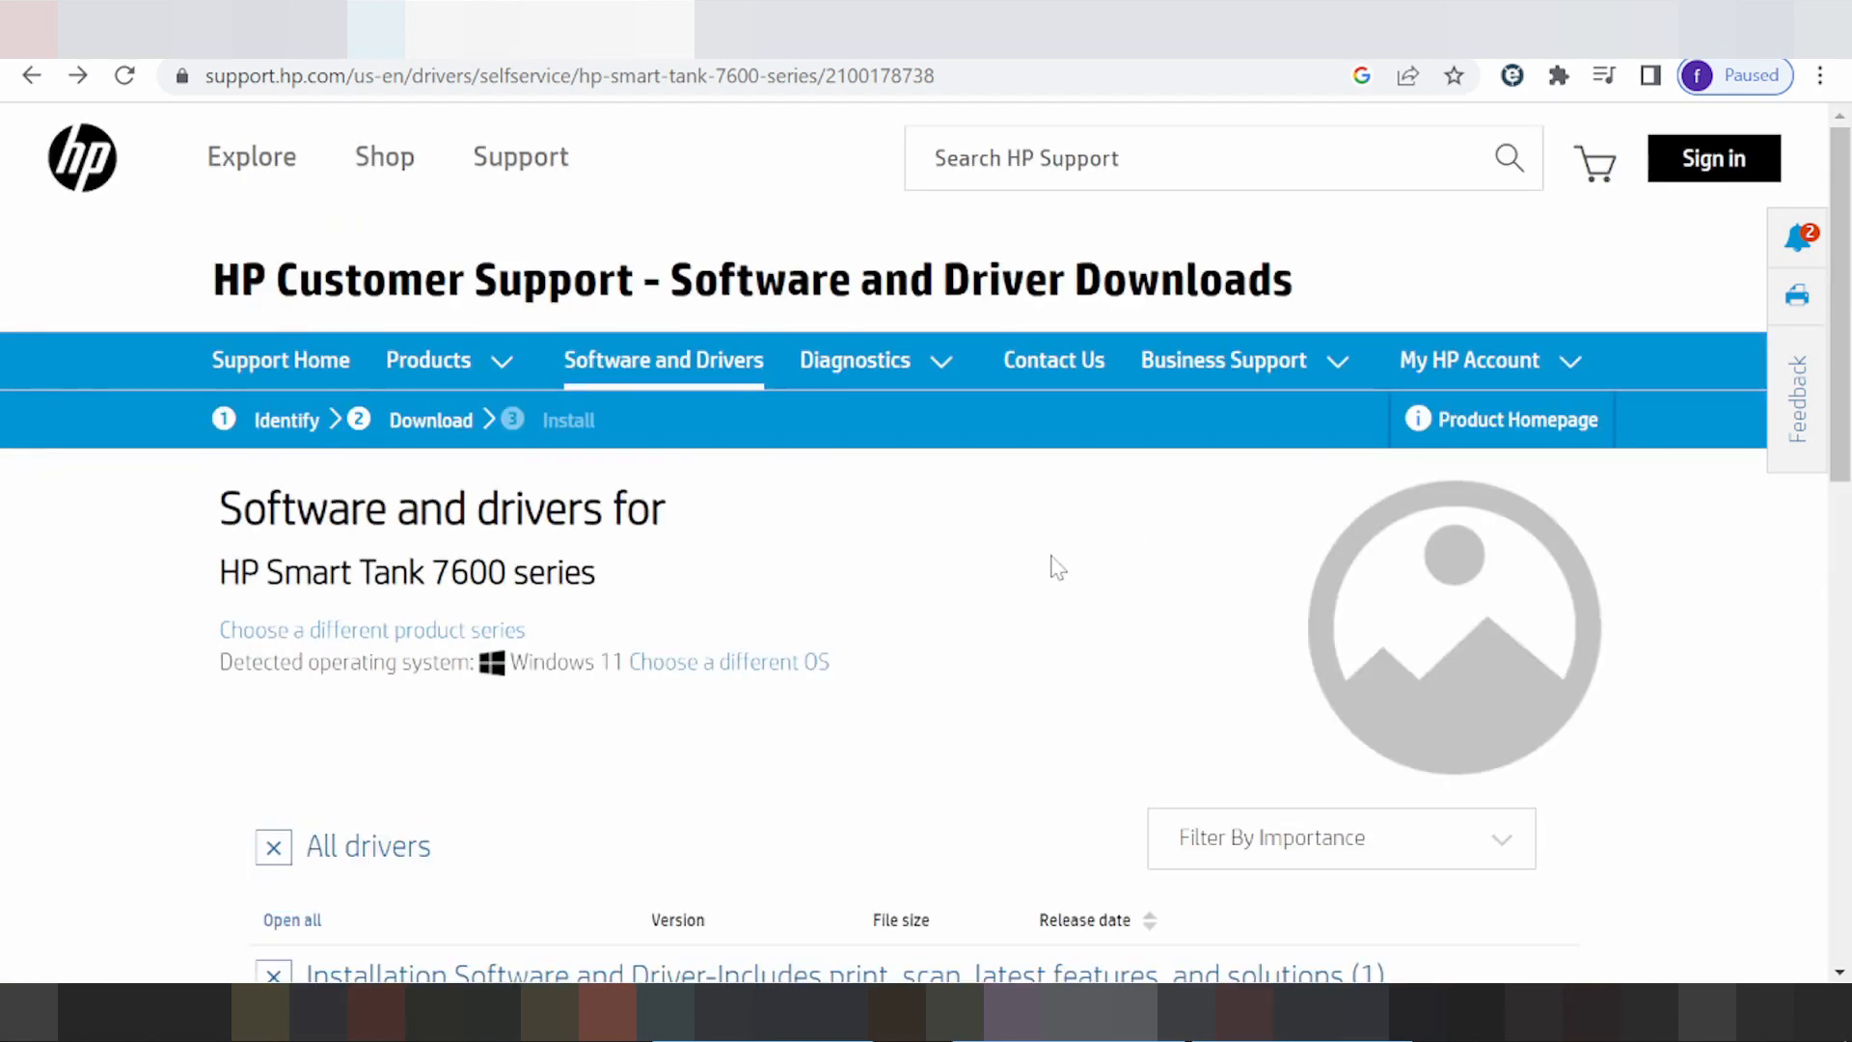
Expand Diagnostic Tool and show HP Print and Scan Doctor for Windows details (5.7.1.014, 11.5 MB)
{"action": "scroll", "scroll_direction": "down", "scroll_amount": 3}
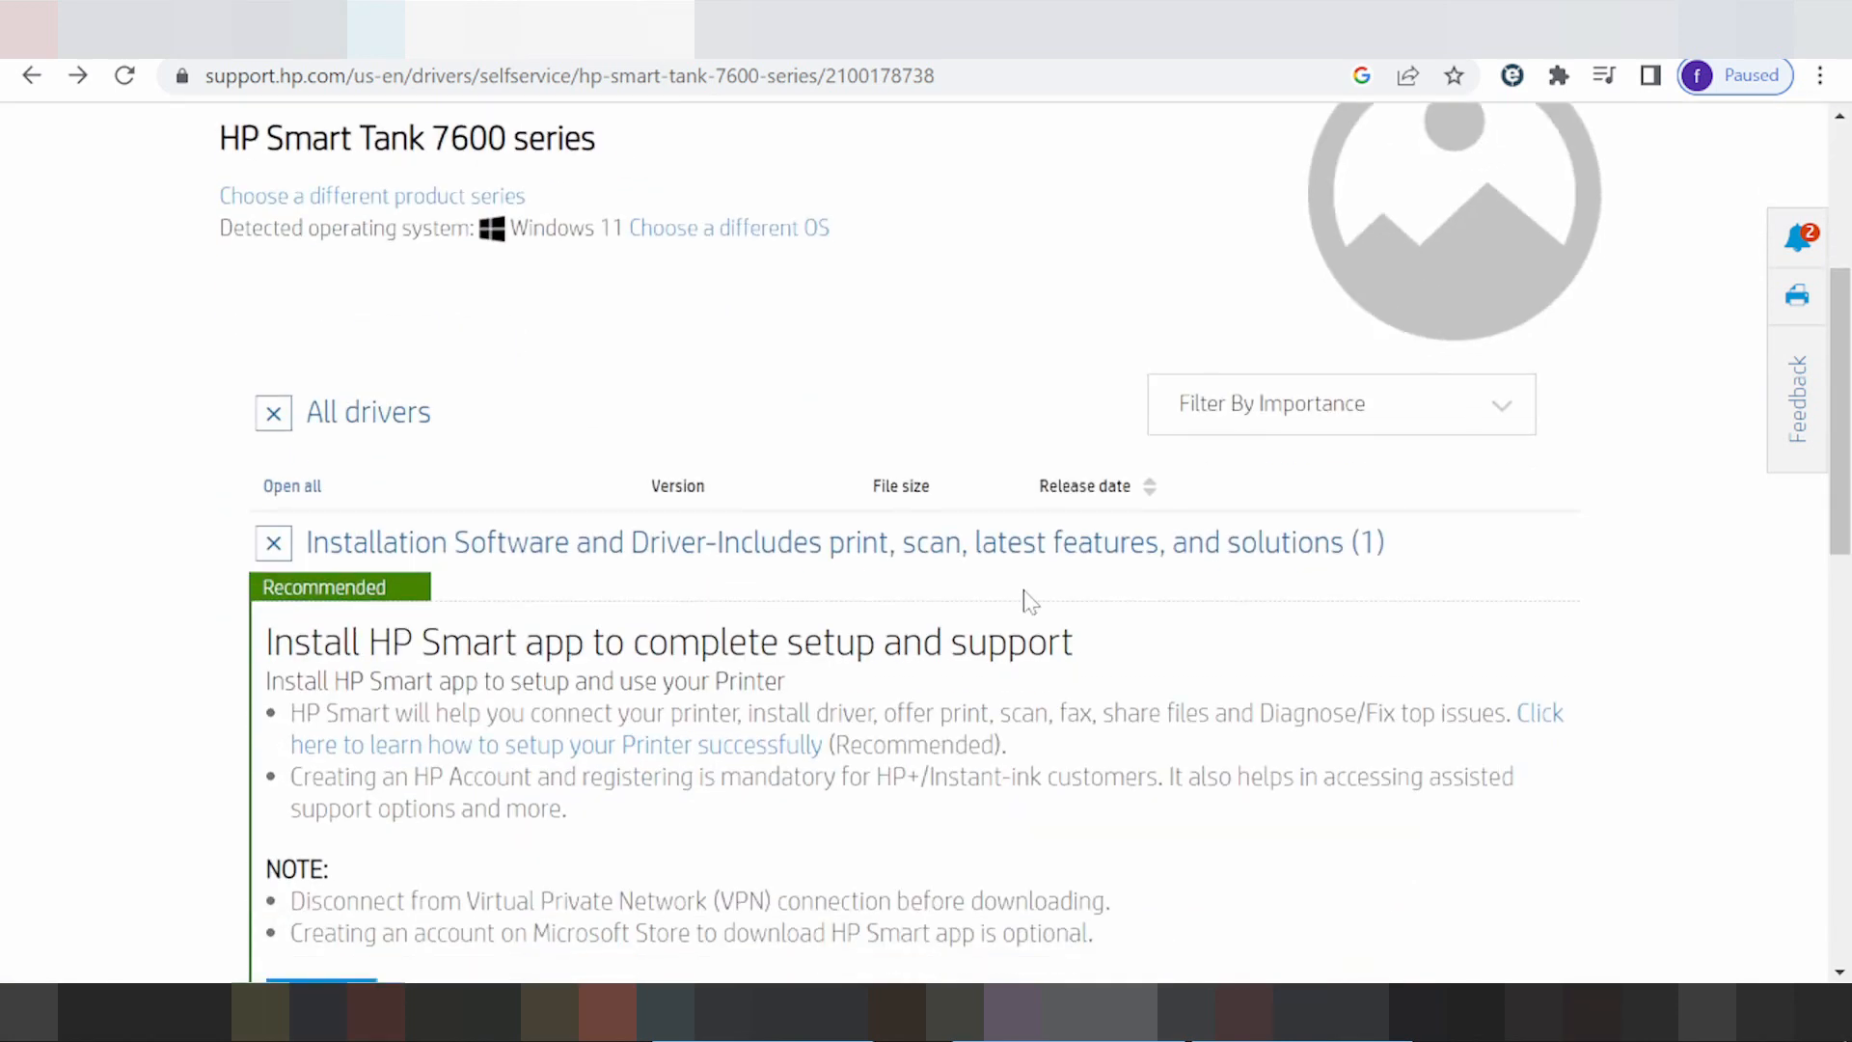
{"action": "scroll", "scroll_direction": "down", "scroll_amount": 3}
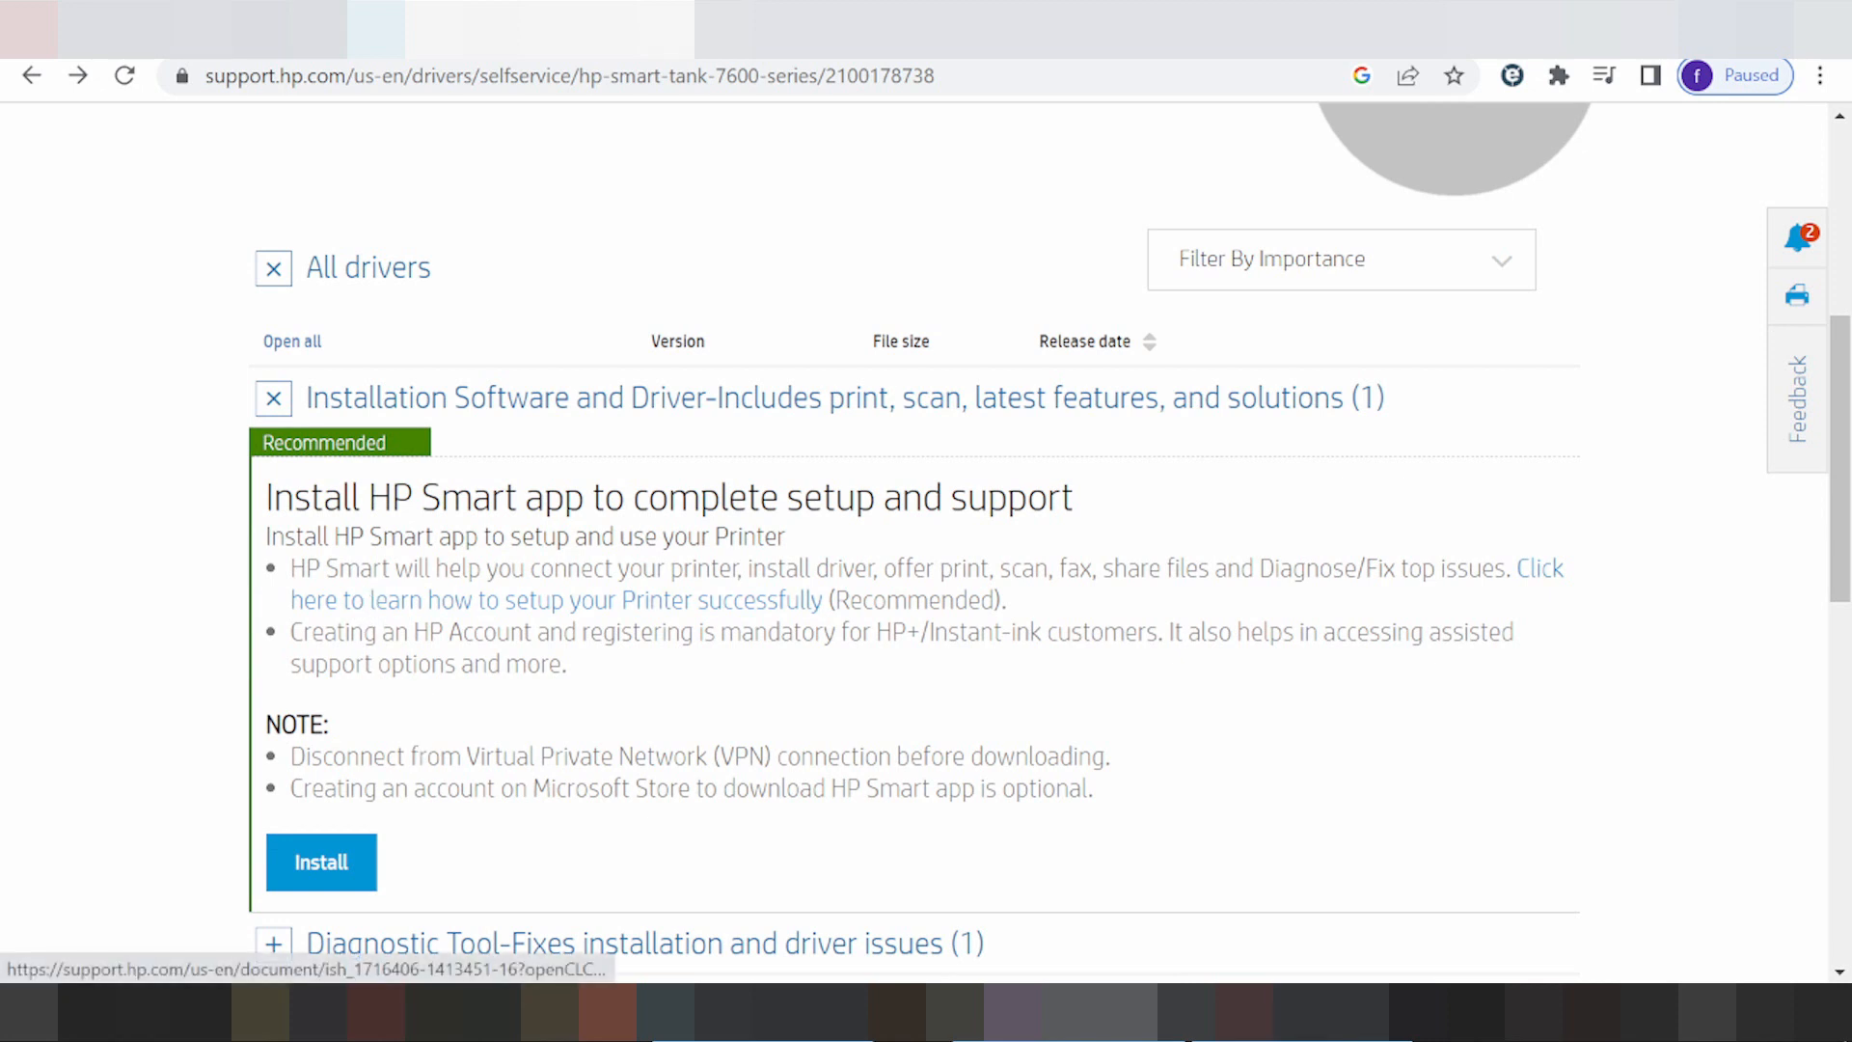
{"action": "scroll", "scroll_direction": "down", "scroll_amount": 3}
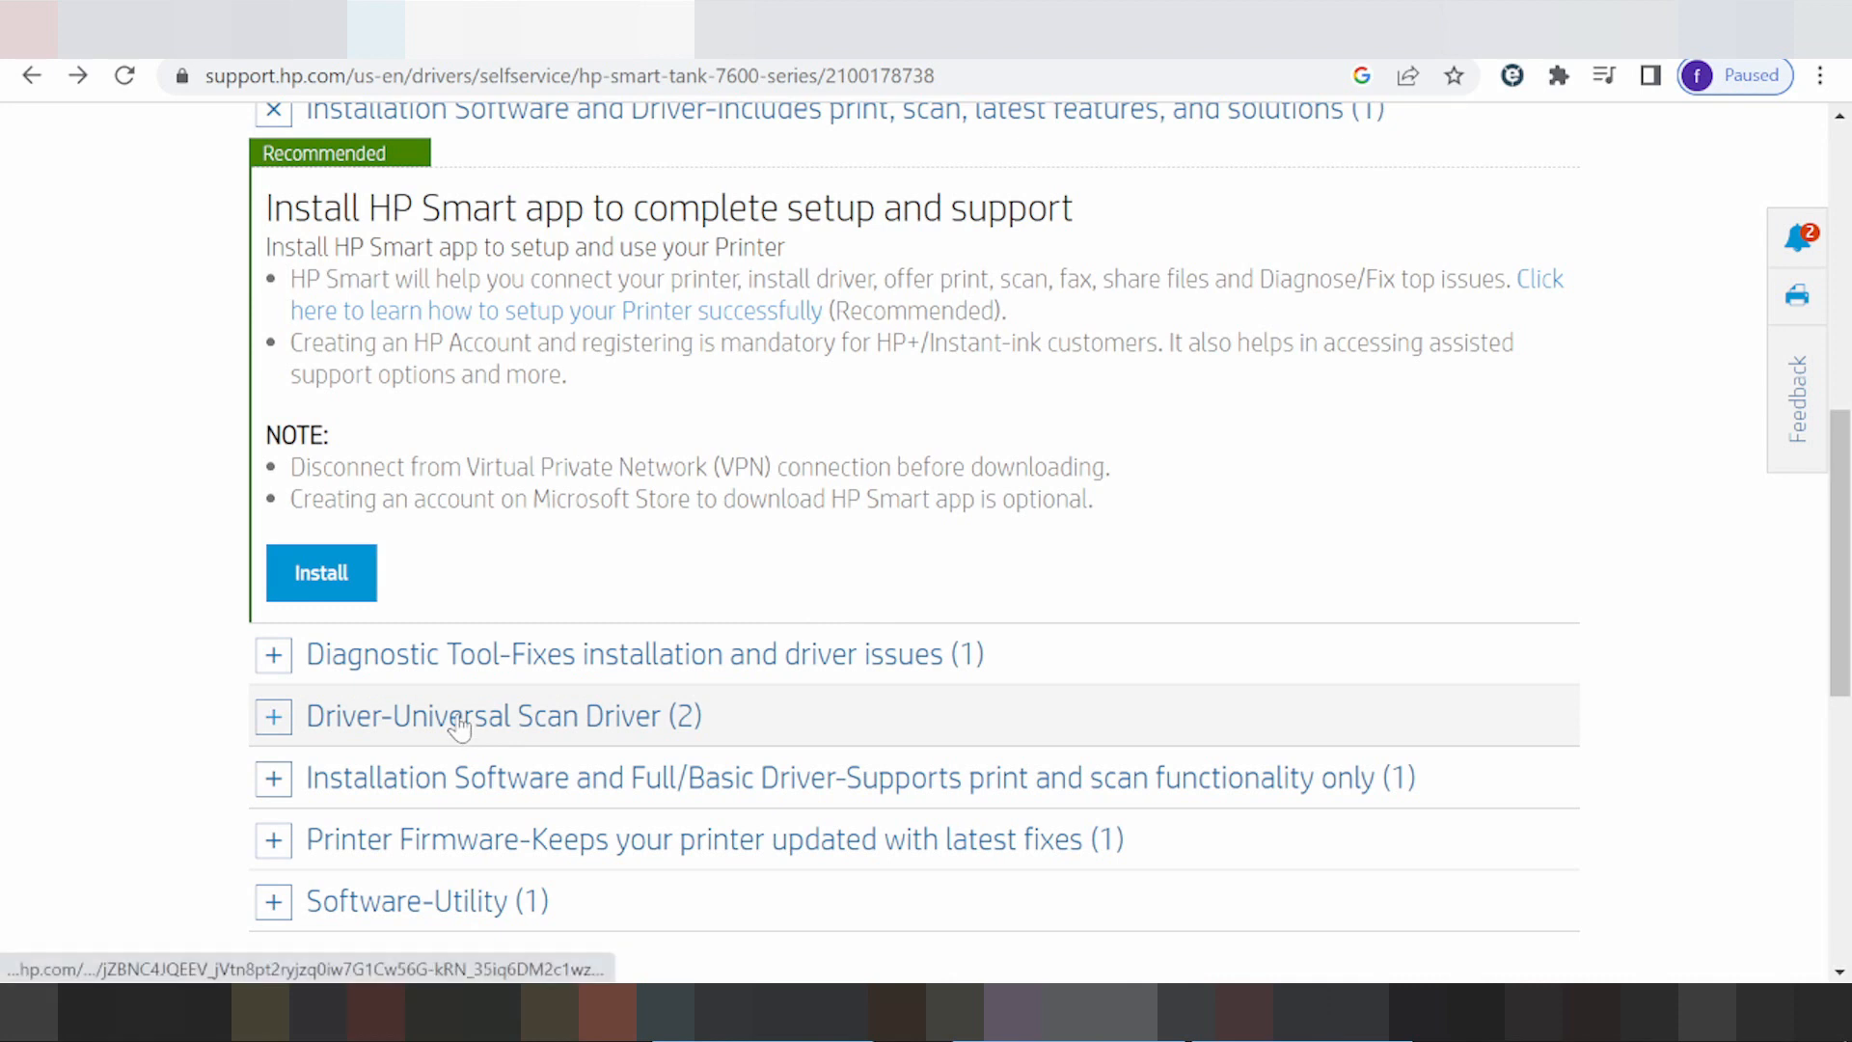
{"action": "mouse_move", "coordinate": [289, 671]}
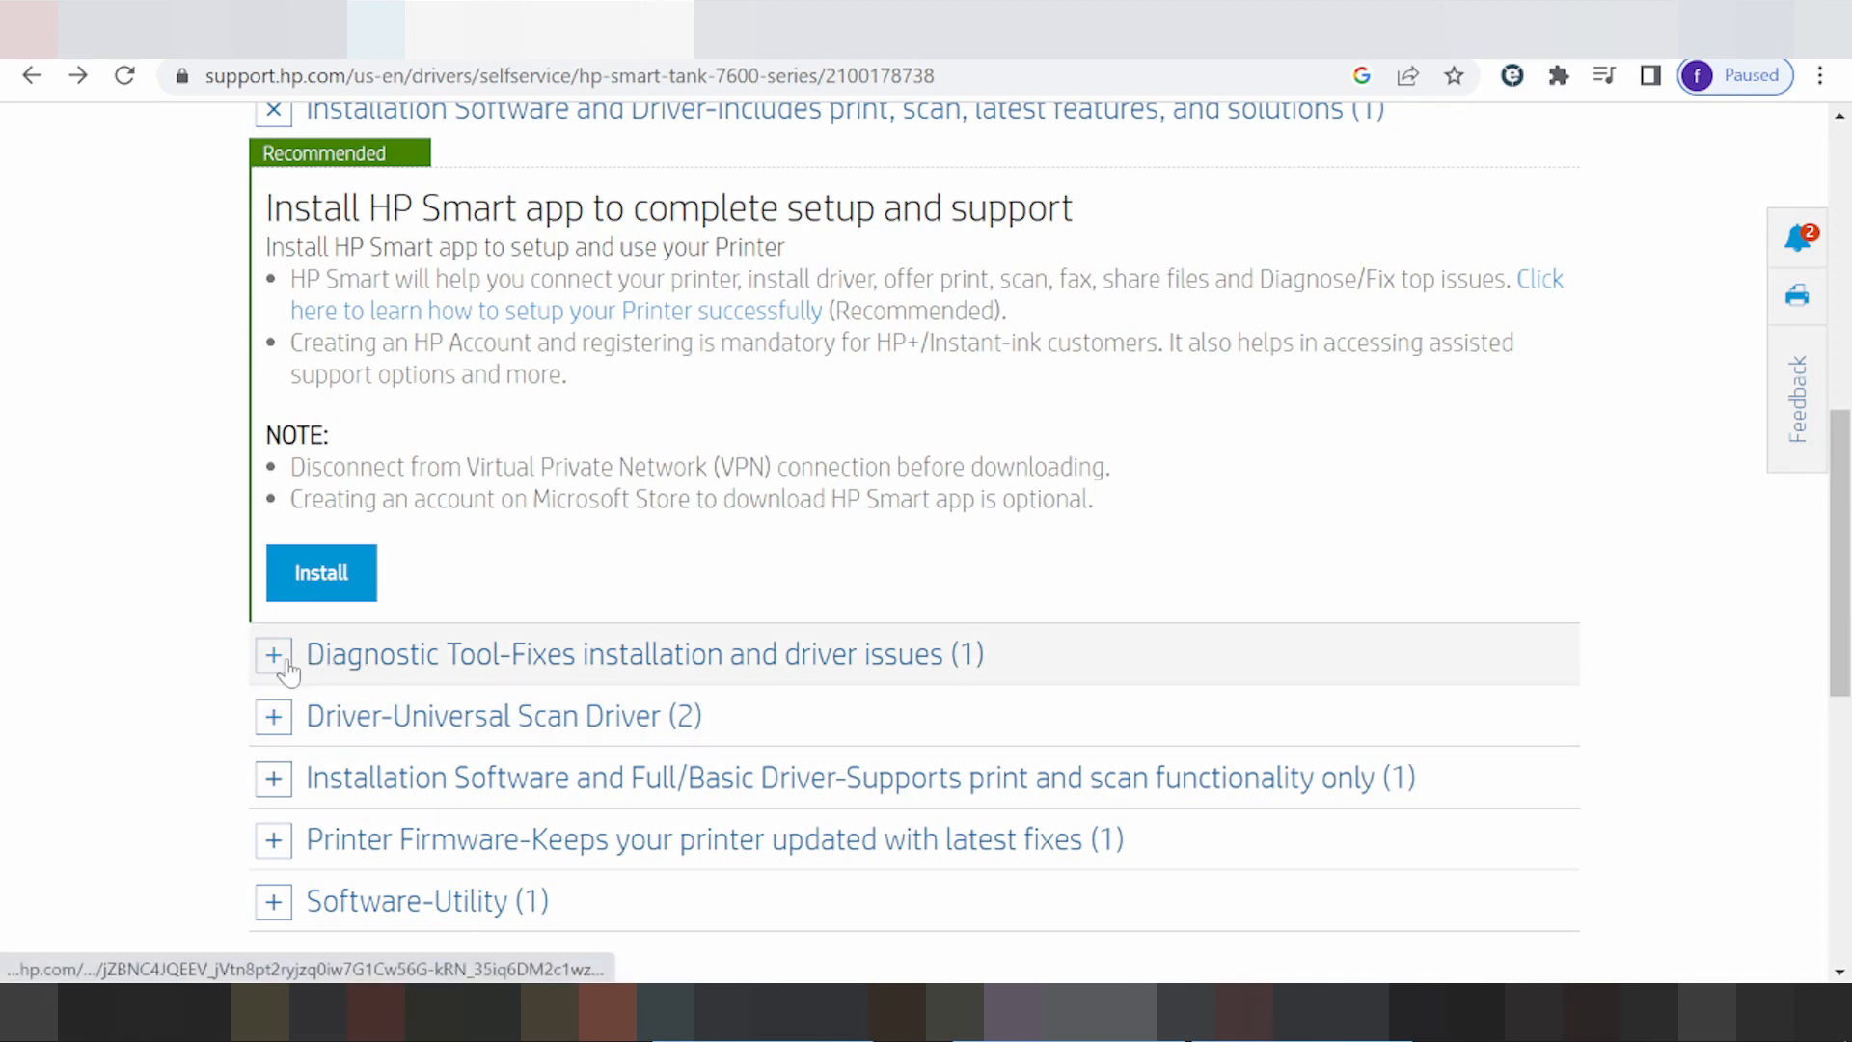
{"action": "left_click", "coordinate": [272, 654]}
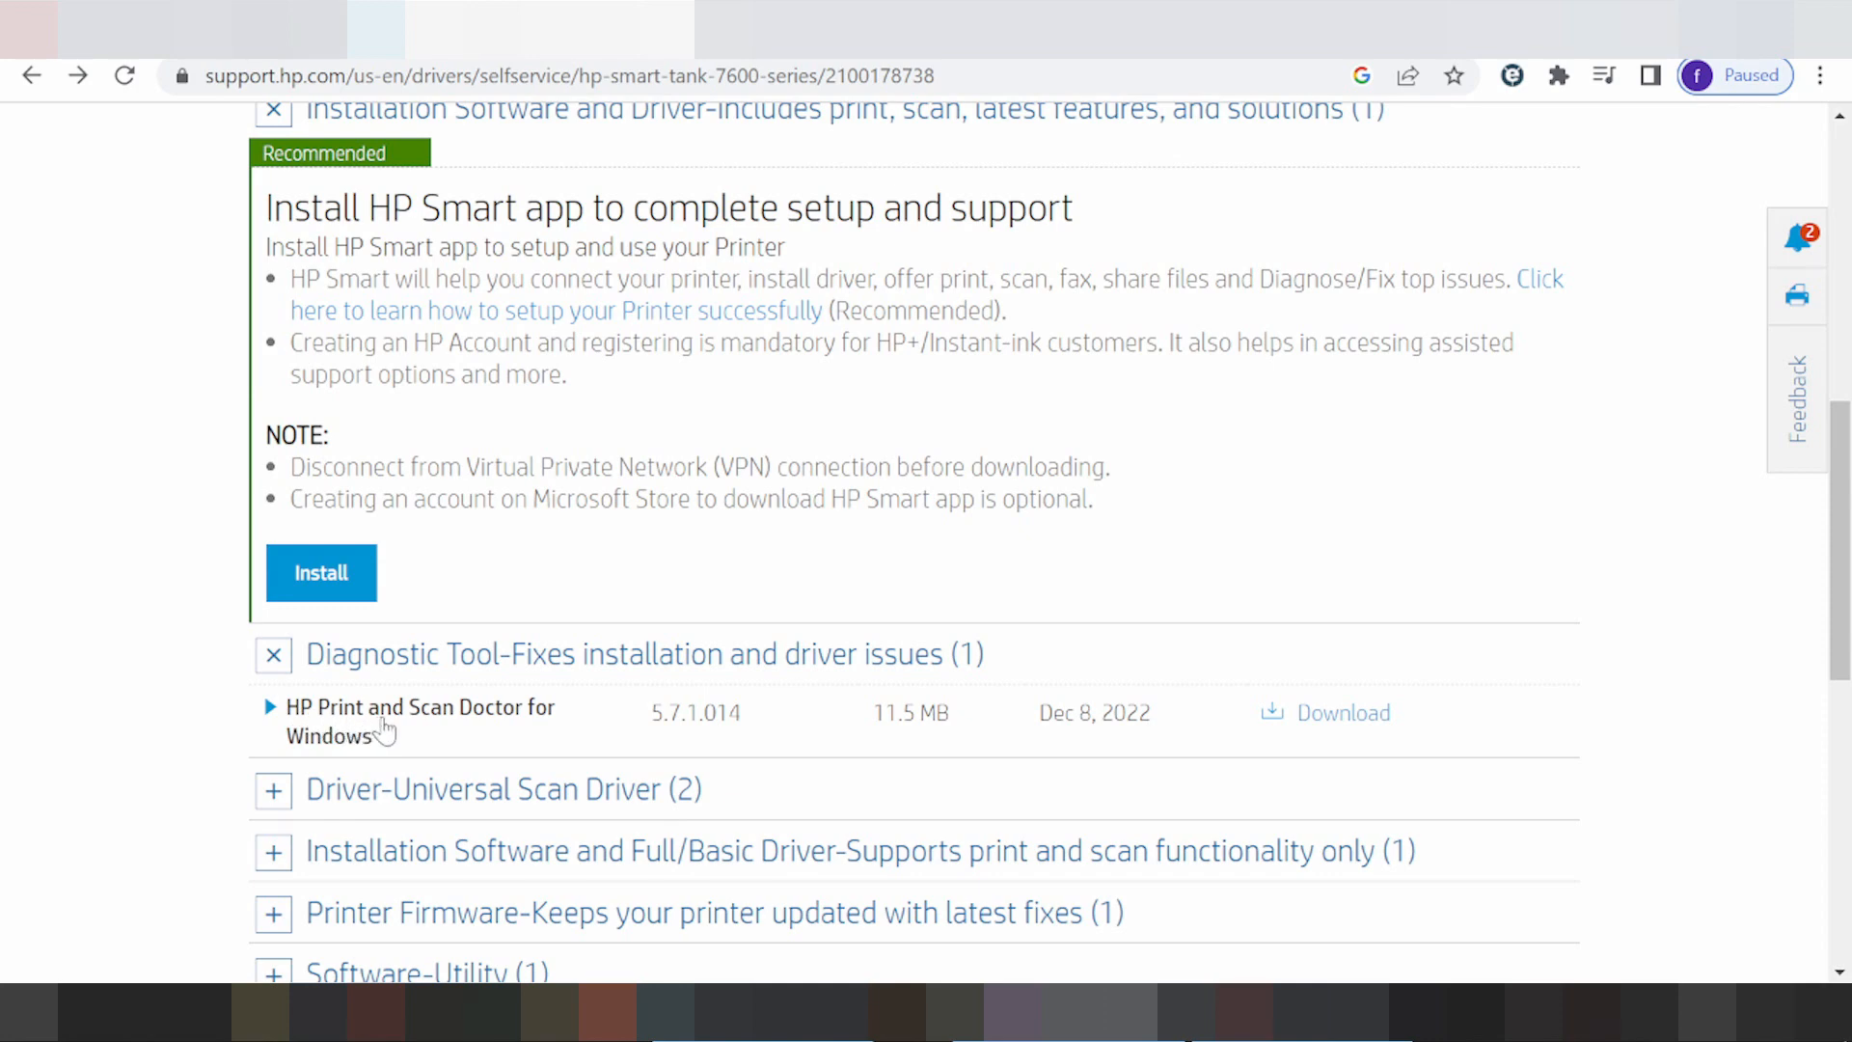
{"action": "mouse_move", "coordinate": [272, 717]}
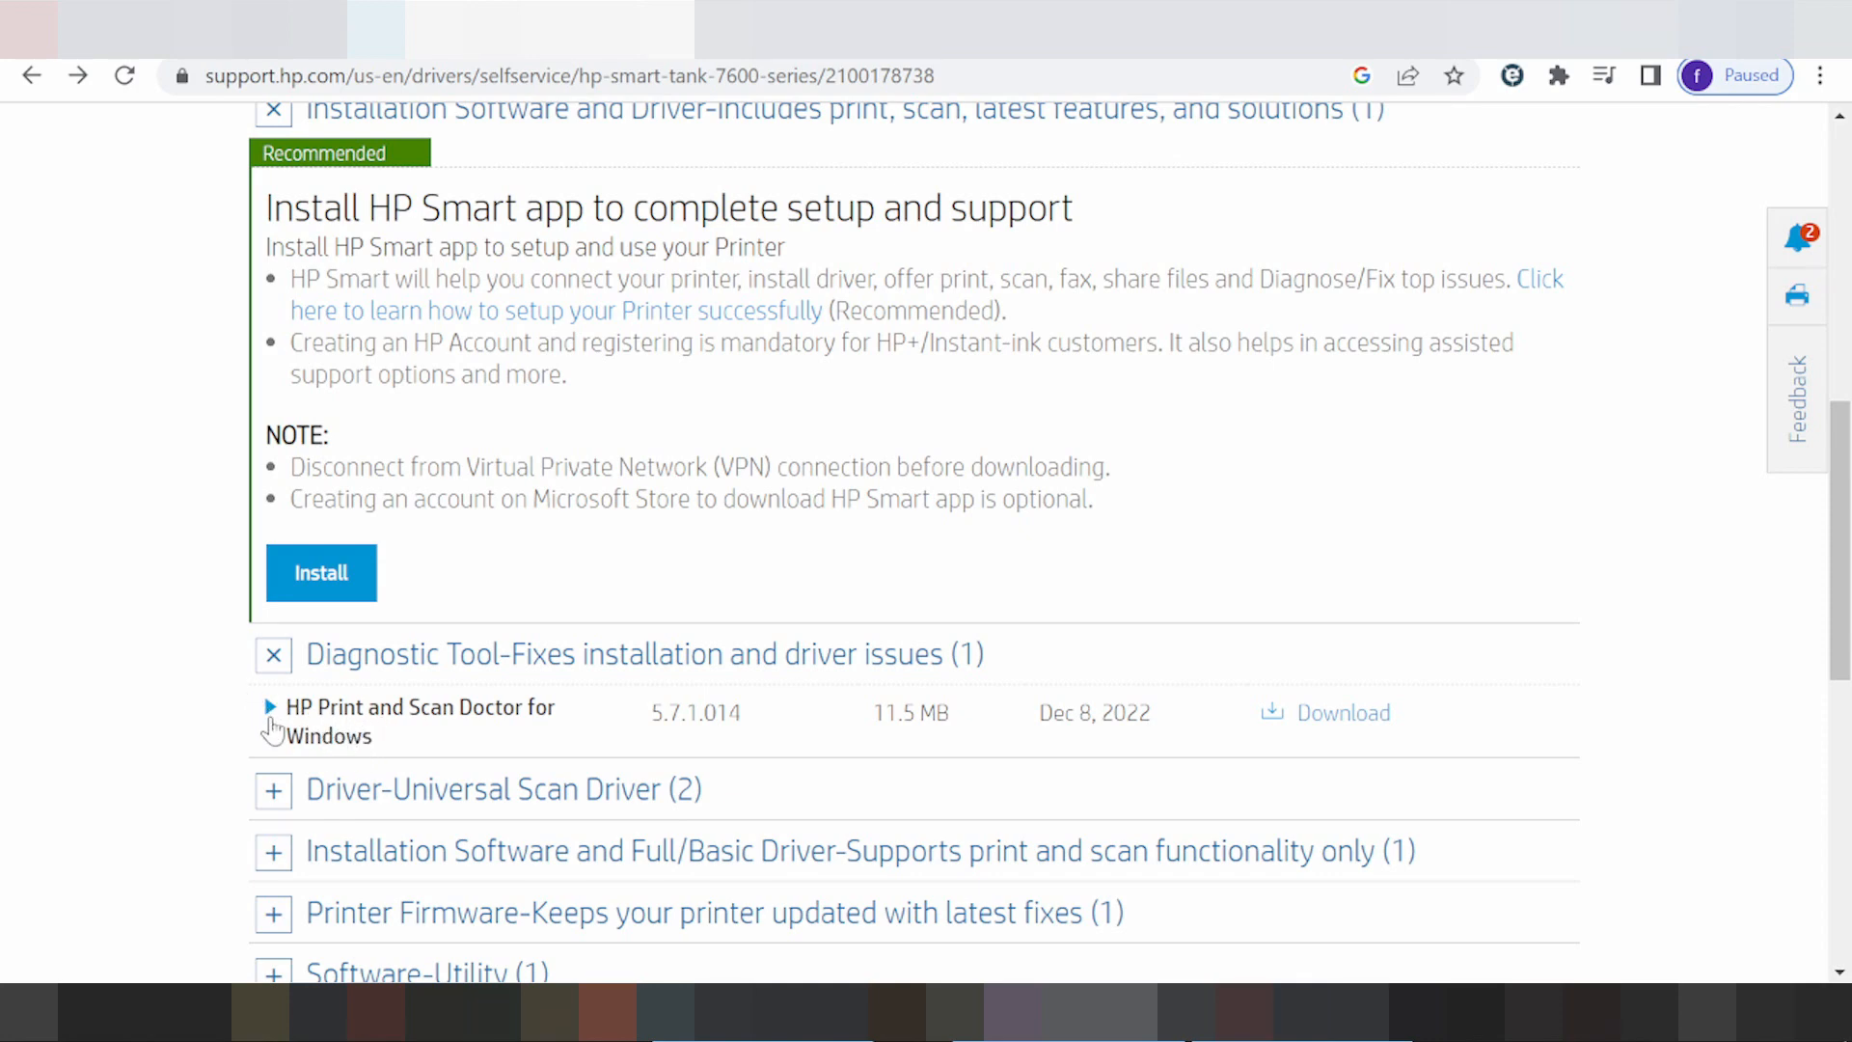
{"action": "left_click", "coordinate": [270, 706]}
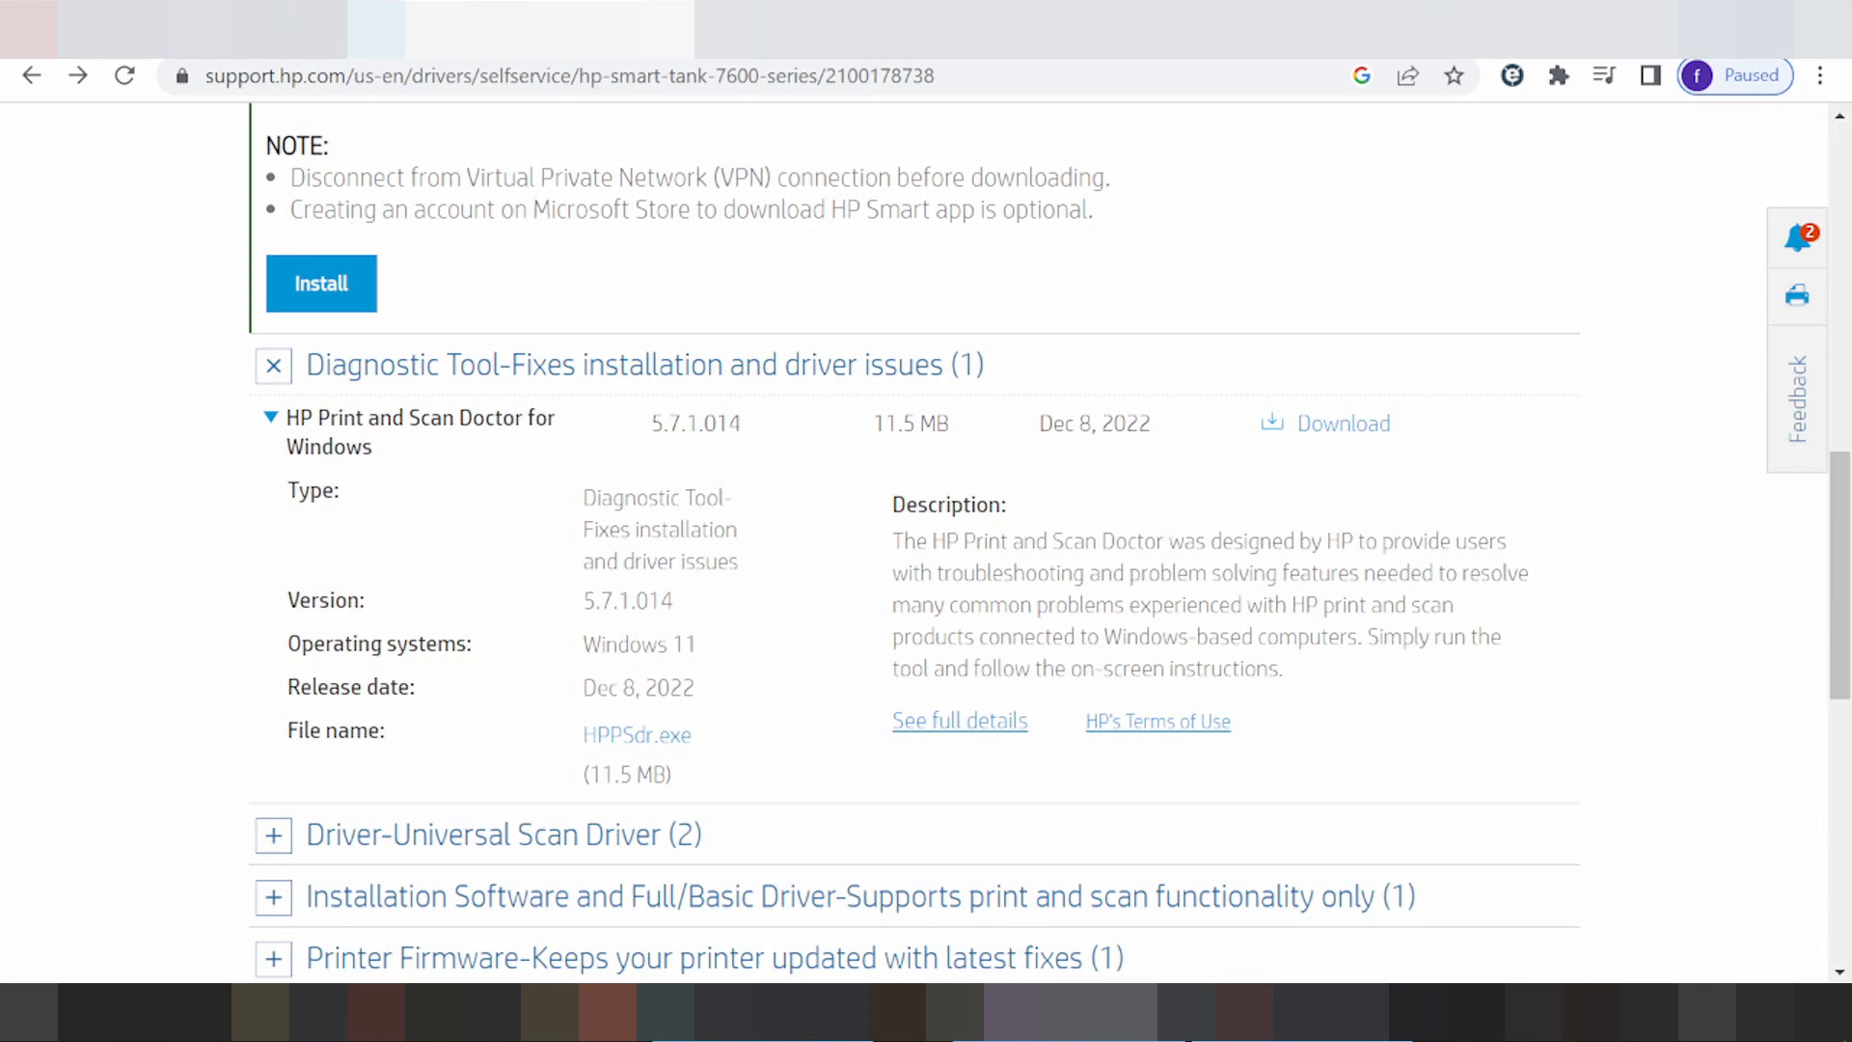
{"action": "mouse_move", "coordinate": [839, 529]}
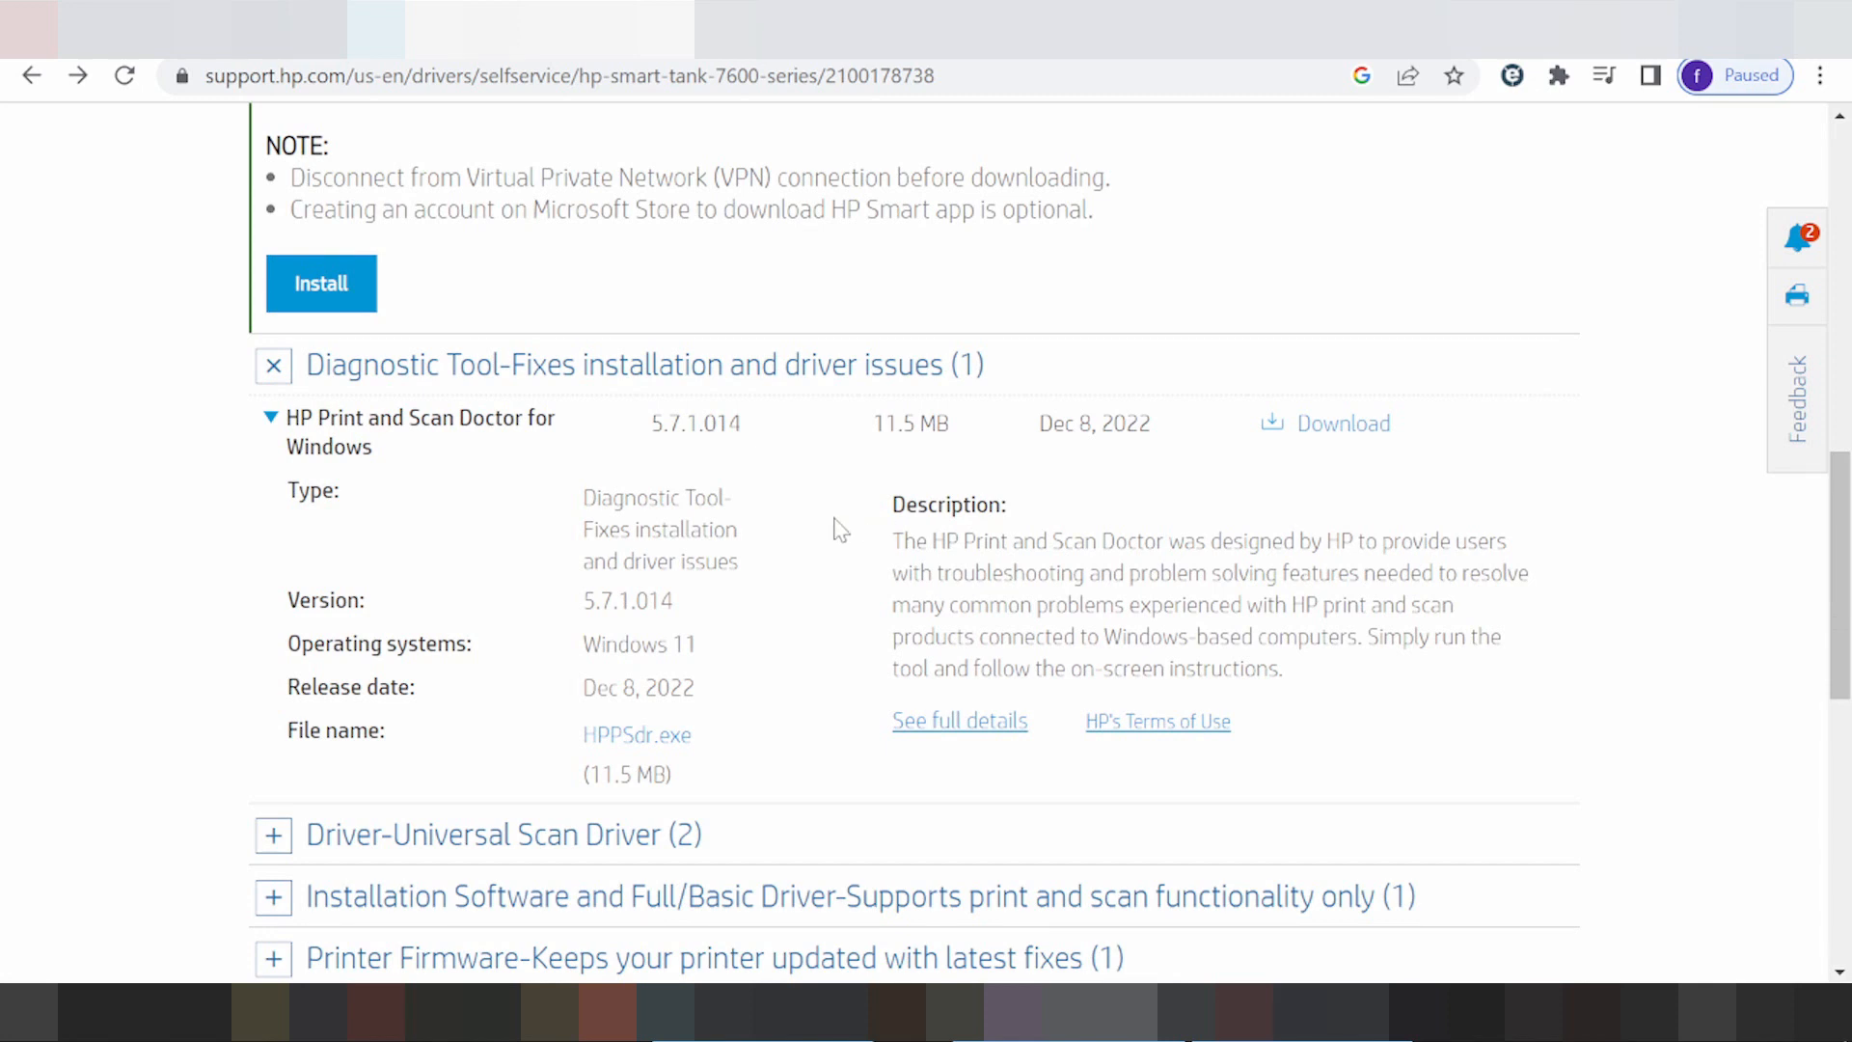
{"action": "mouse_move", "coordinate": [856, 603]}
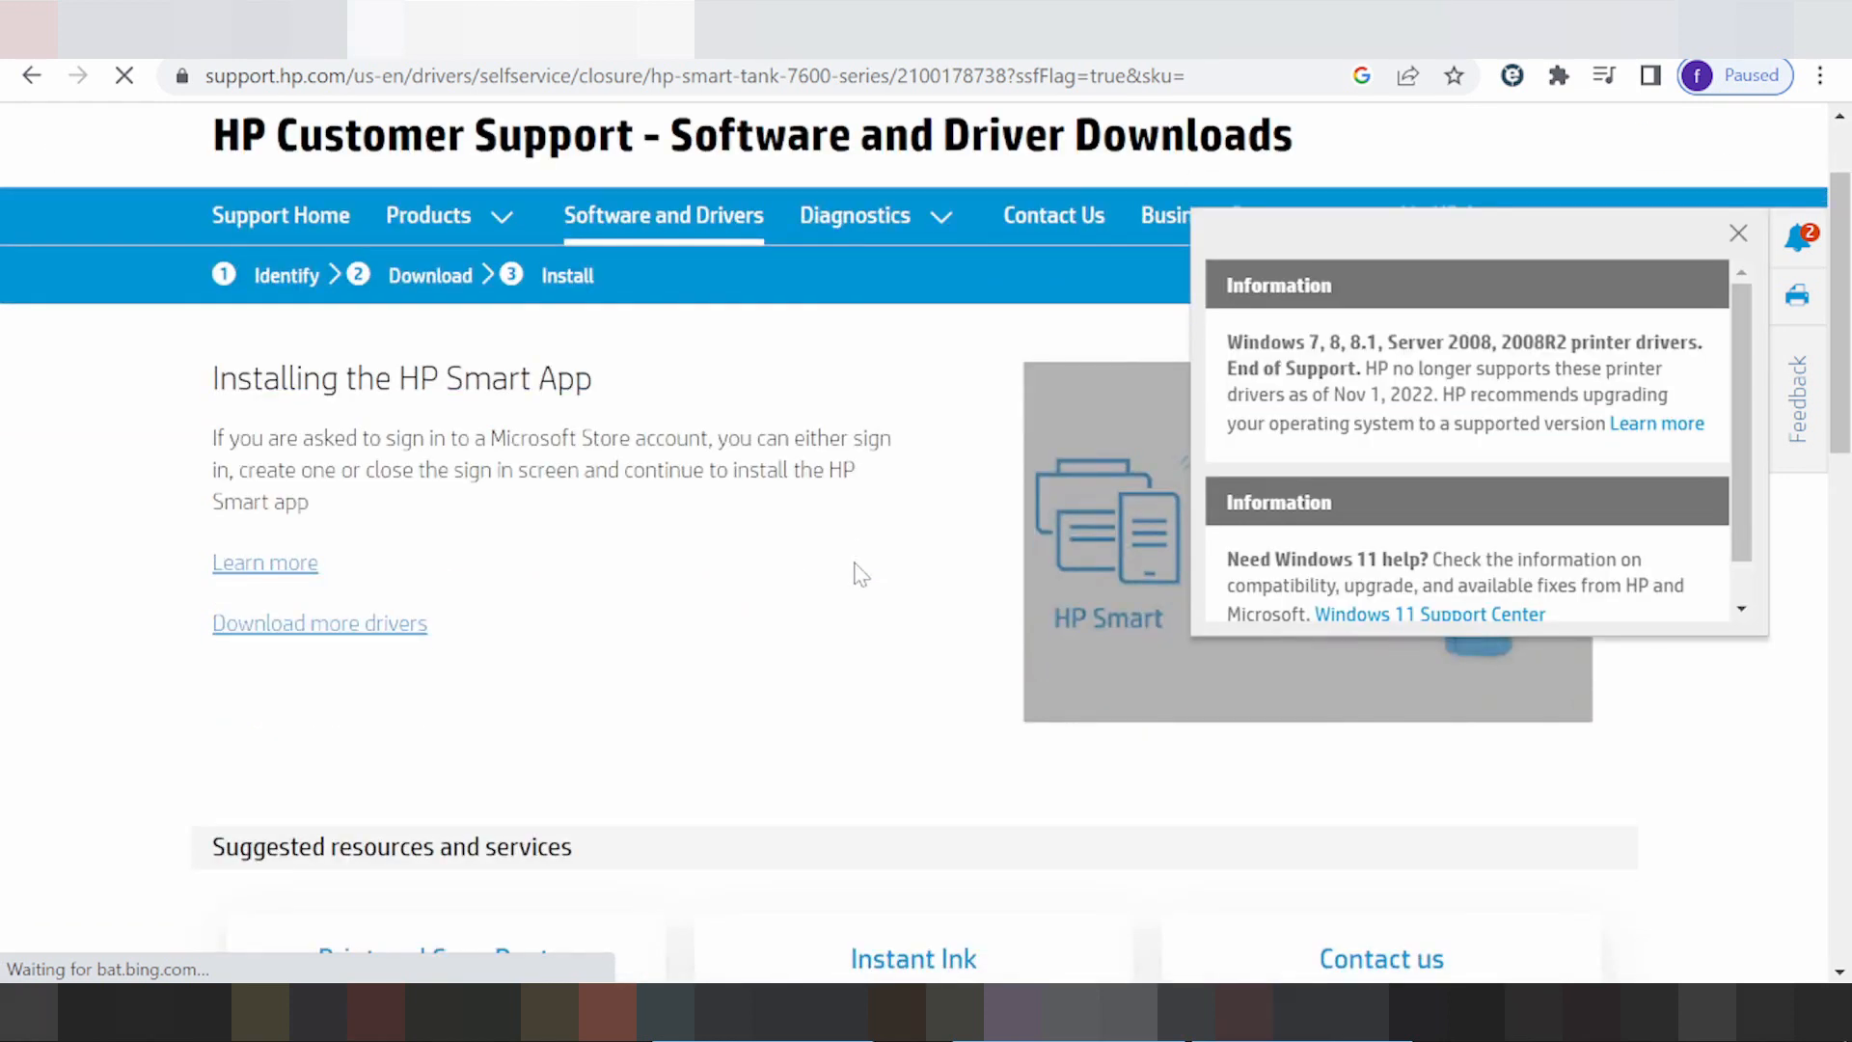
Download HPPSdr.exe and dismiss the Information notice on the install page
{"action": "scroll", "scroll_direction": "down", "scroll_amount": 3}
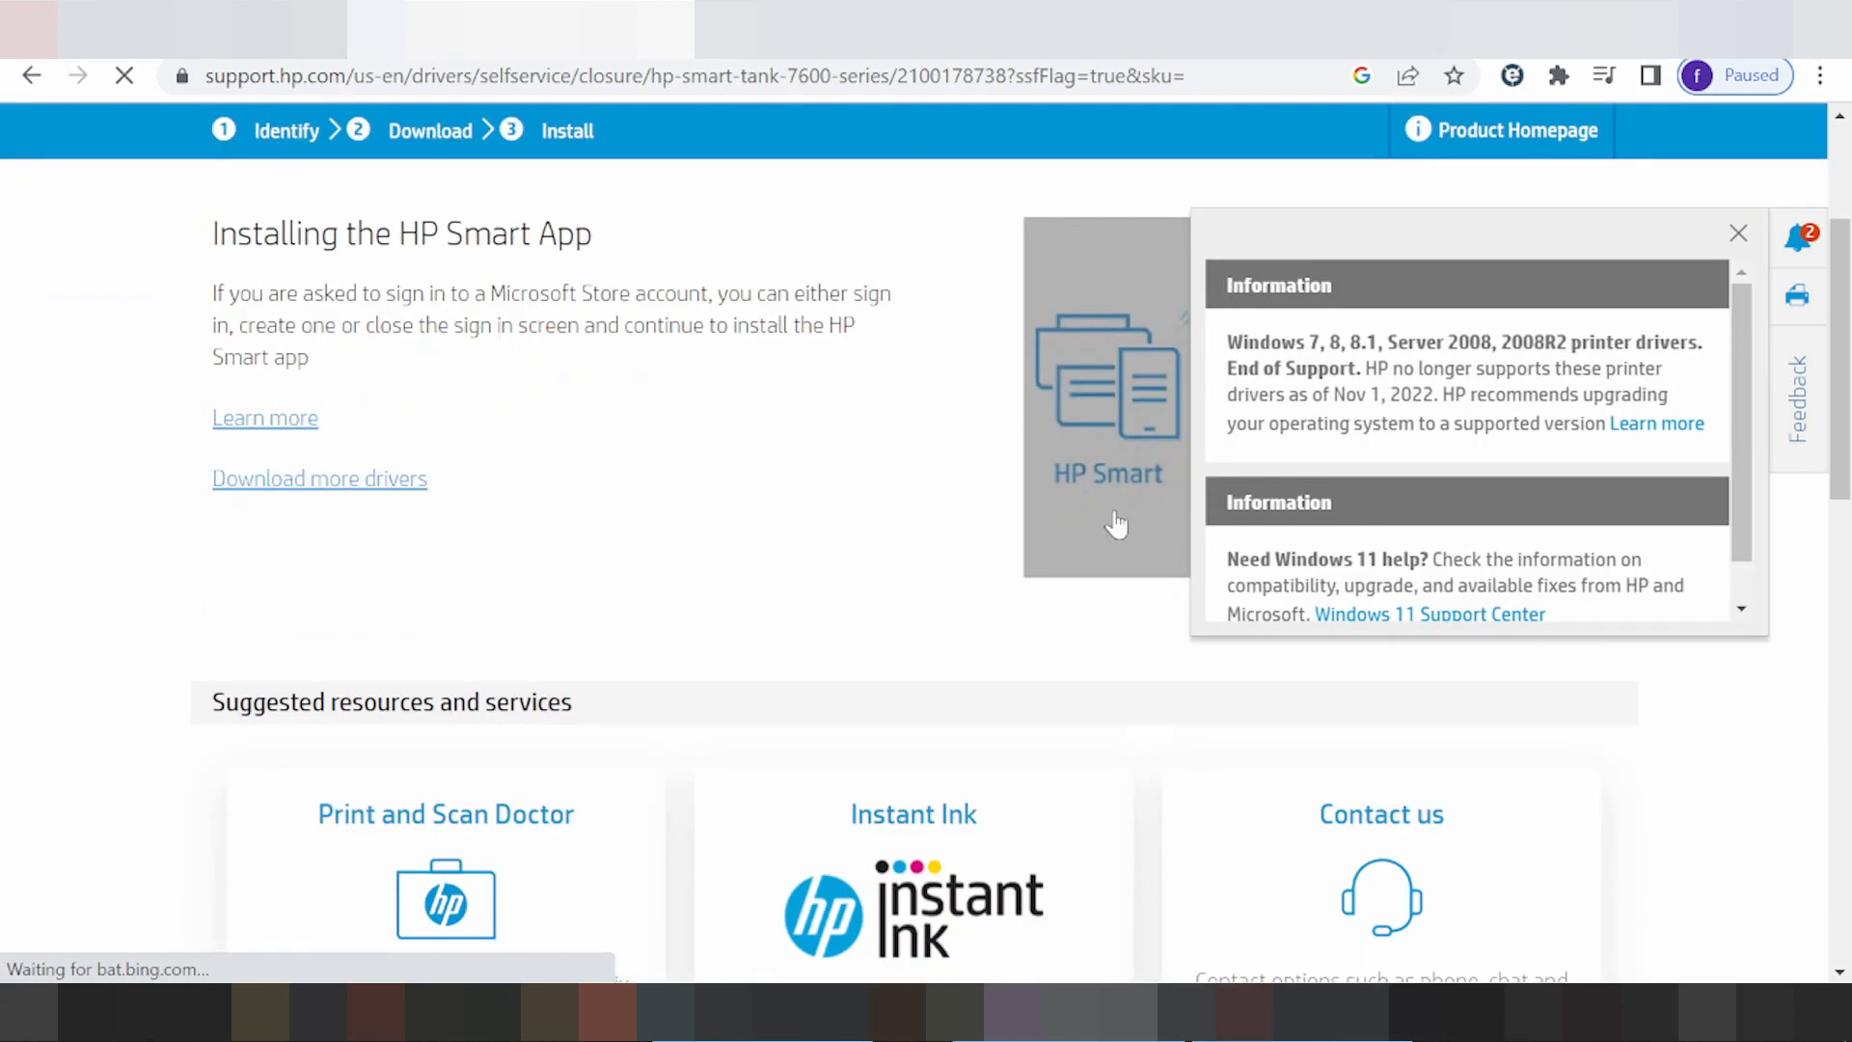
{"action": "left_click", "coordinate": [1737, 233]}
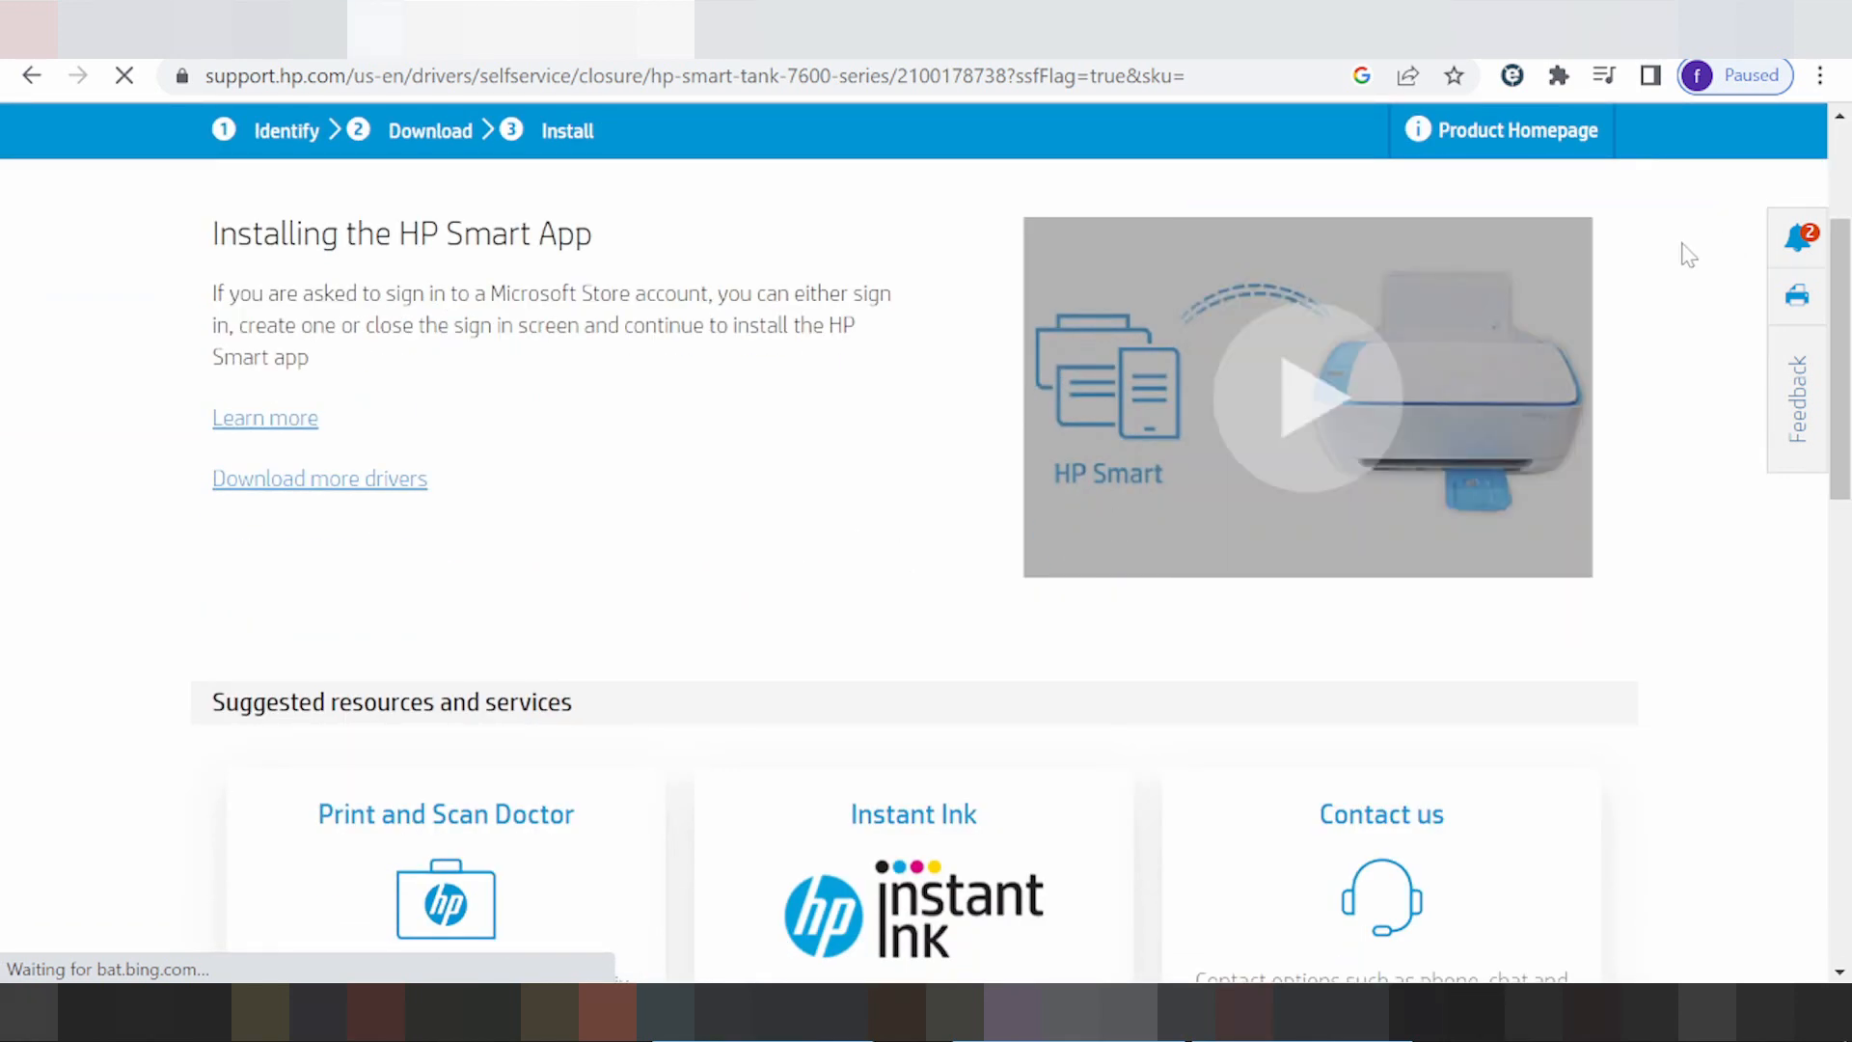
{"action": "mouse_move", "coordinate": [801, 483]}
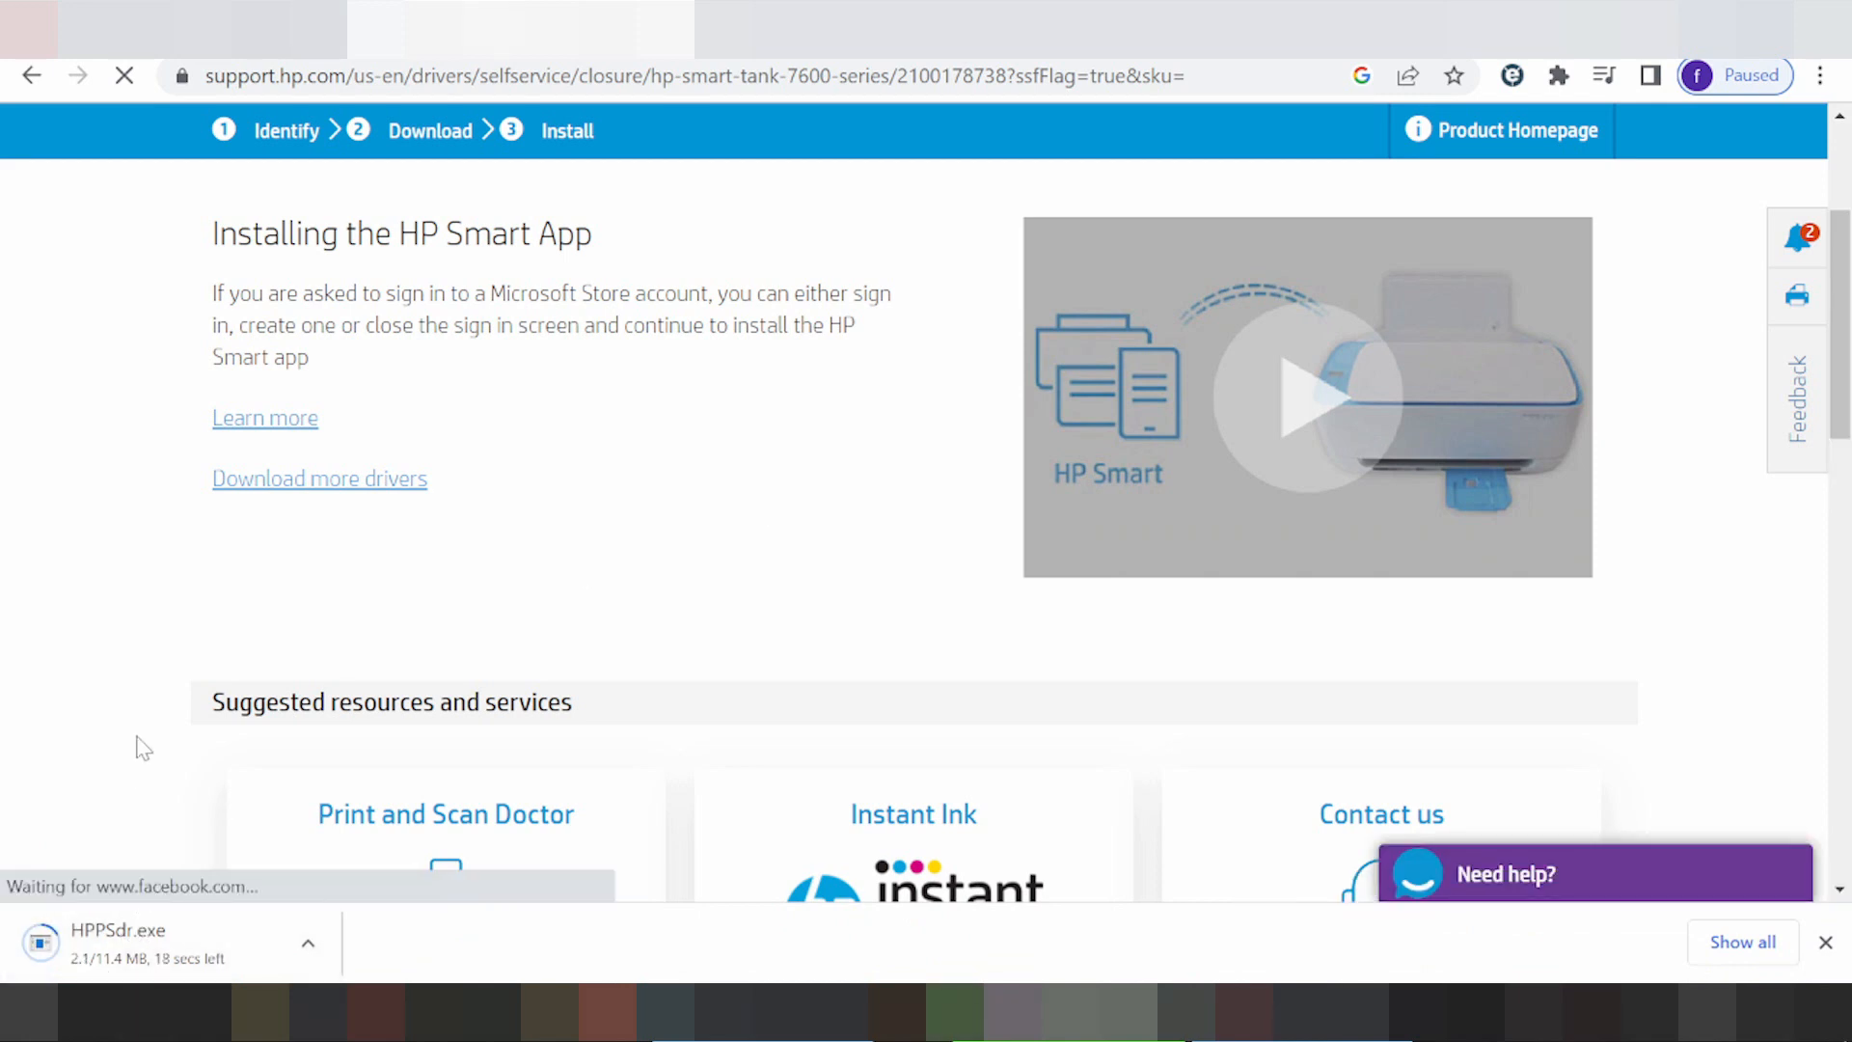
{"action": "mouse_move", "coordinate": [10, 127]}
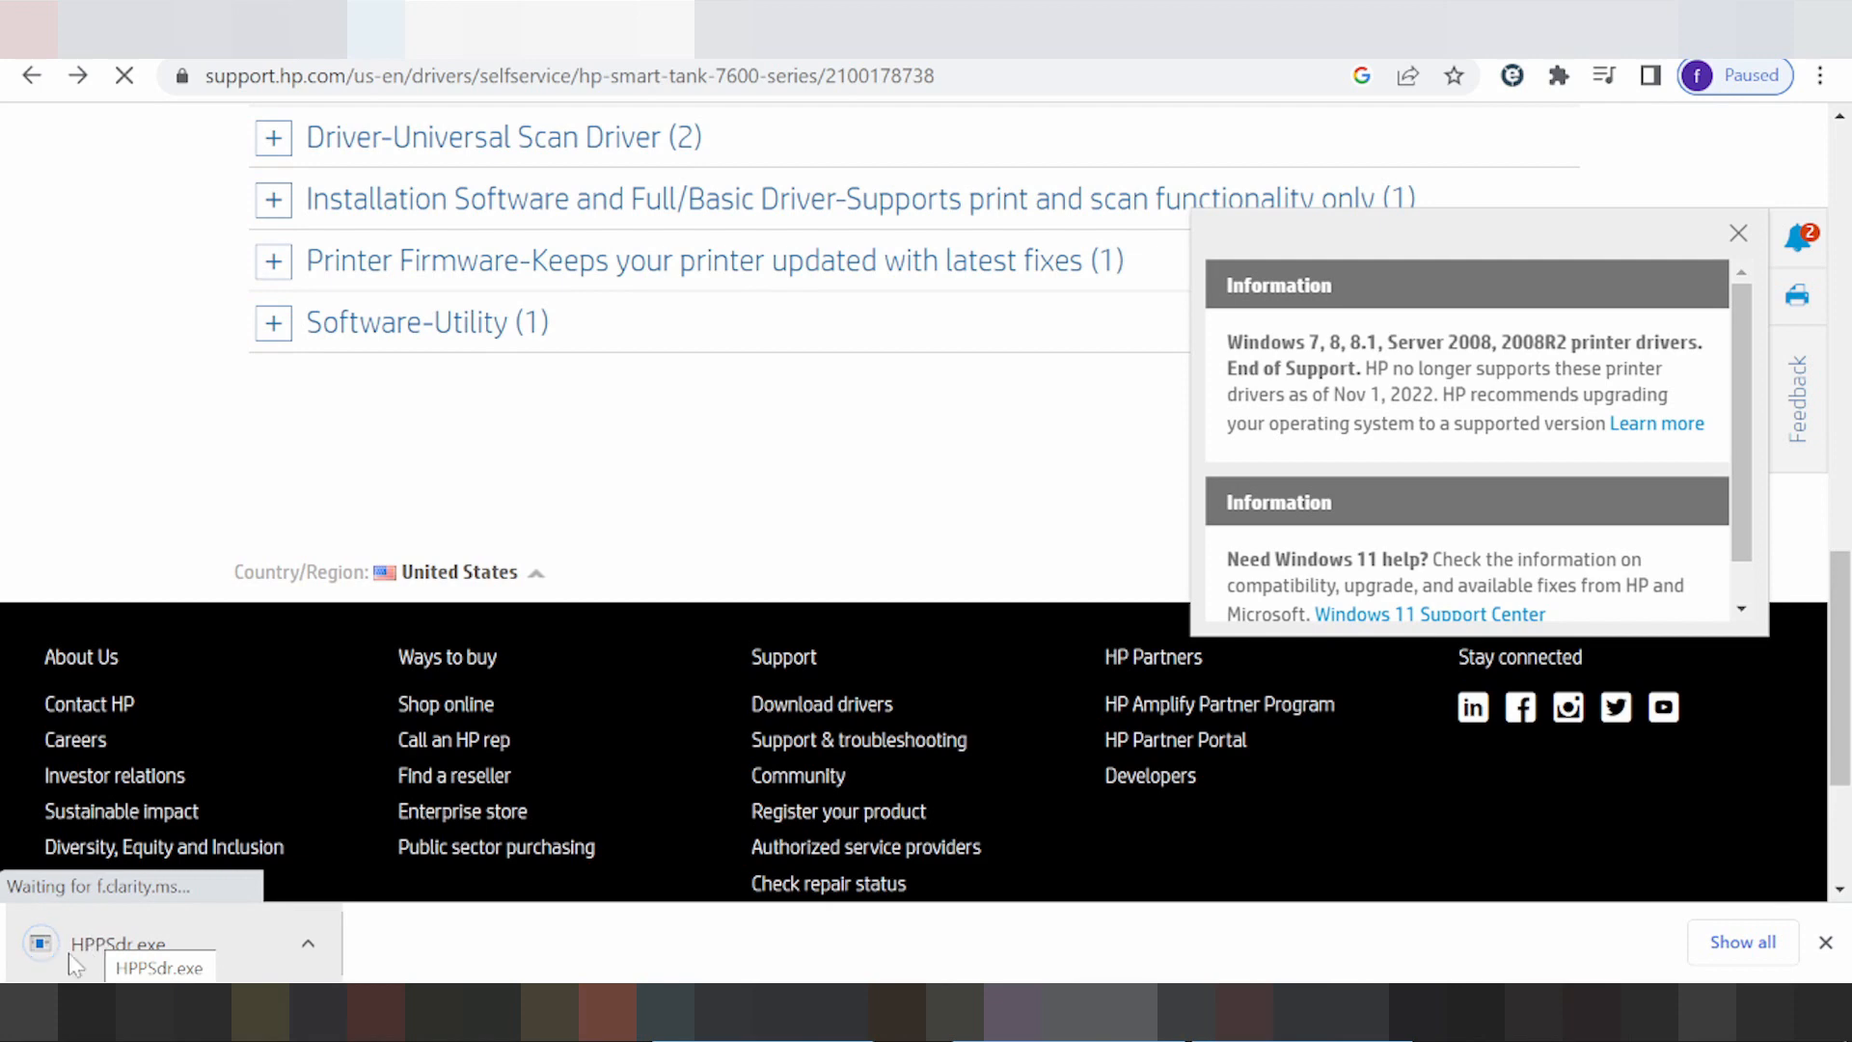
Open the downloaded HPPSdr.exe, dismiss the notice, and go back to the Google results
{"action": "left_click", "coordinate": [307, 942]}
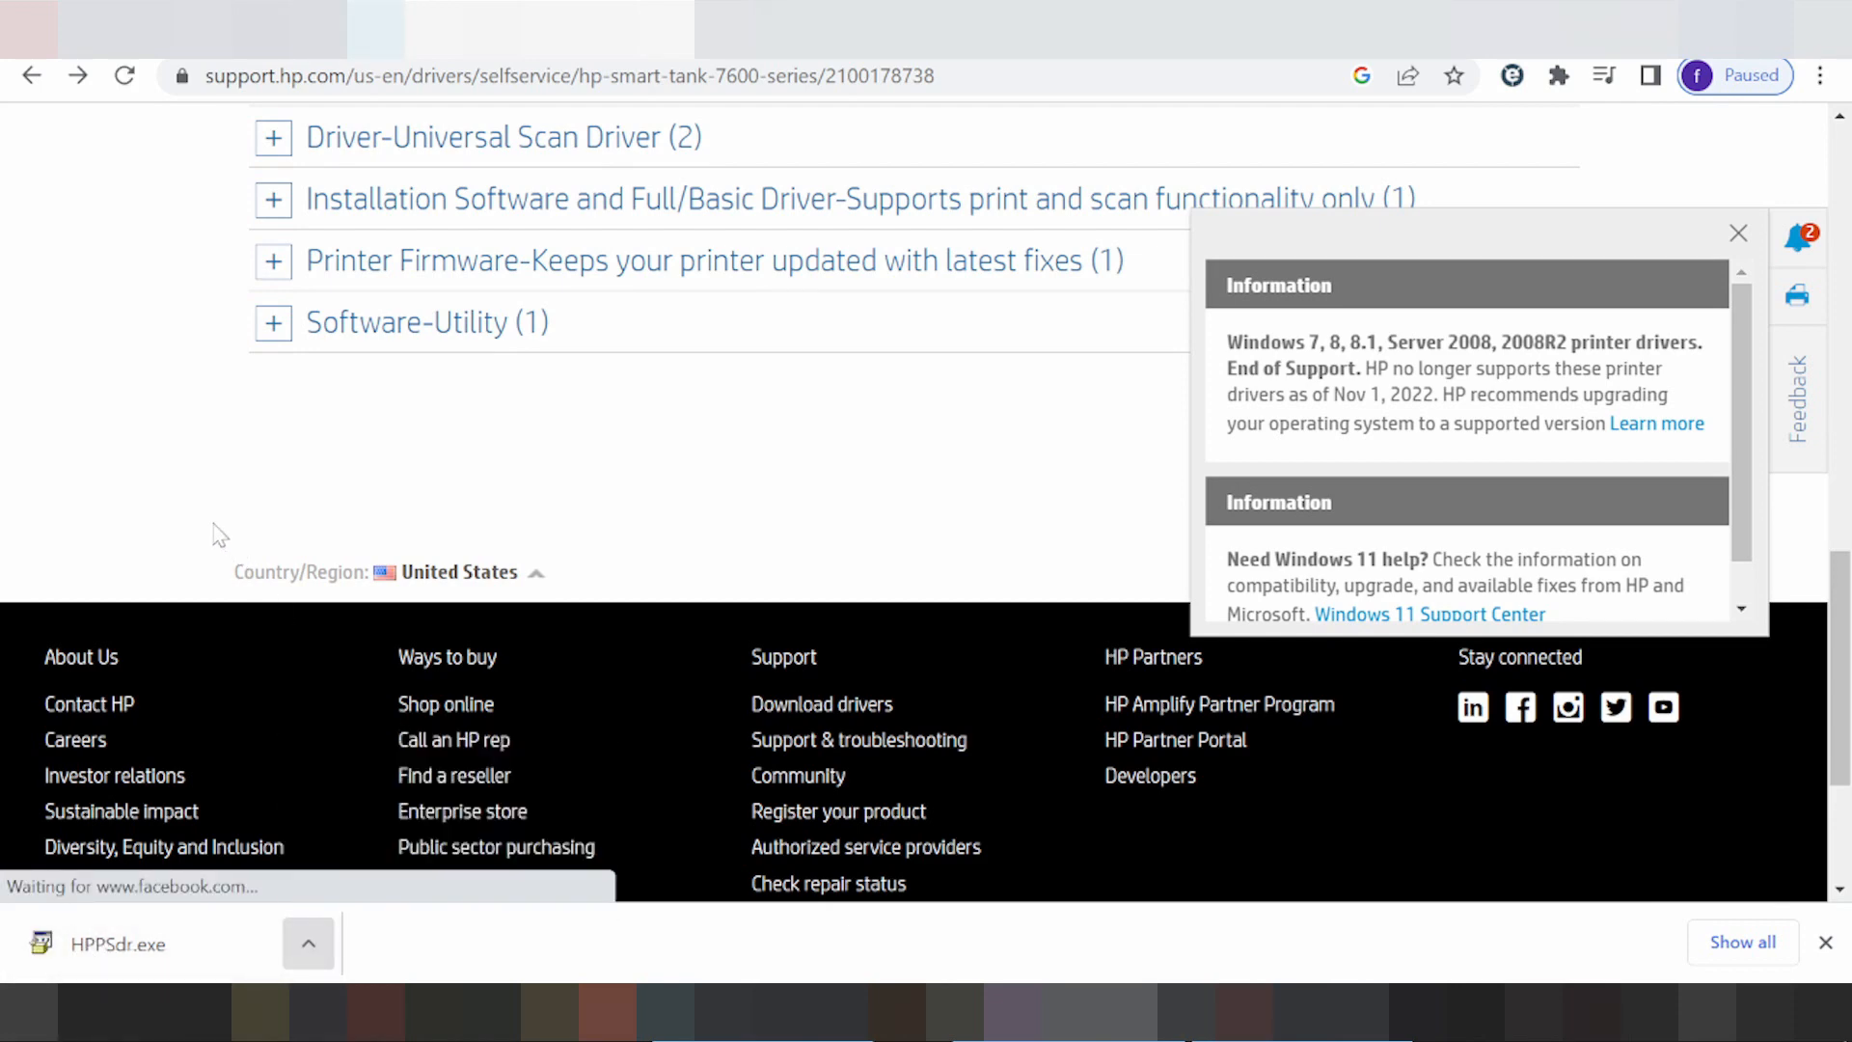
{"action": "scroll", "scroll_direction": "up", "scroll_amount": 3}
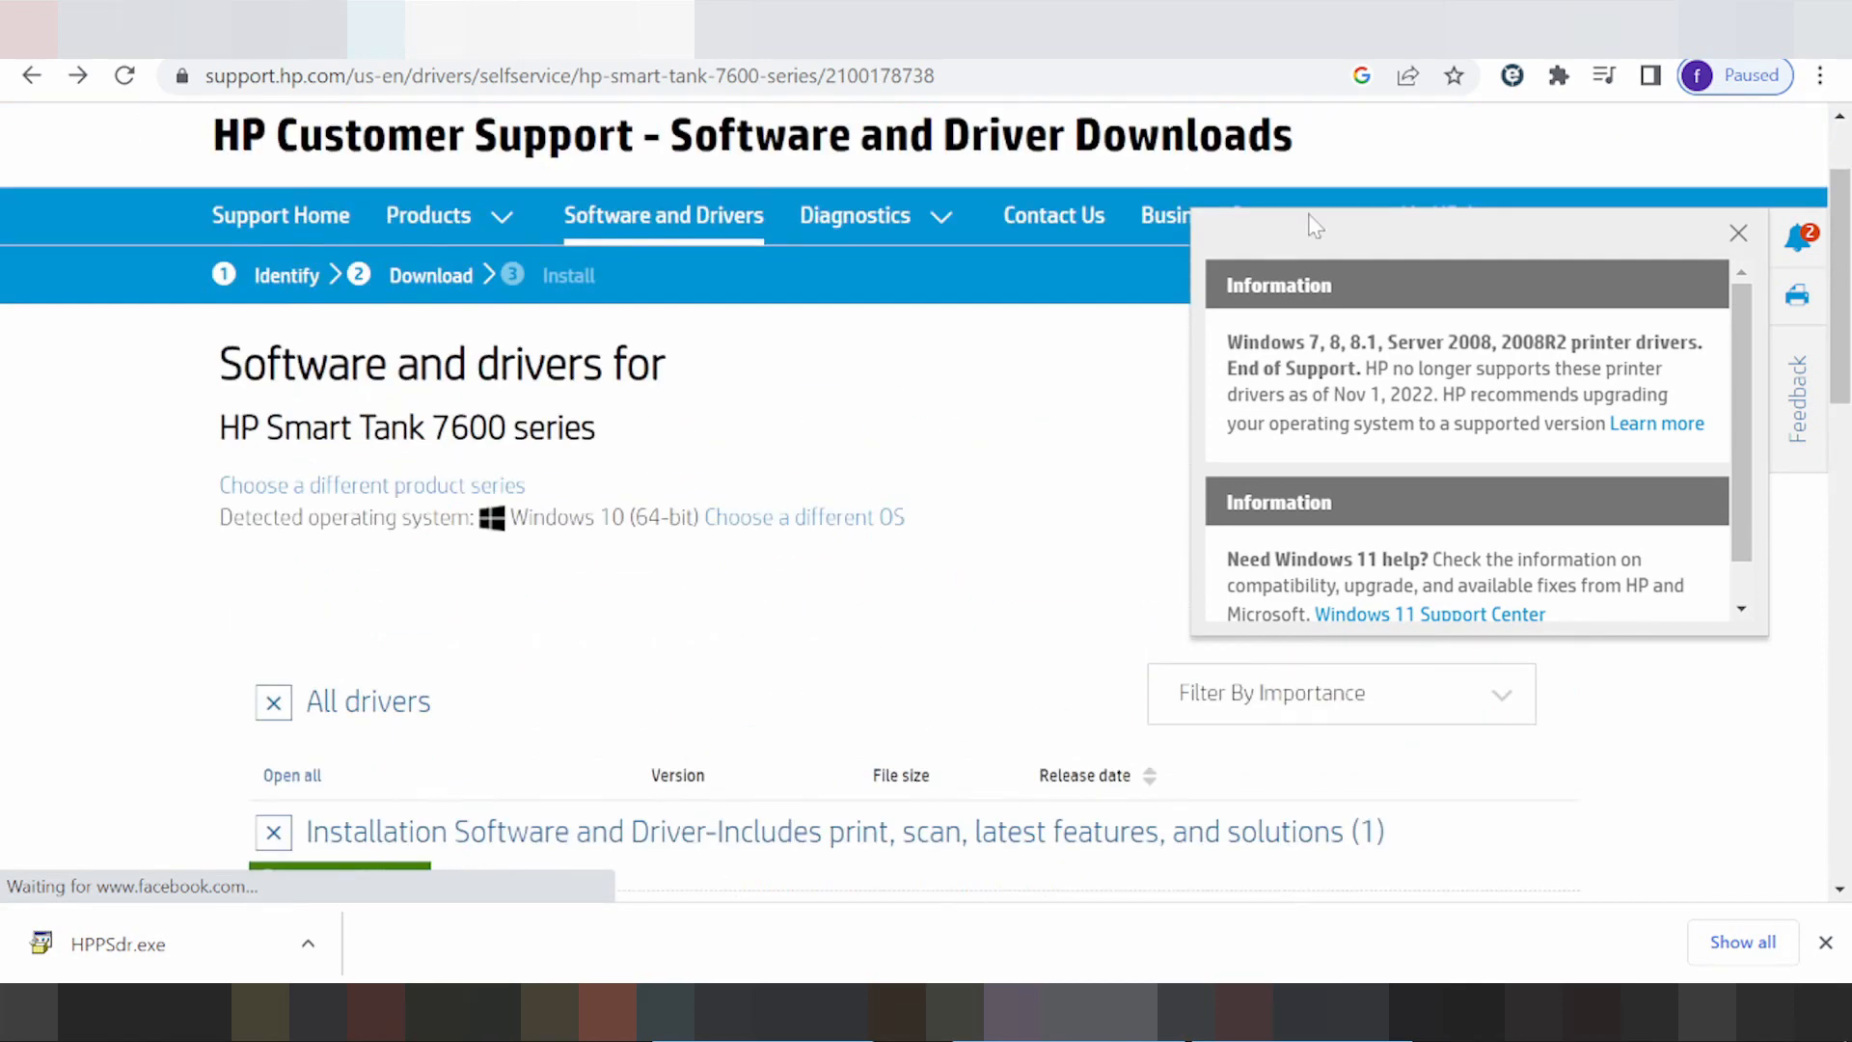
{"action": "left_click", "coordinate": [1737, 232]}
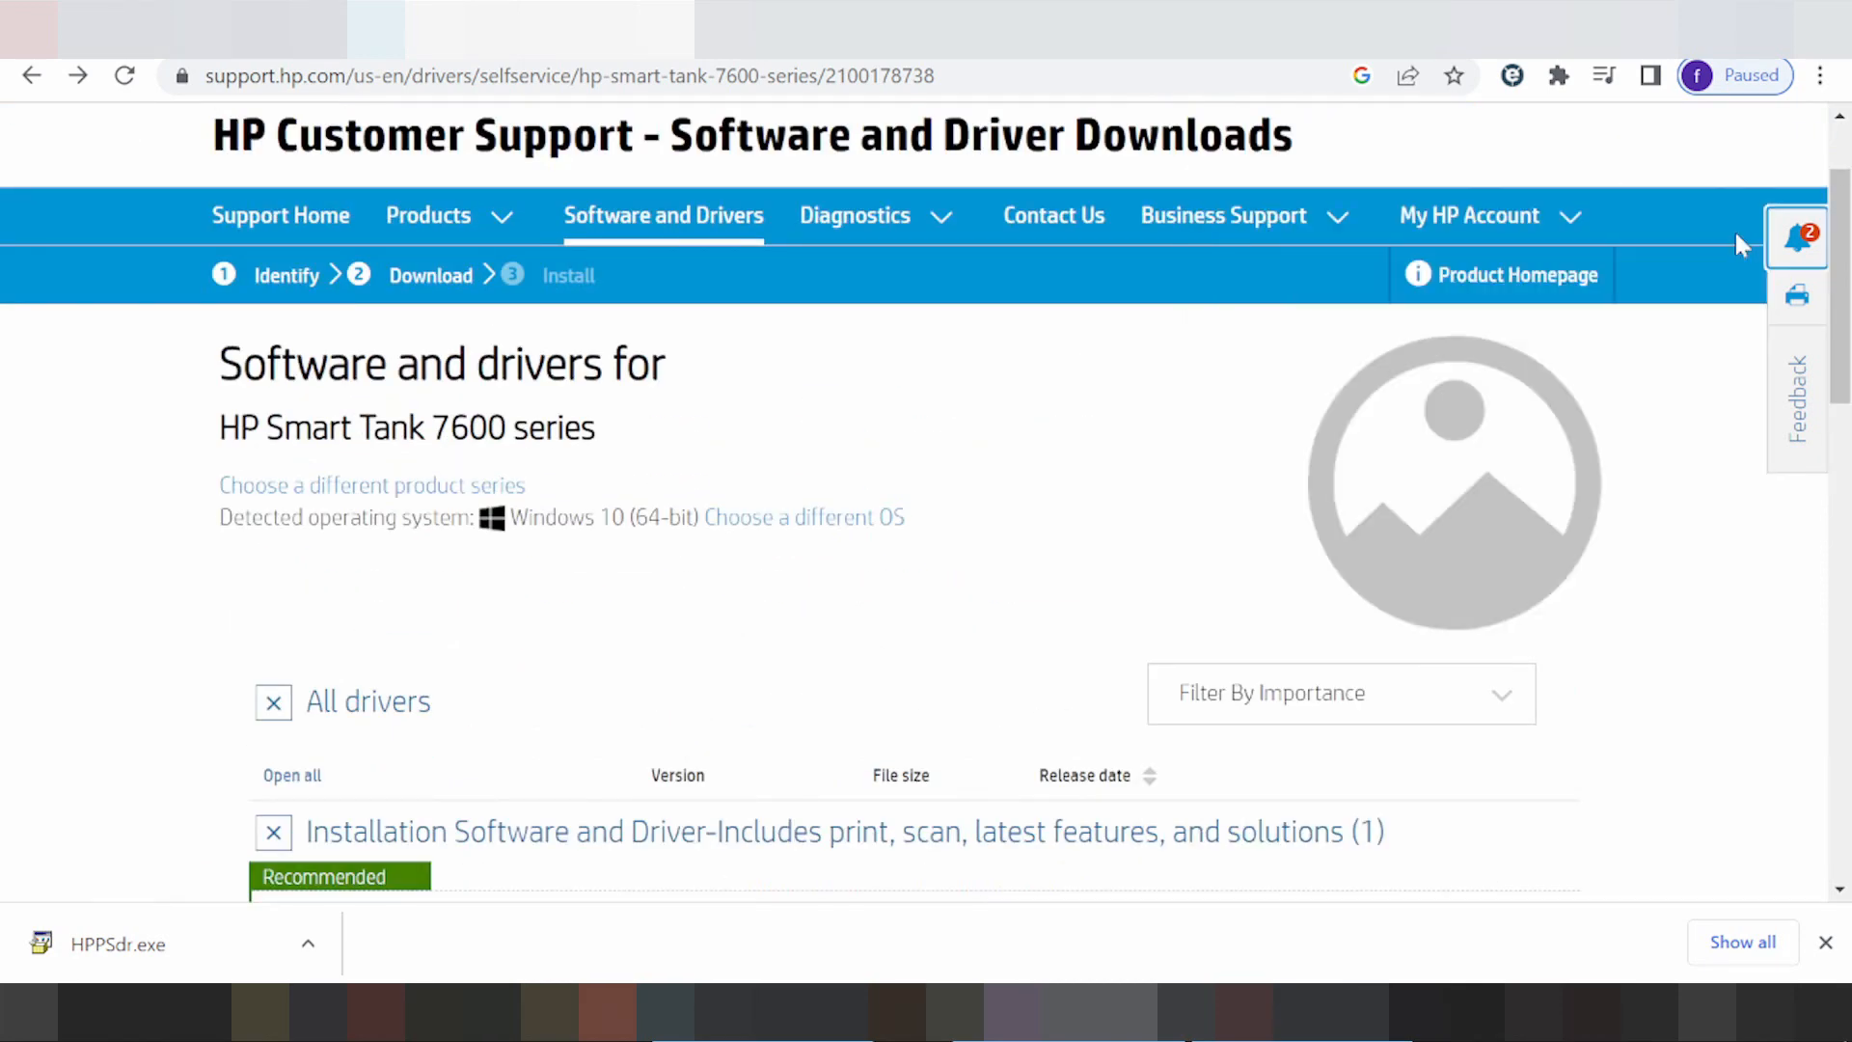
{"action": "scroll", "scroll_direction": "down", "scroll_amount": 3}
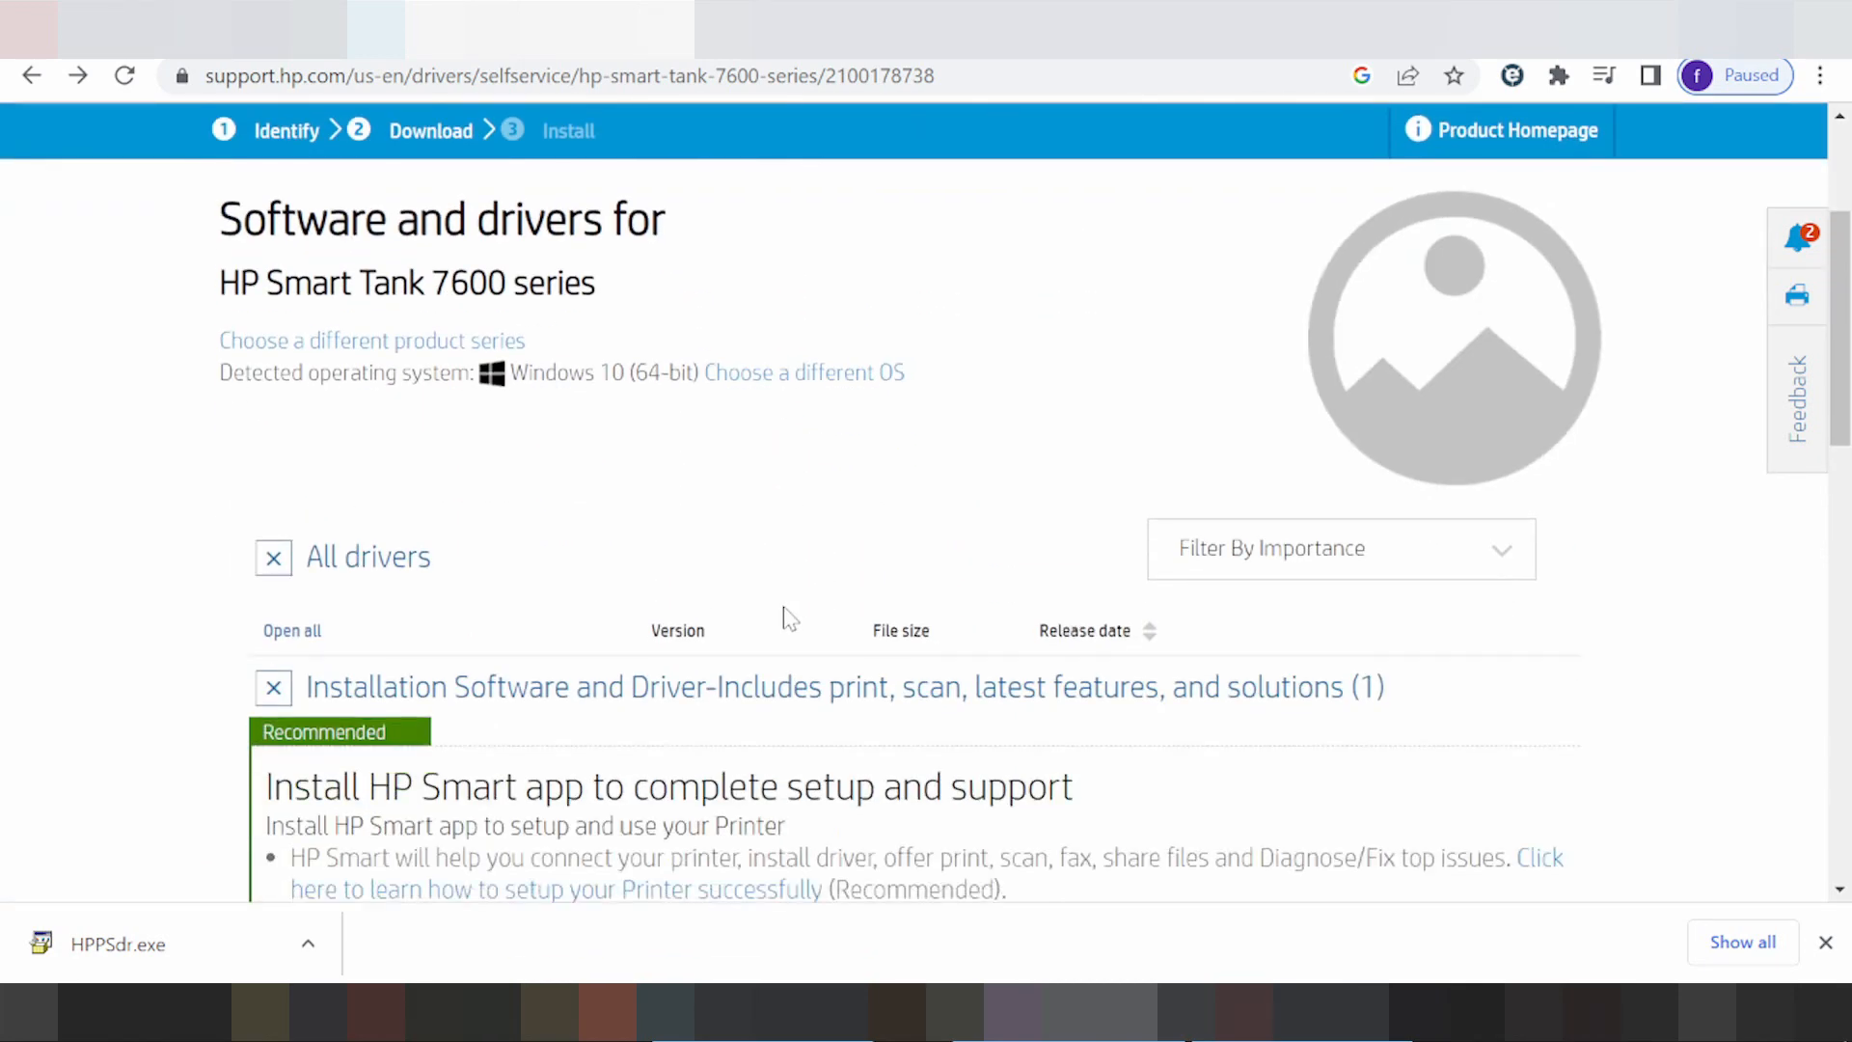
{"action": "mouse_move", "coordinate": [30, 75]}
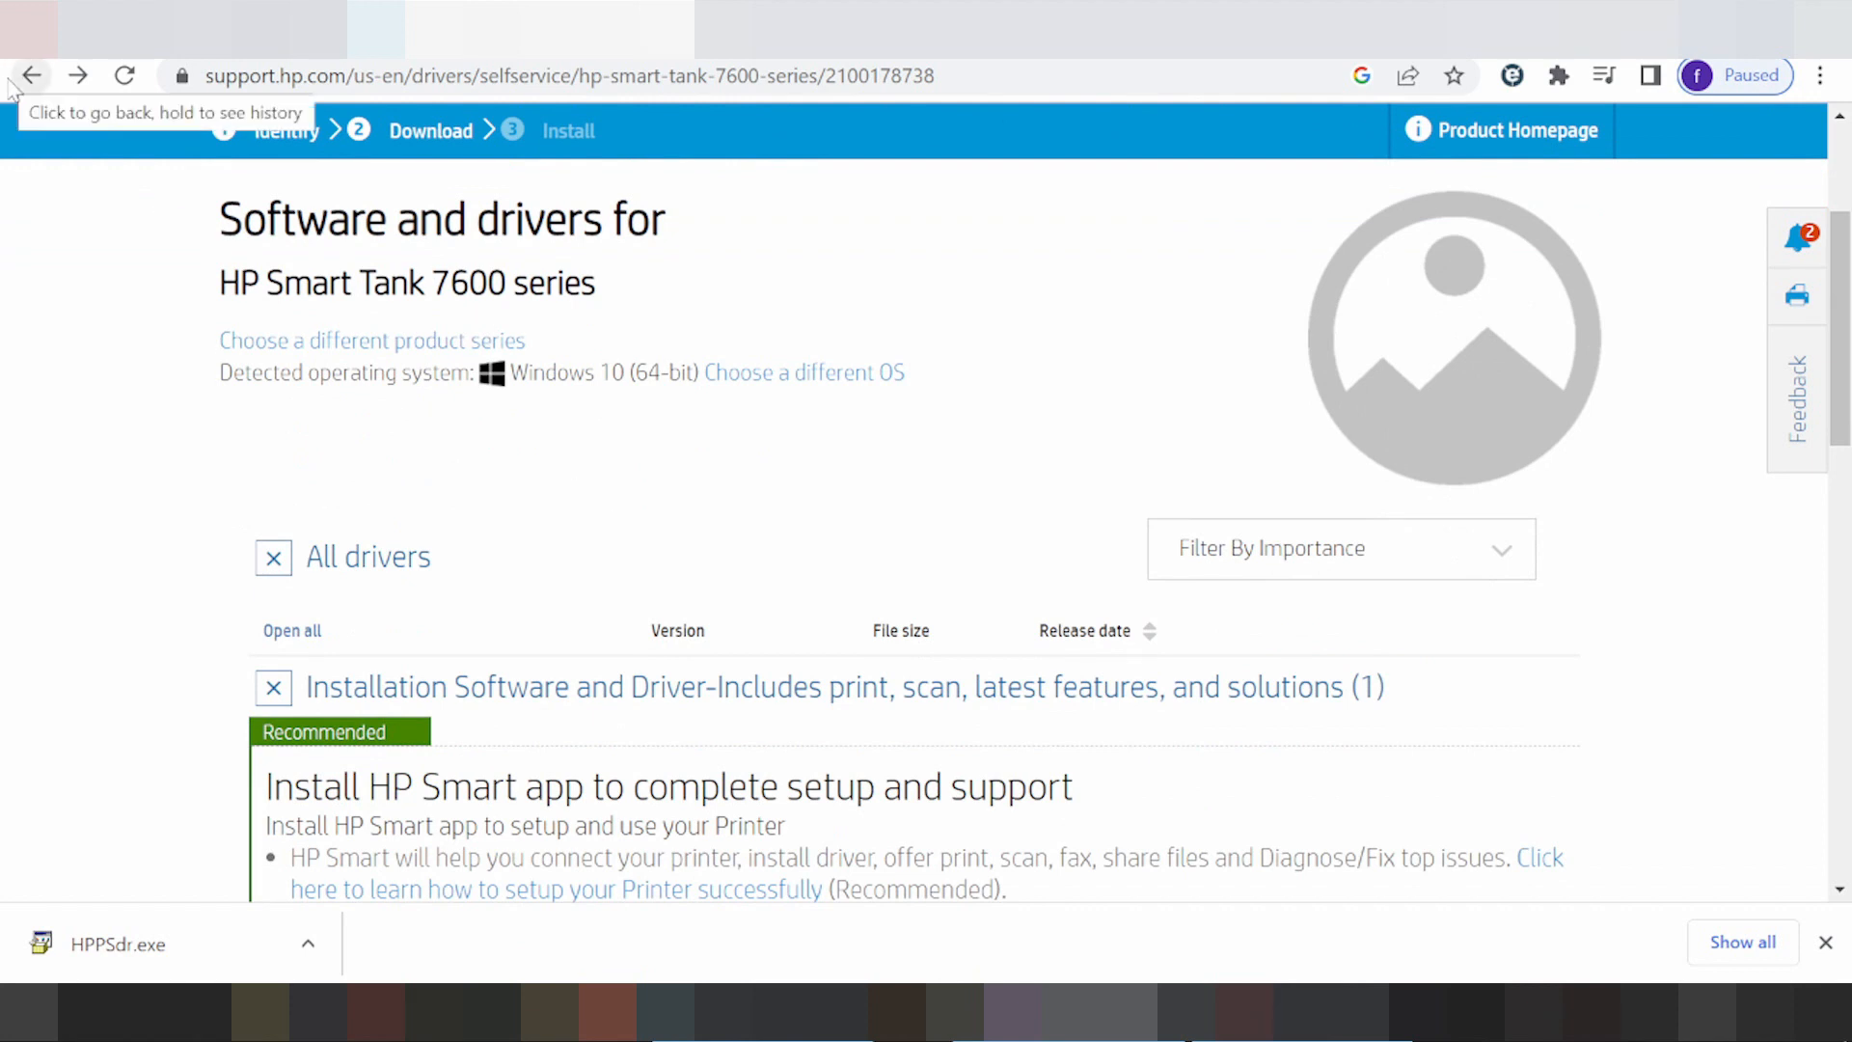
{"action": "left_click", "coordinate": [32, 75]}
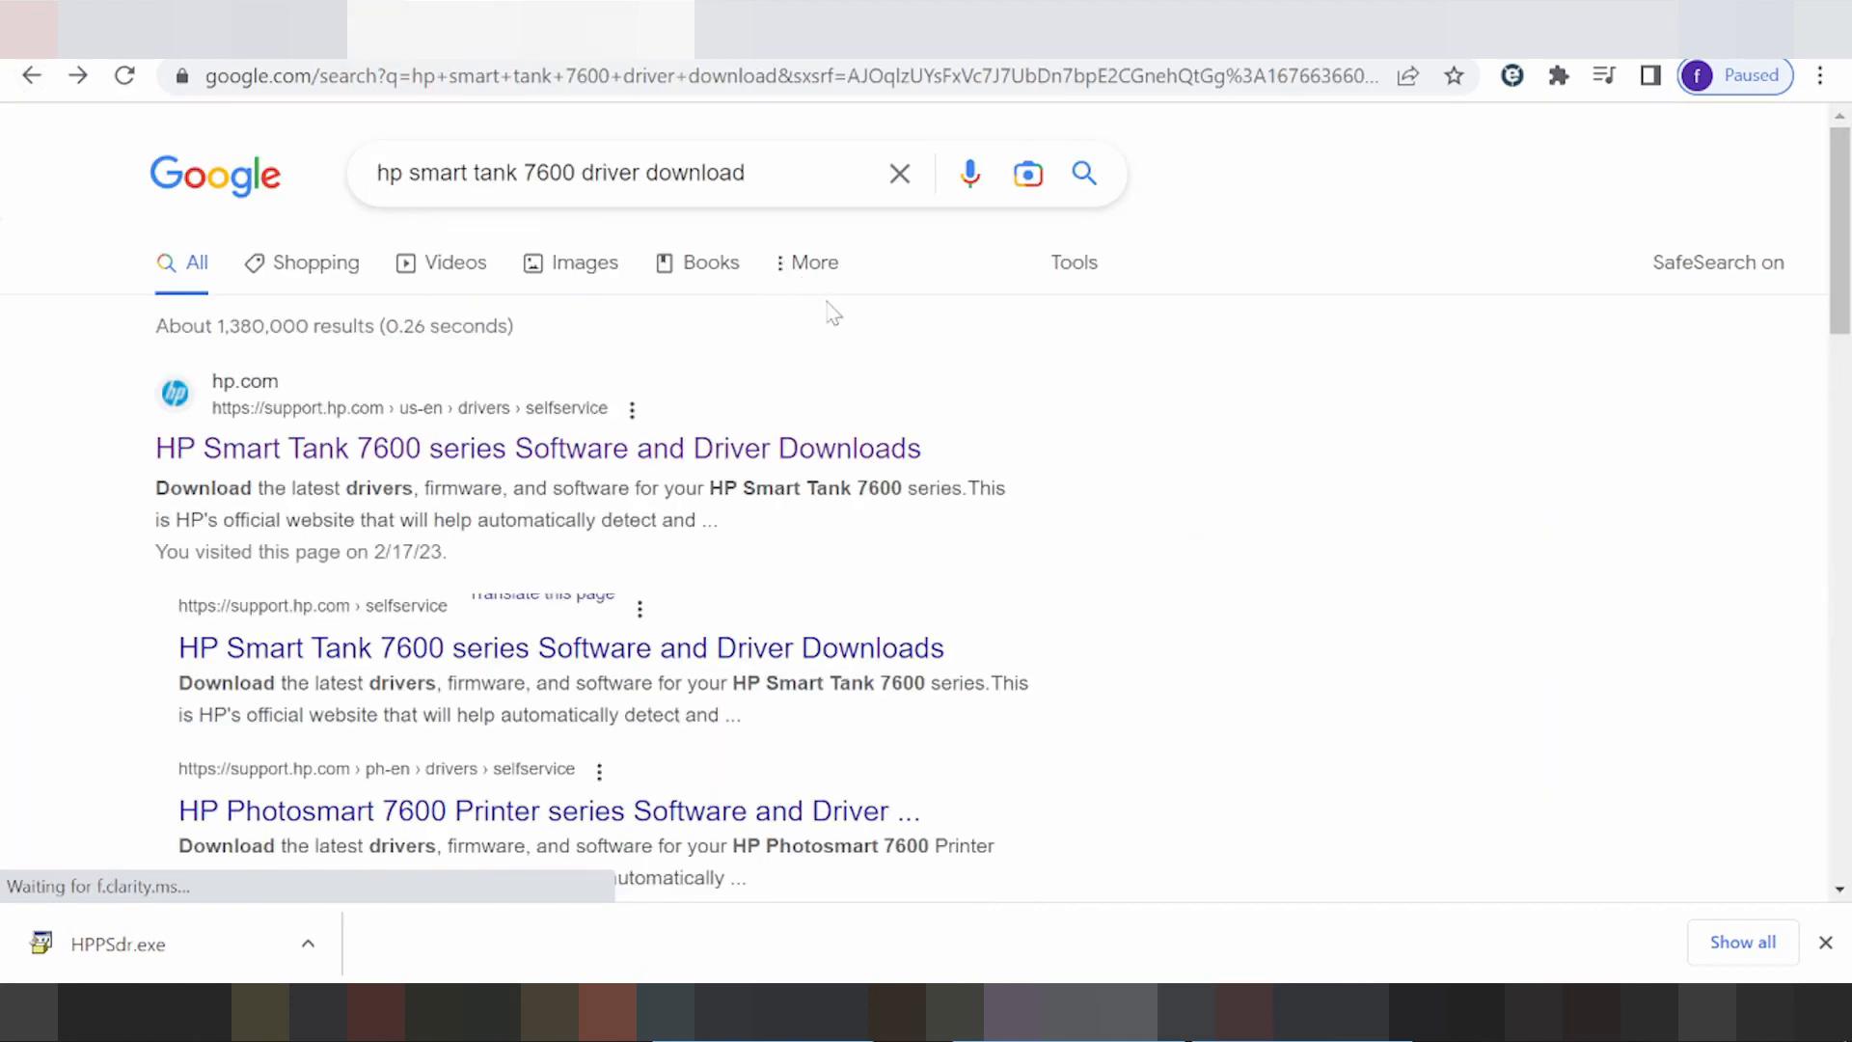